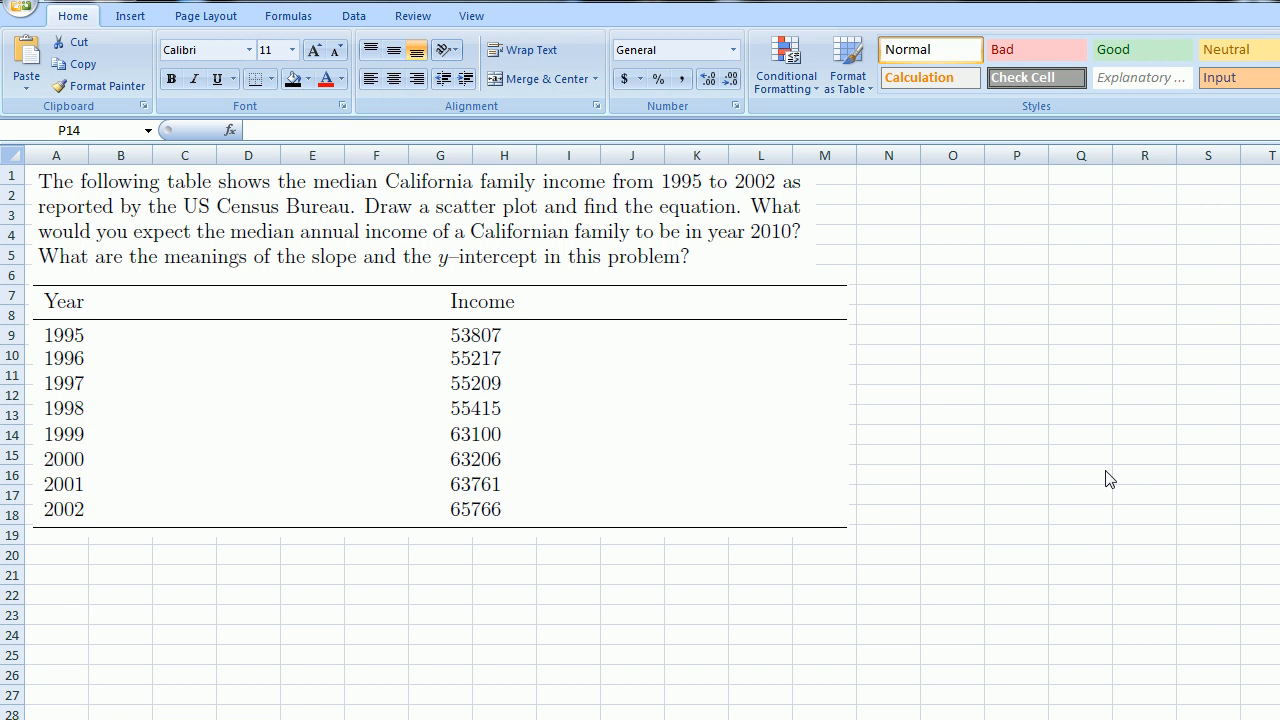
mouse_move(584, 340)
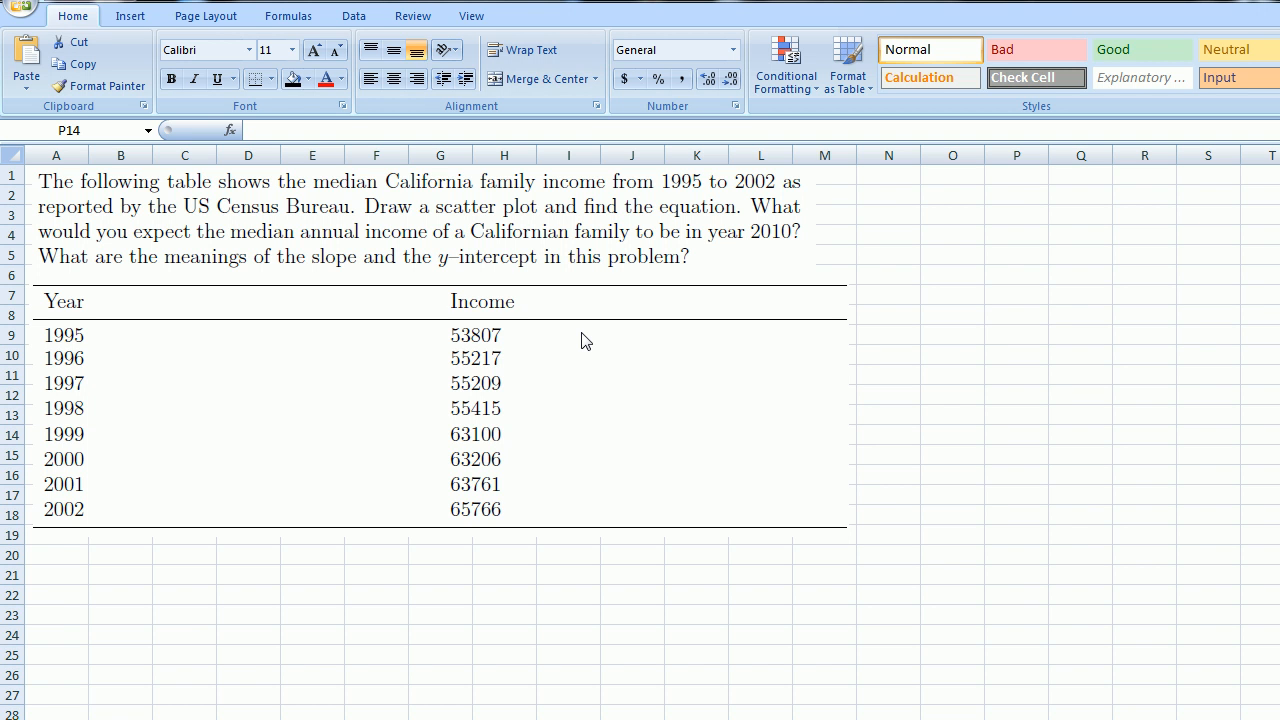
mouse_move(308, 384)
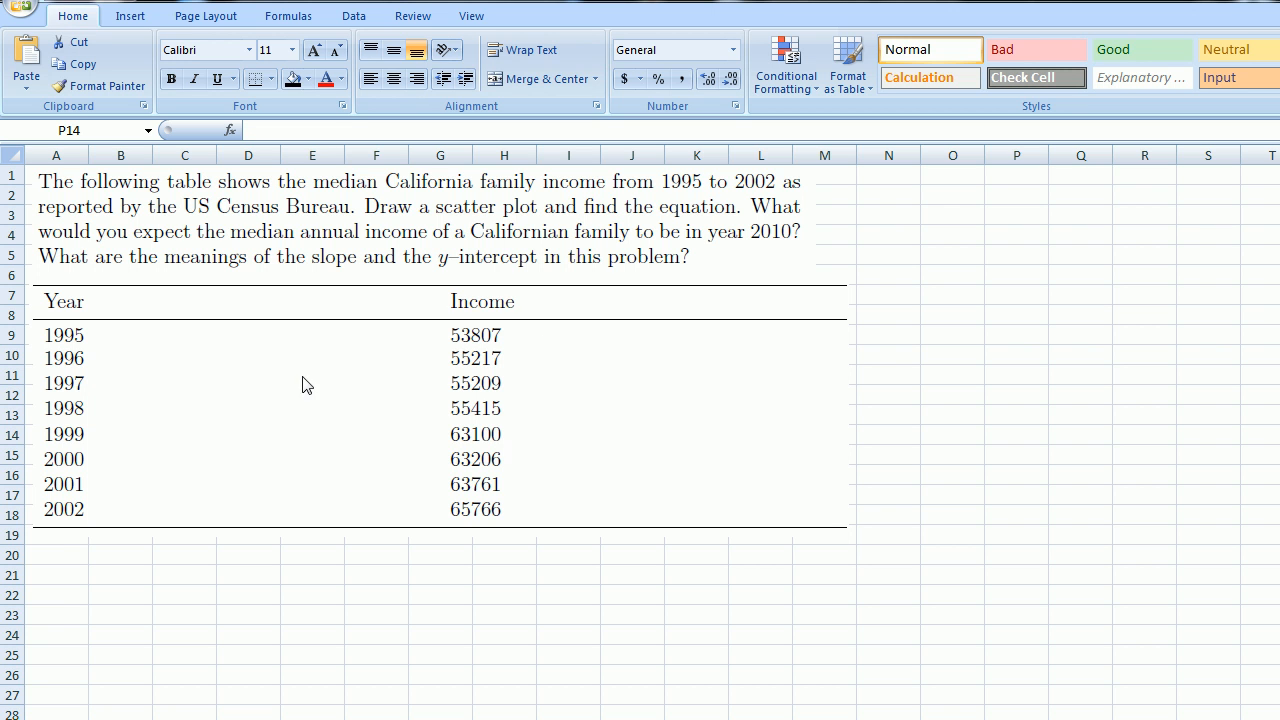
mouse_move(180, 198)
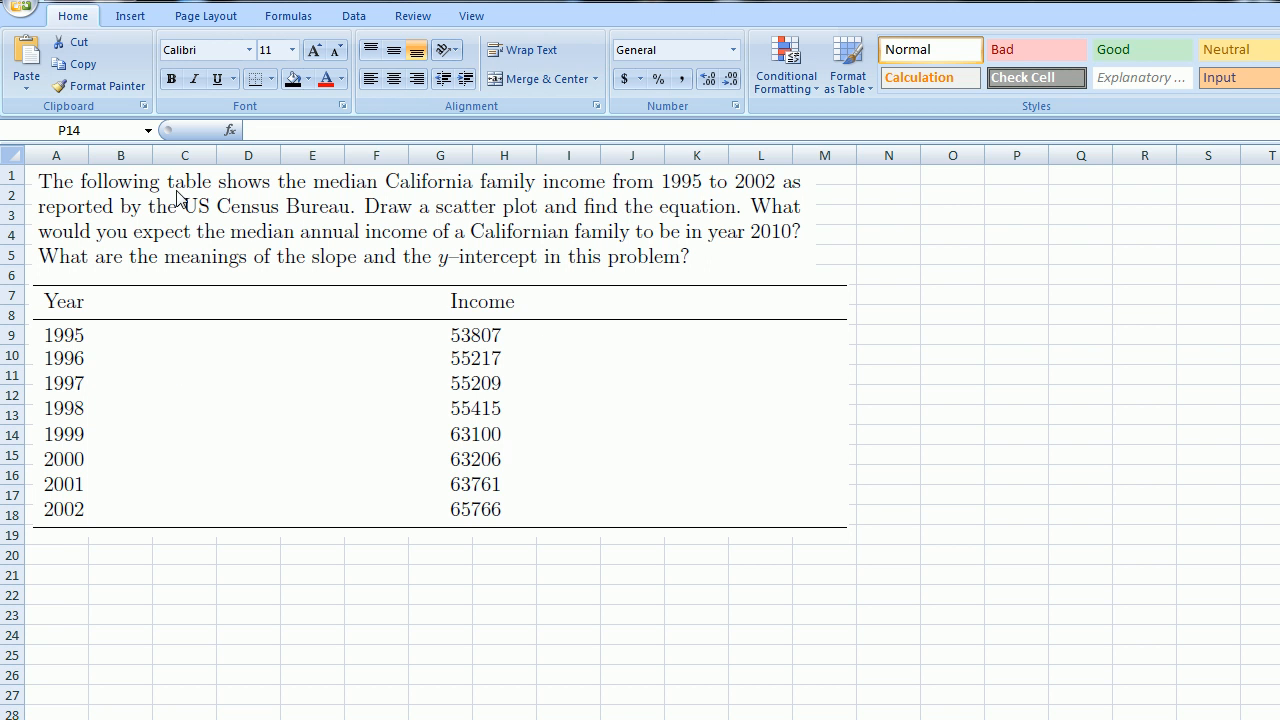
mouse_move(508, 196)
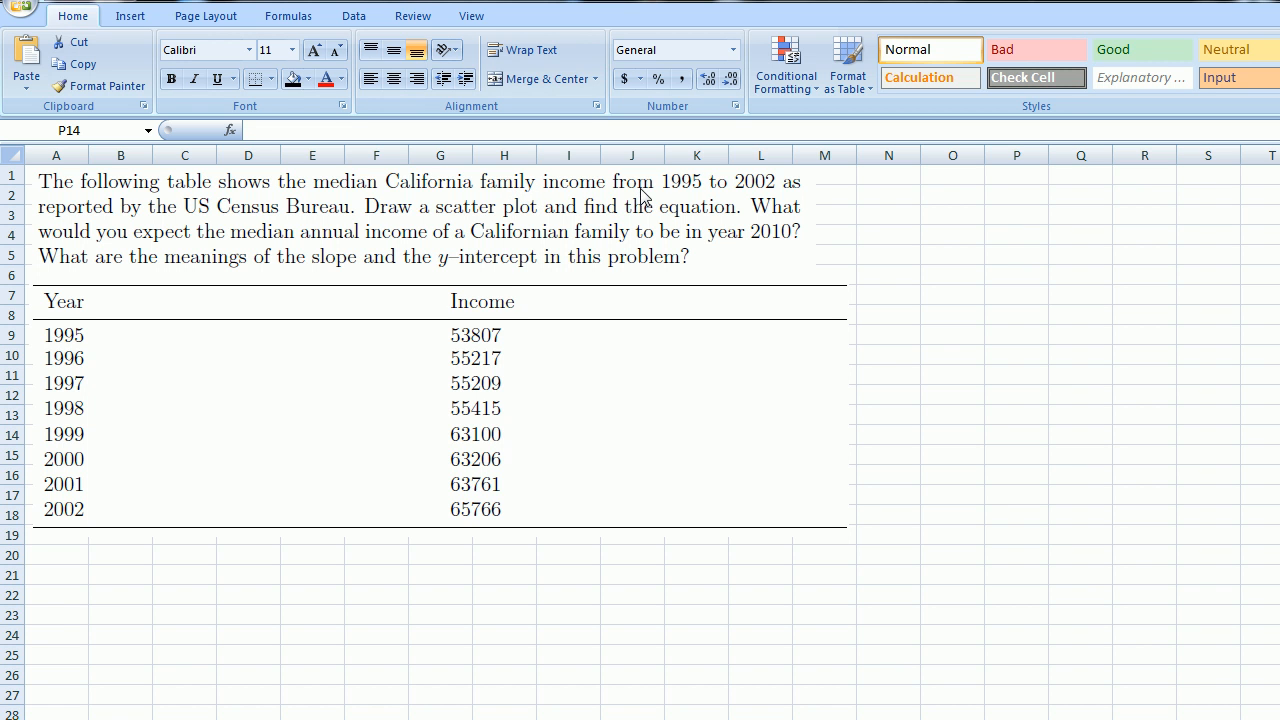
mouse_move(700, 200)
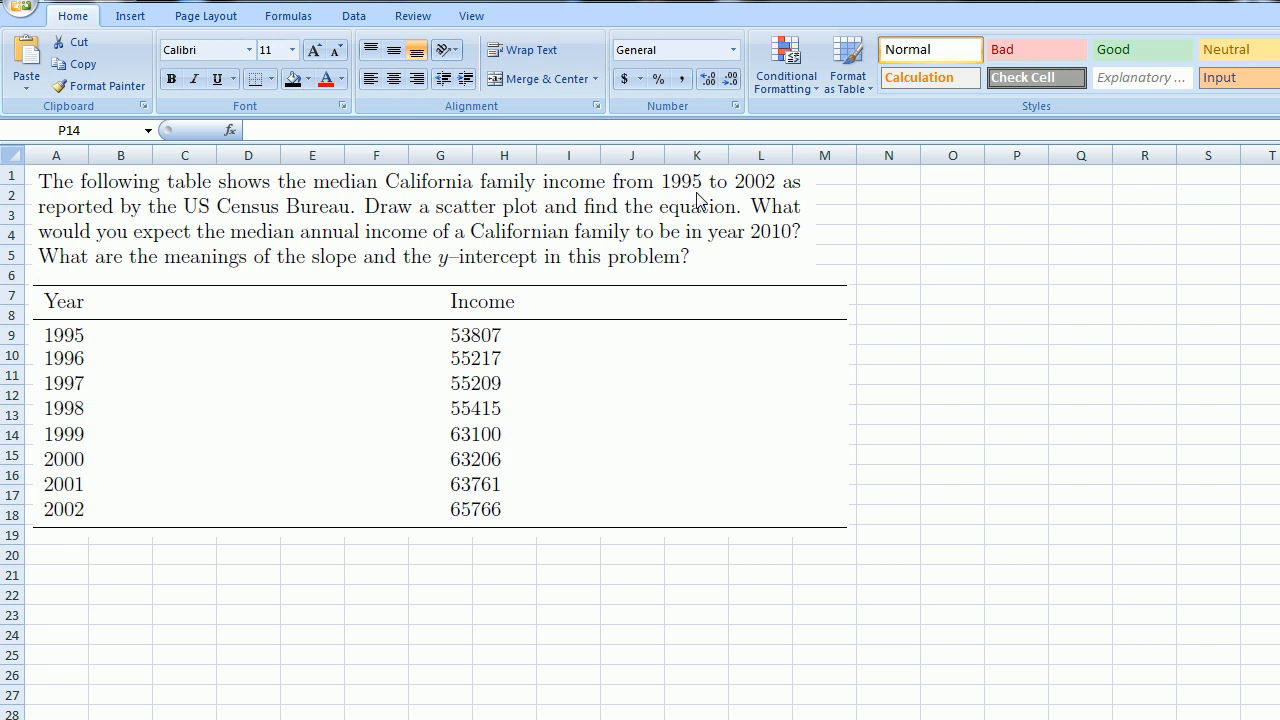
mouse_move(490, 204)
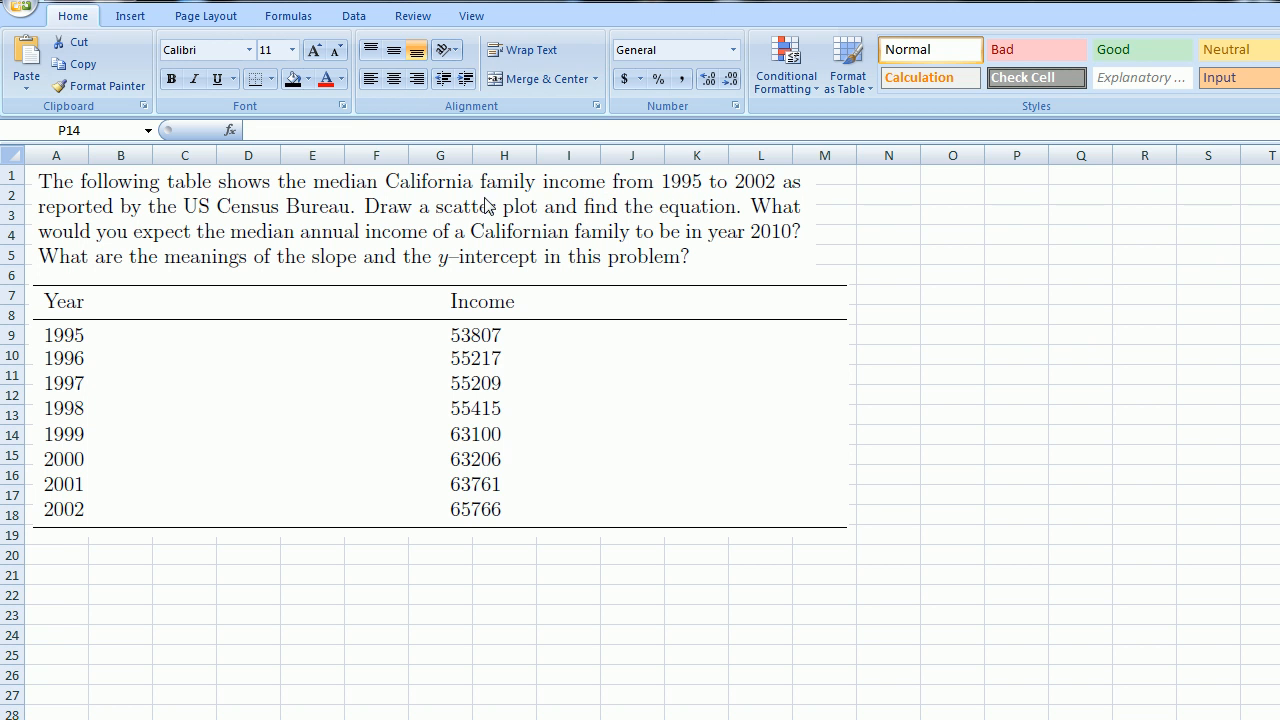
mouse_move(324, 222)
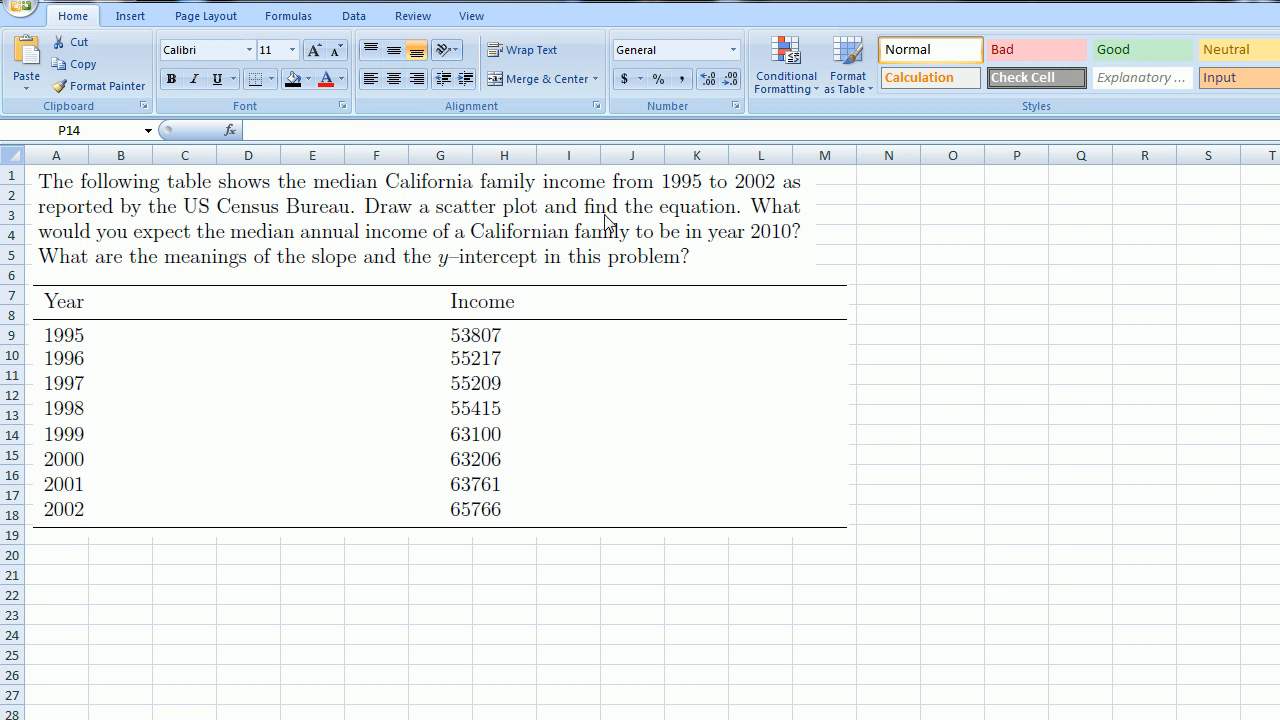
mouse_move(256, 244)
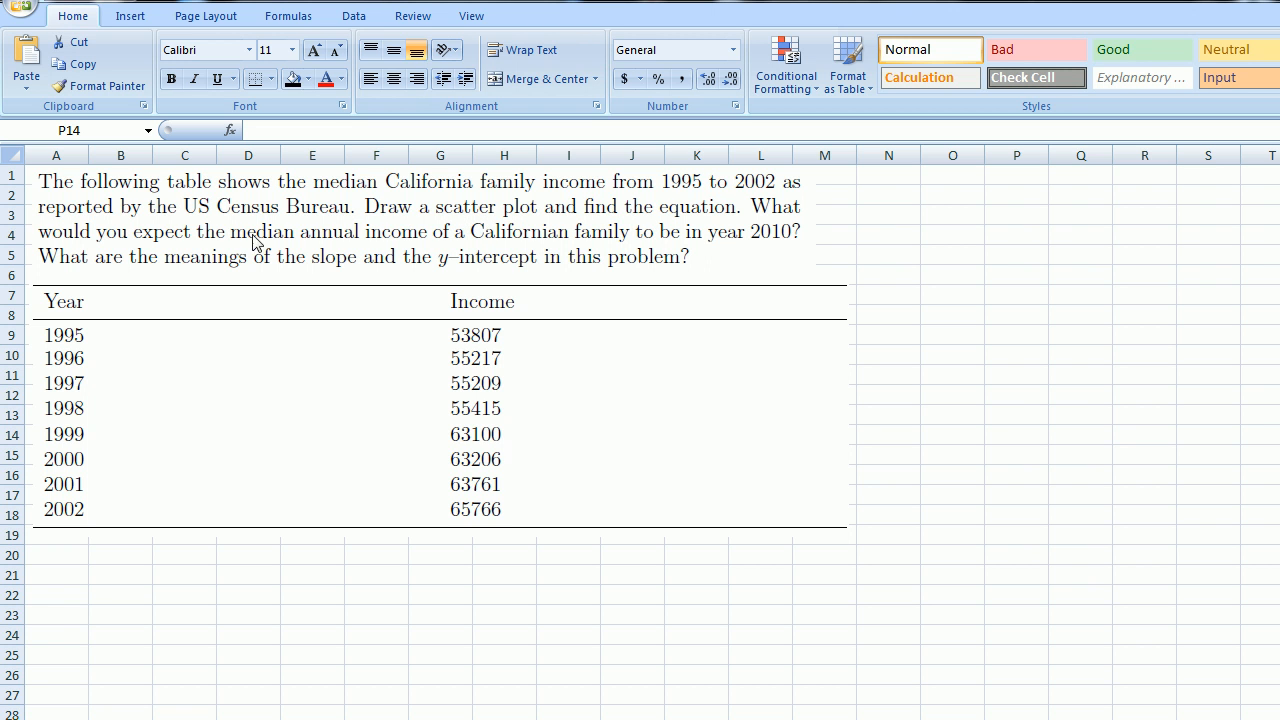
mouse_move(610, 248)
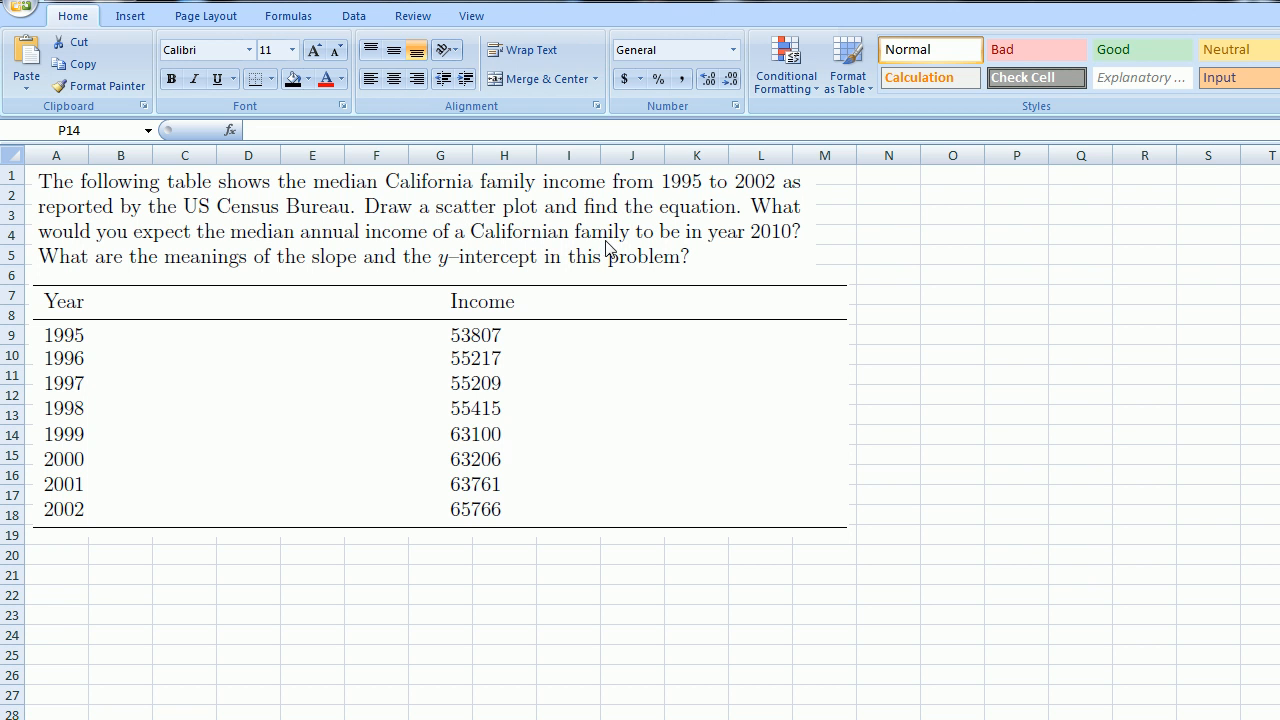
mouse_move(792, 244)
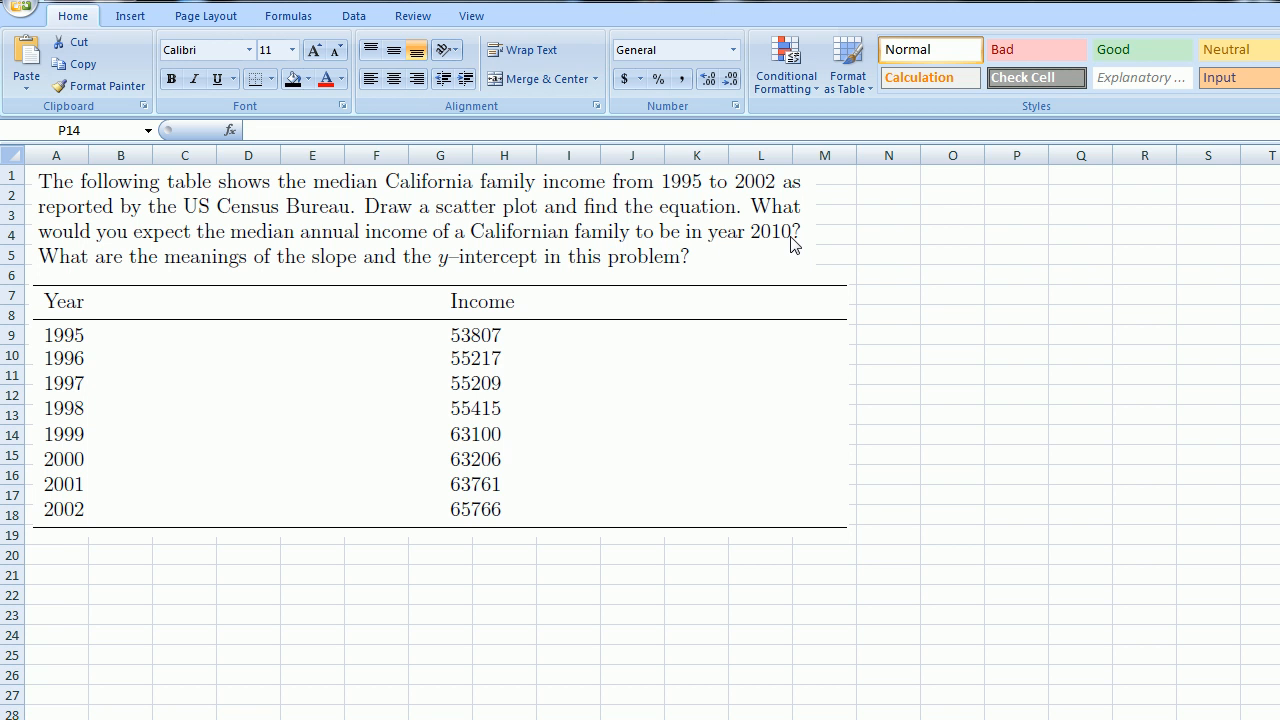
mouse_move(510, 278)
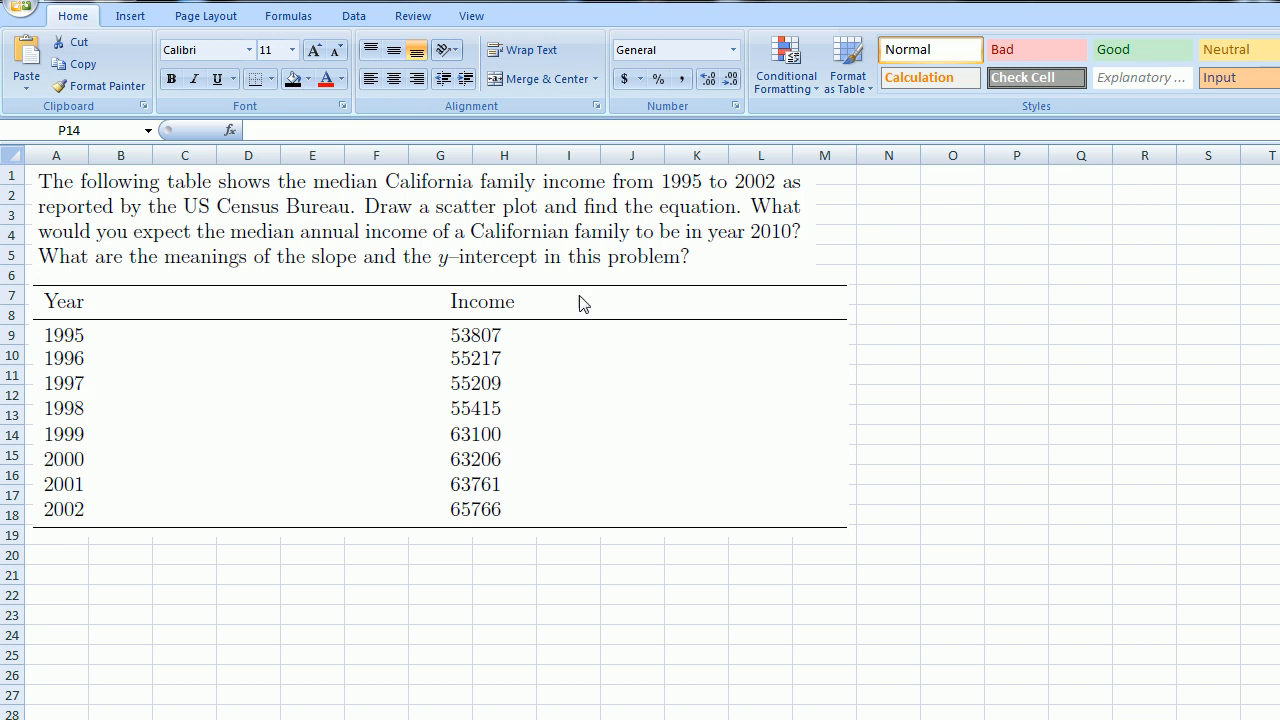
mouse_move(408, 418)
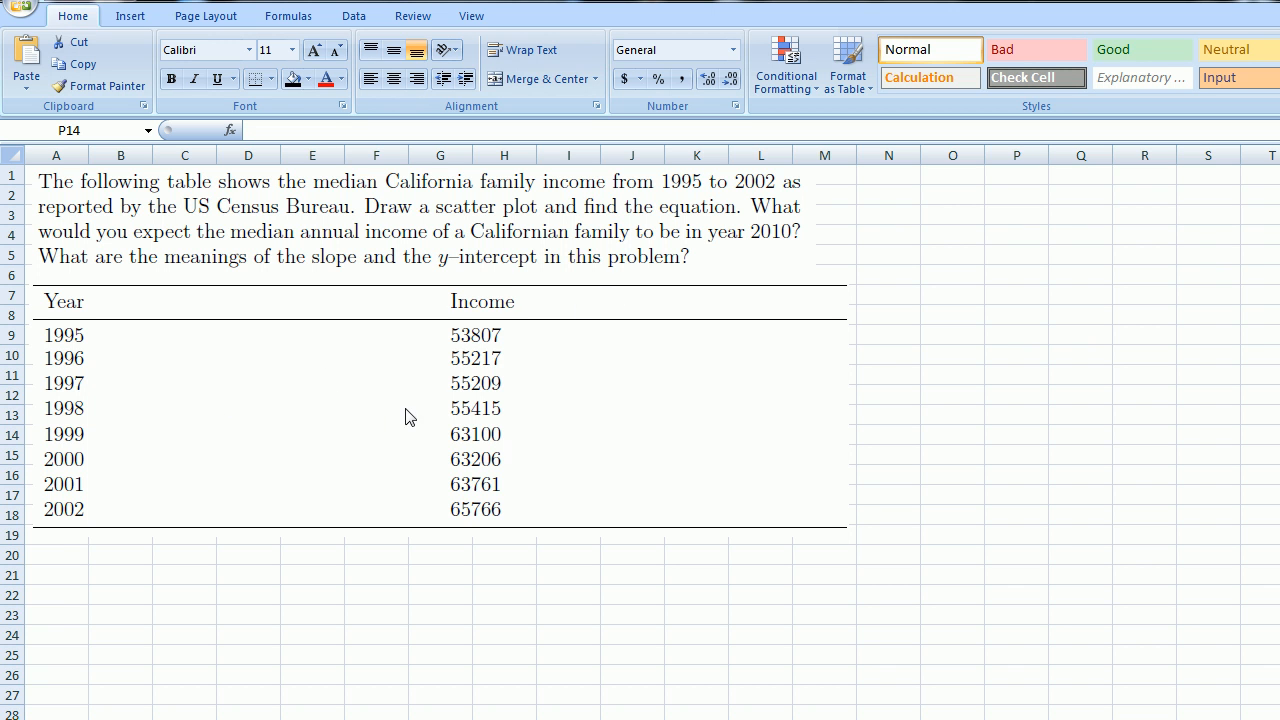
mouse_move(500, 402)
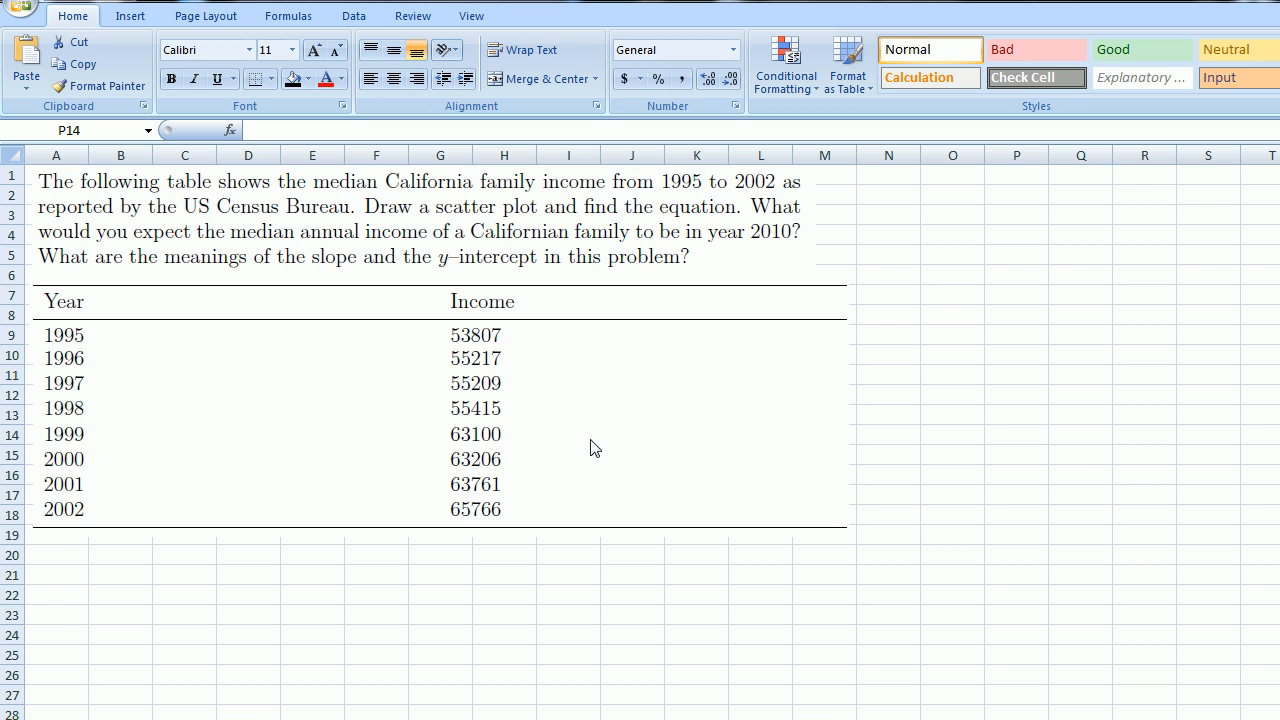
Step: Label N1 'Years Since 1995' and O1 'Income', then begin the years column with 0–4
left_click(888, 196)
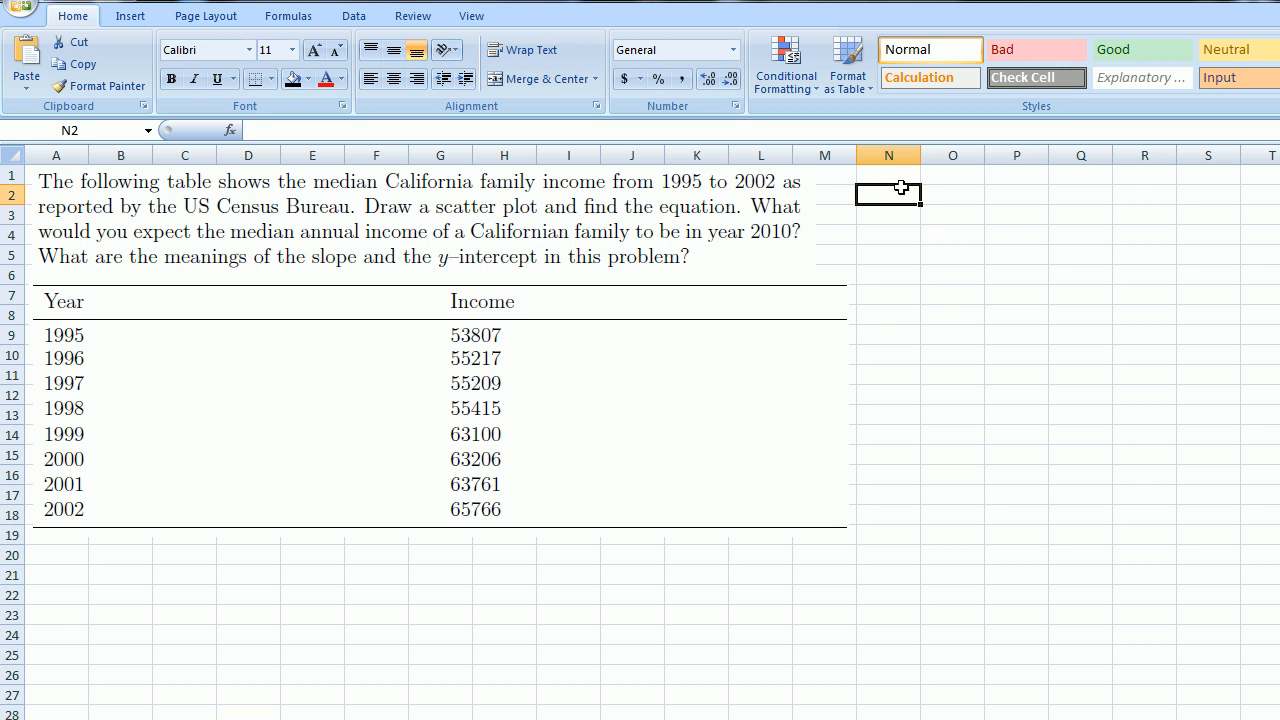
type("Years S")
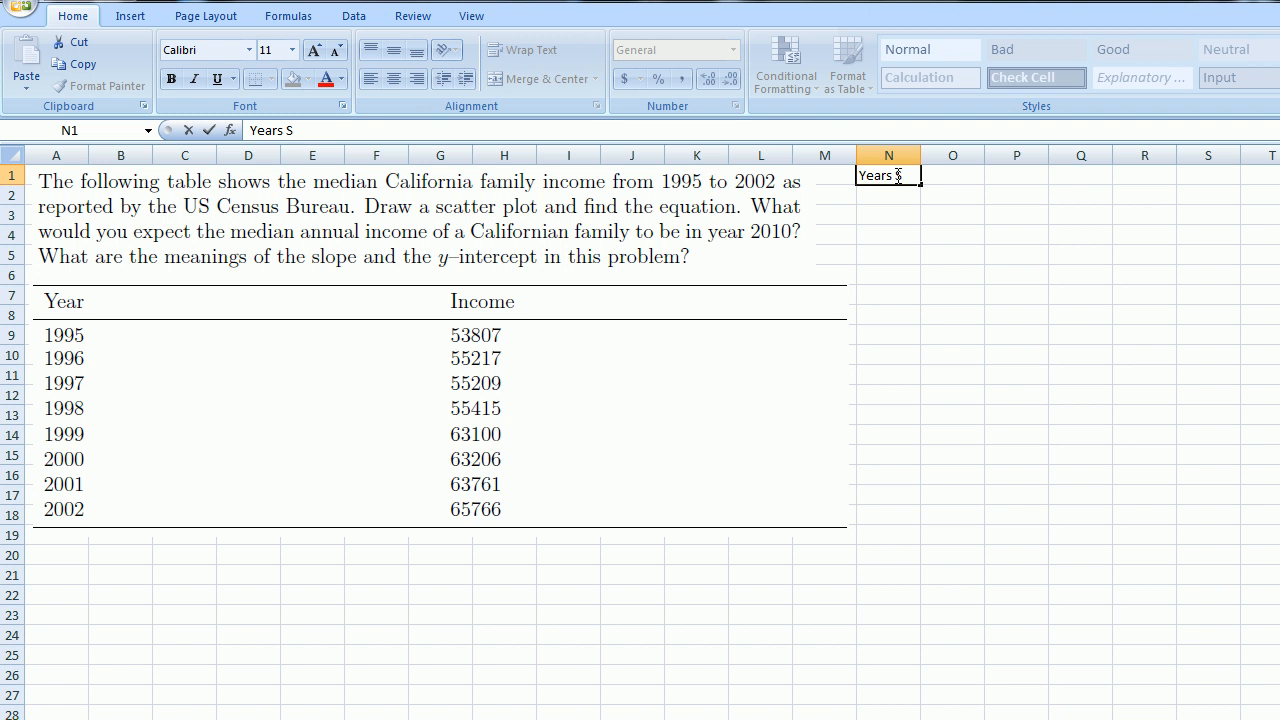
type("ince 1995")
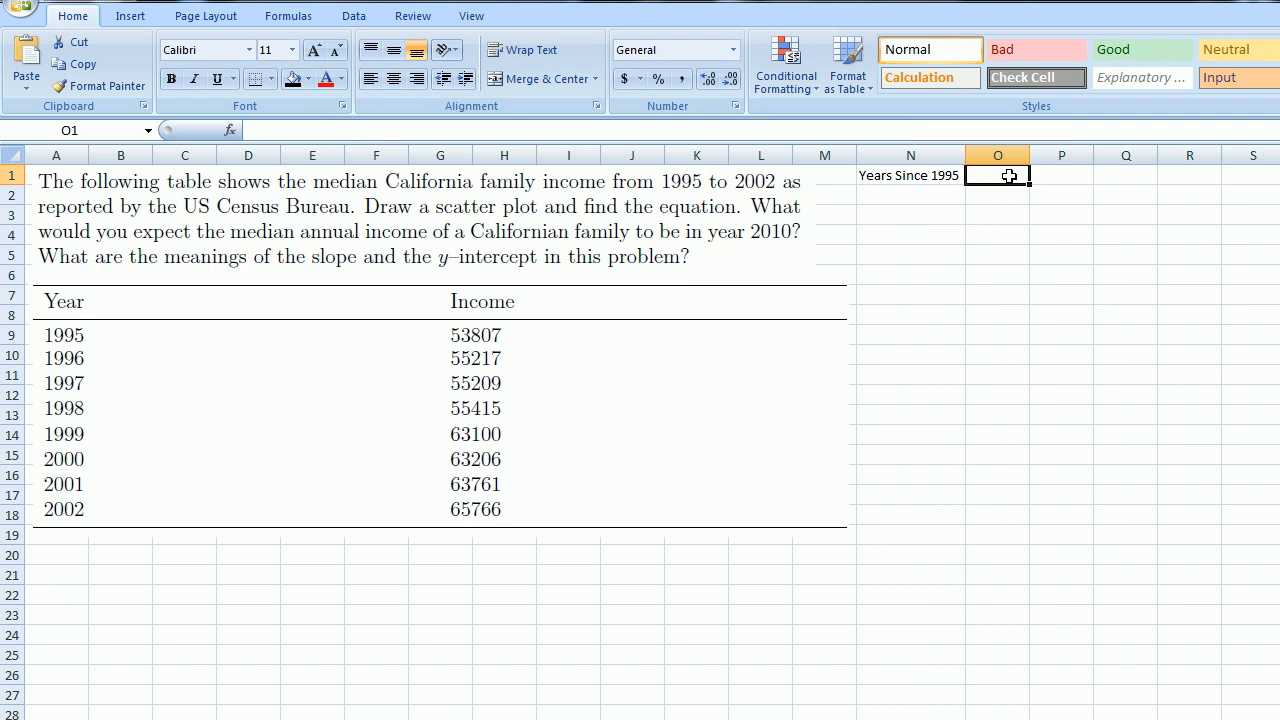
type("Ind")
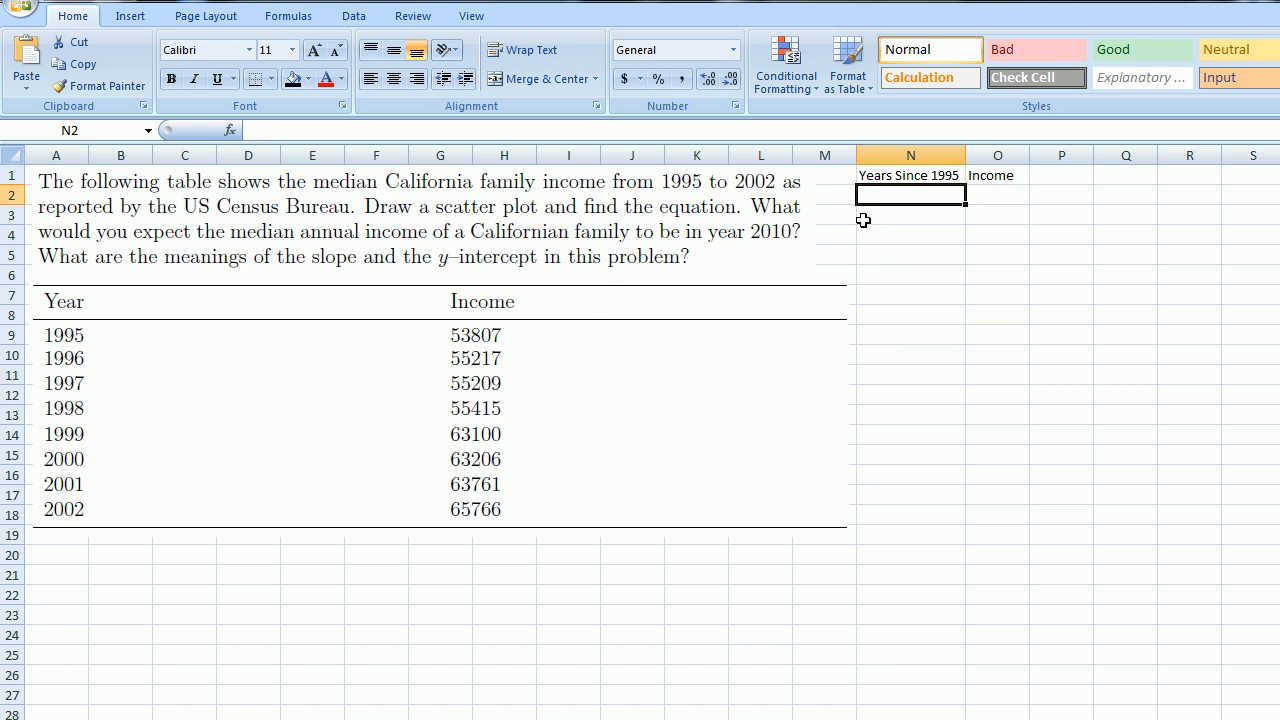
type("1")
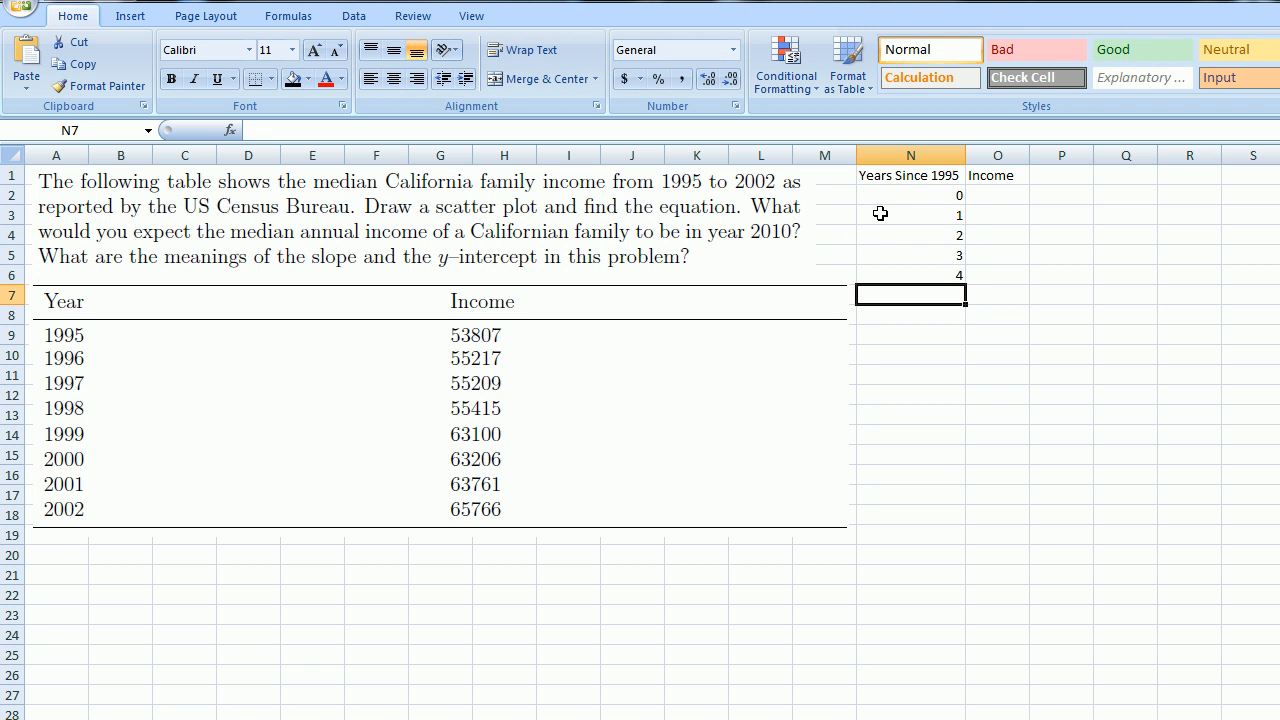
mouse_move(940, 246)
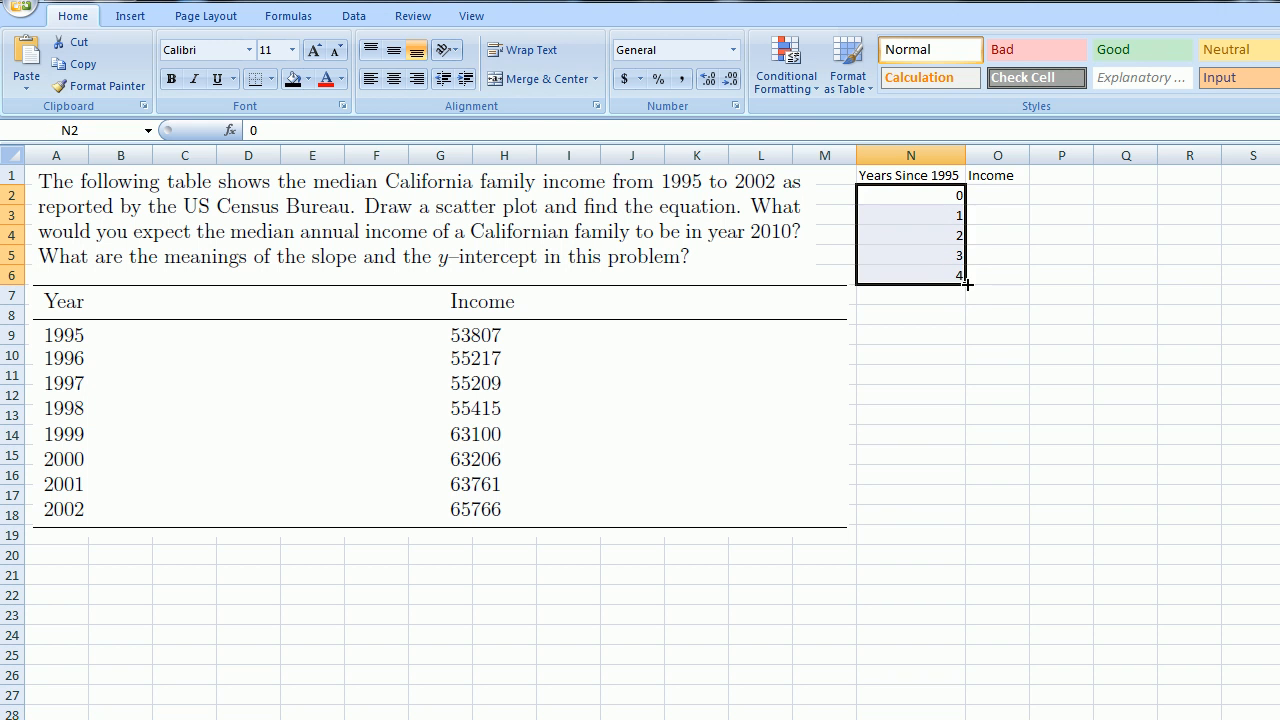
Step: Fill the years series down to 12 and move to O2 for the first income value
left_click_drag(964, 284, 964, 436)
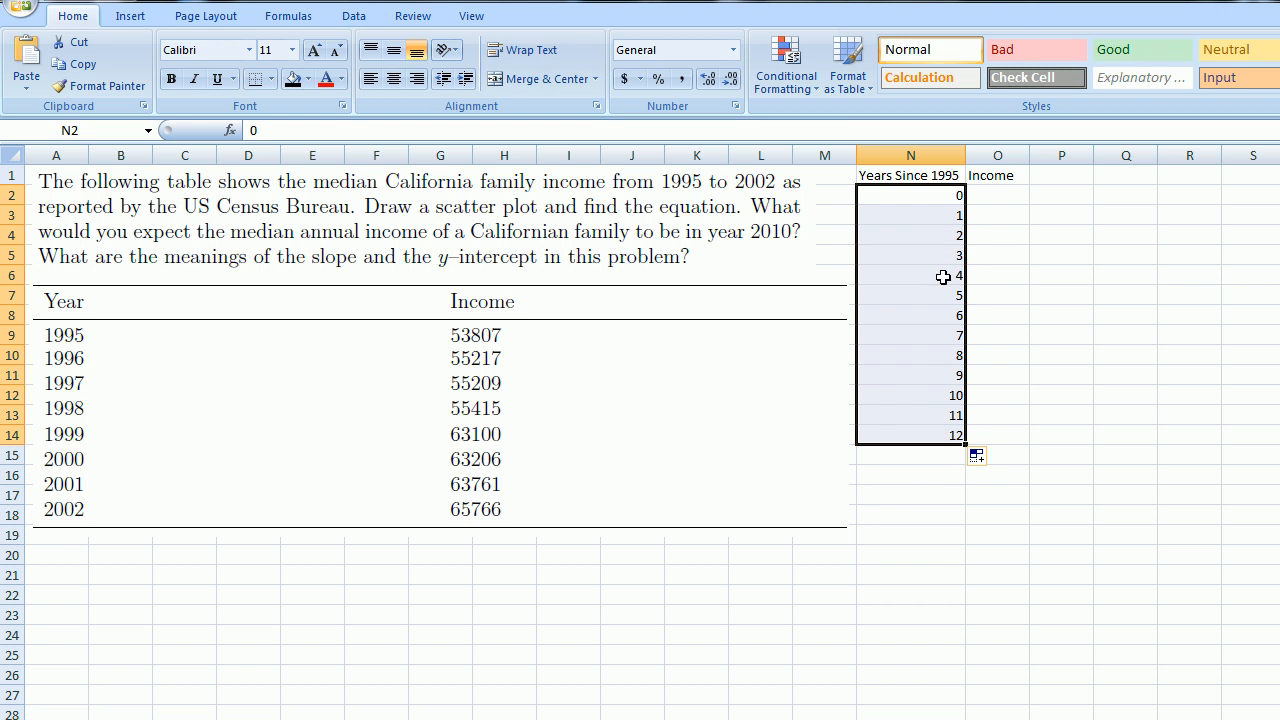
left_click(910, 496)
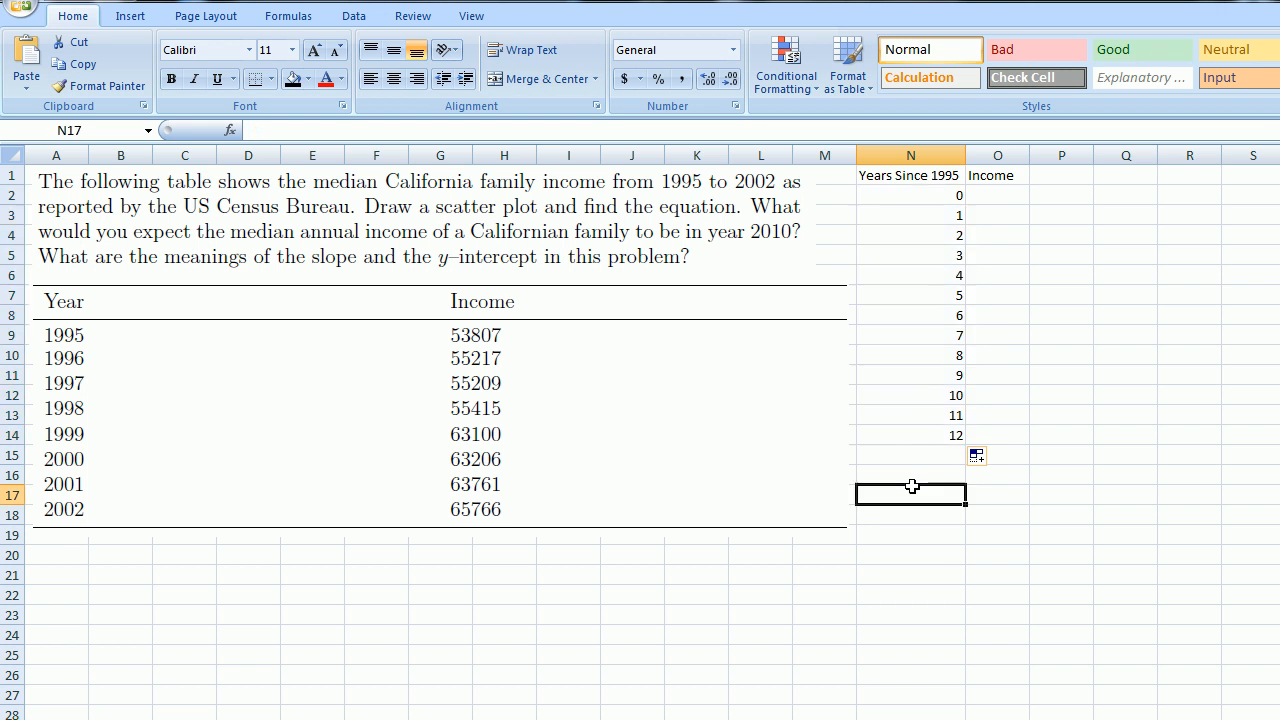
left_click(996, 196)
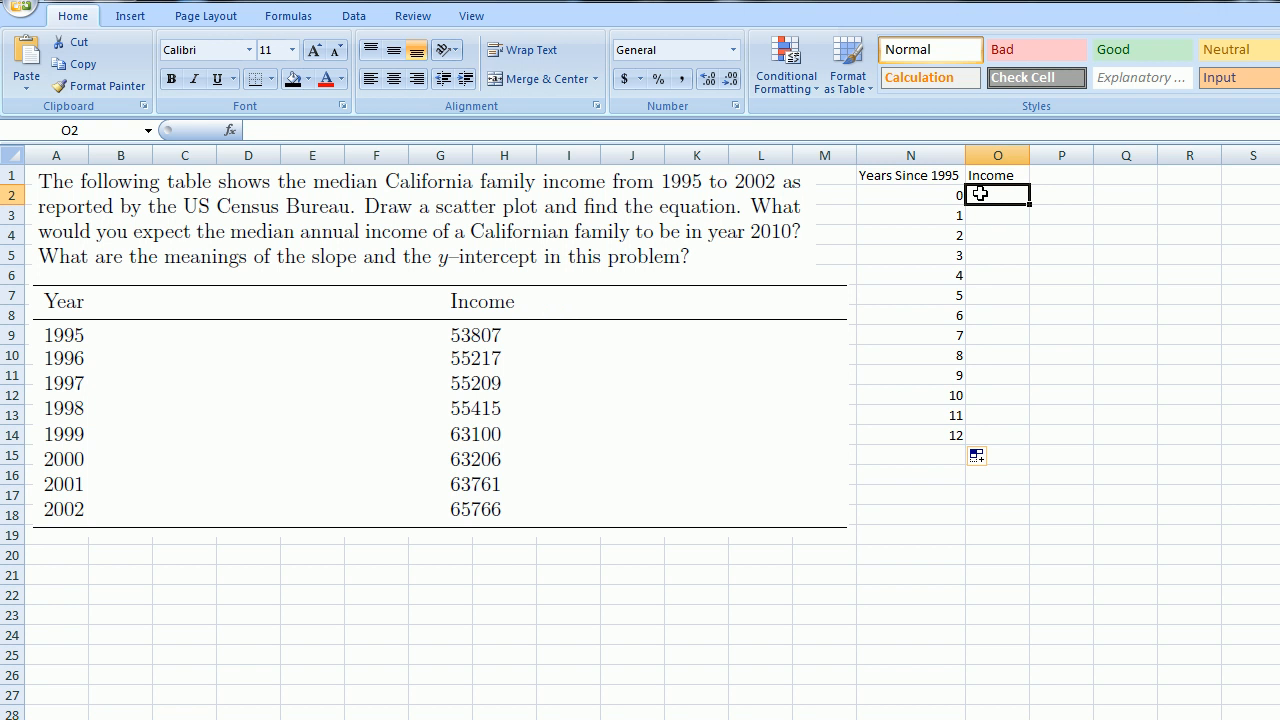
Step: Enter the eight median incomes 53807 through 65766 beside years 0–7 in column O
type("53807")
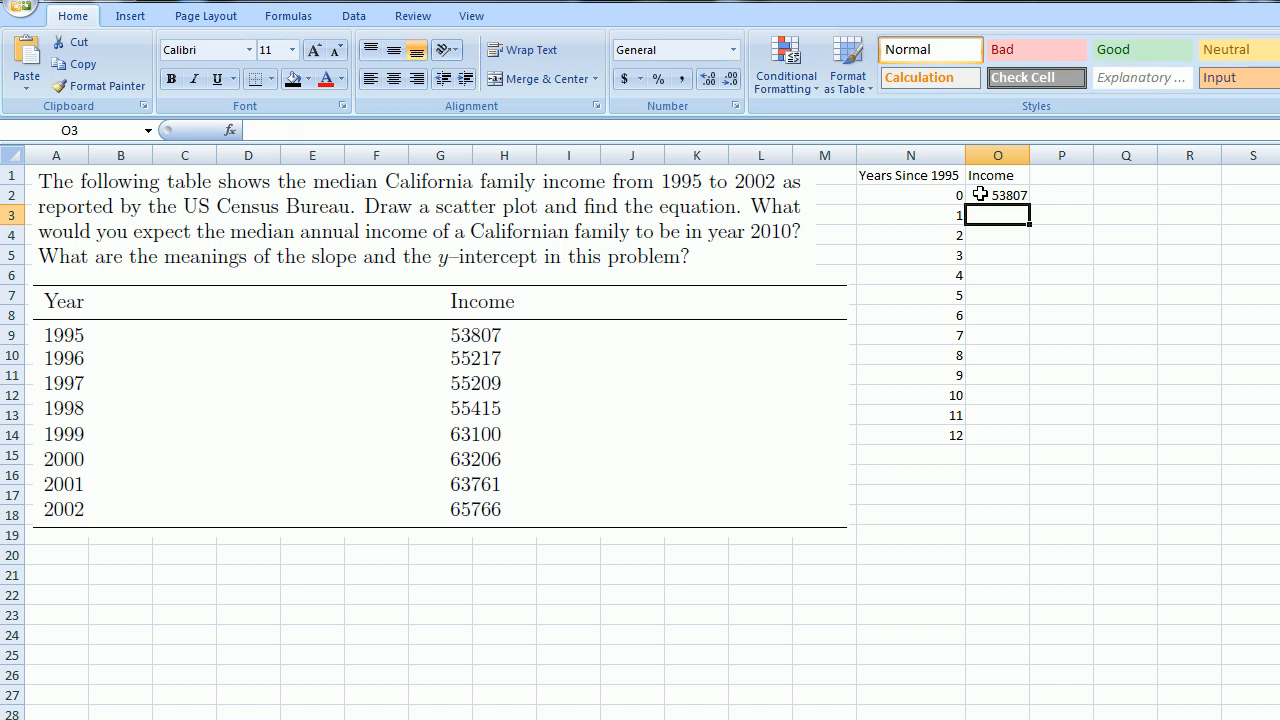
type("55217")
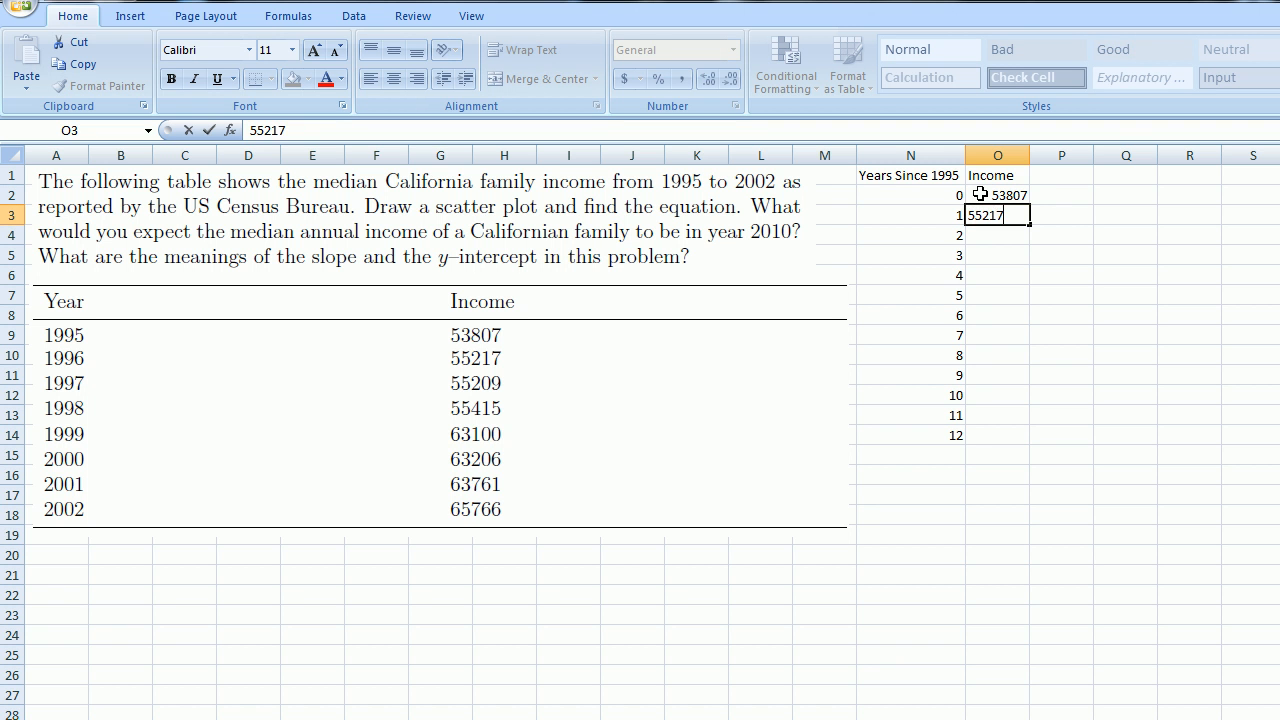
type("55209")
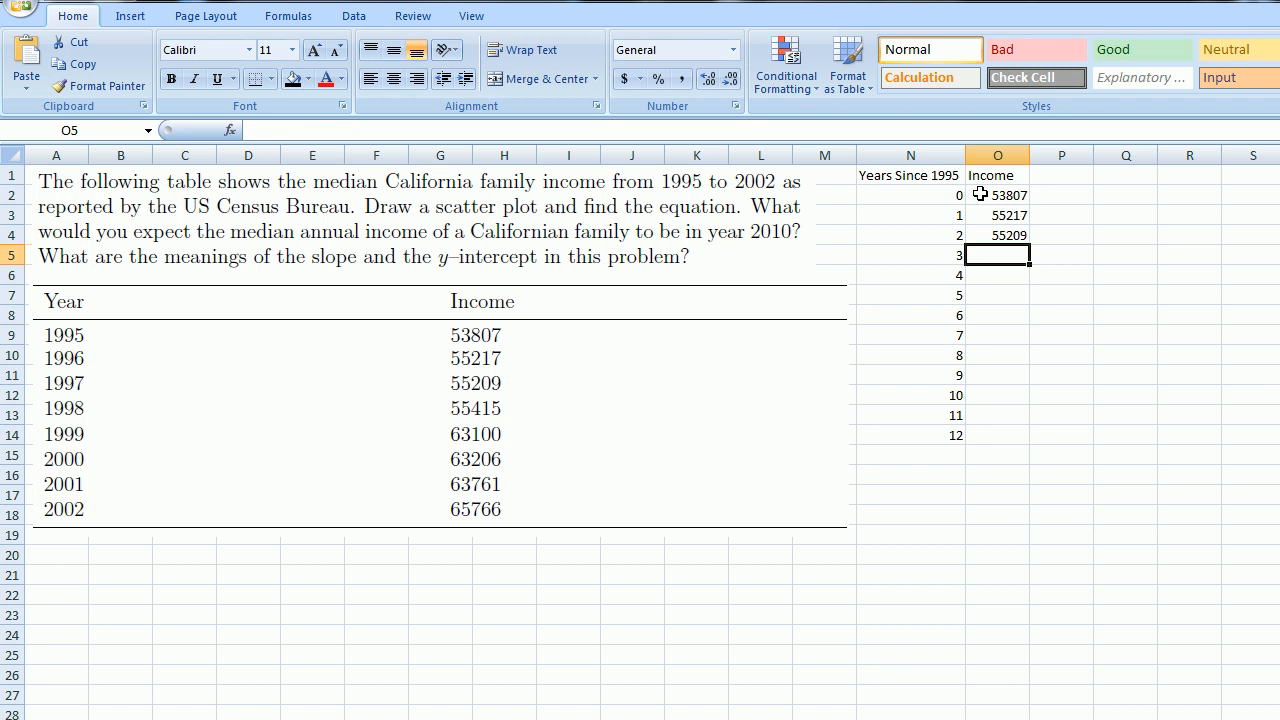
type("554")
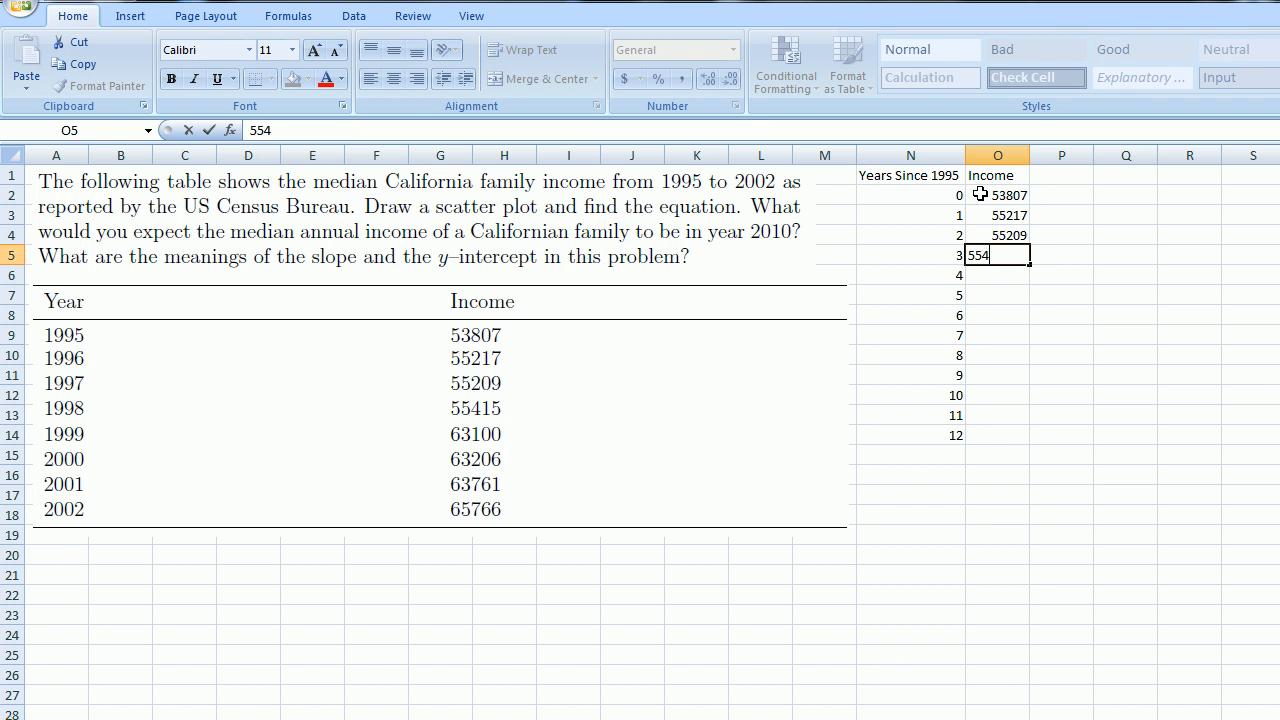
type("63100")
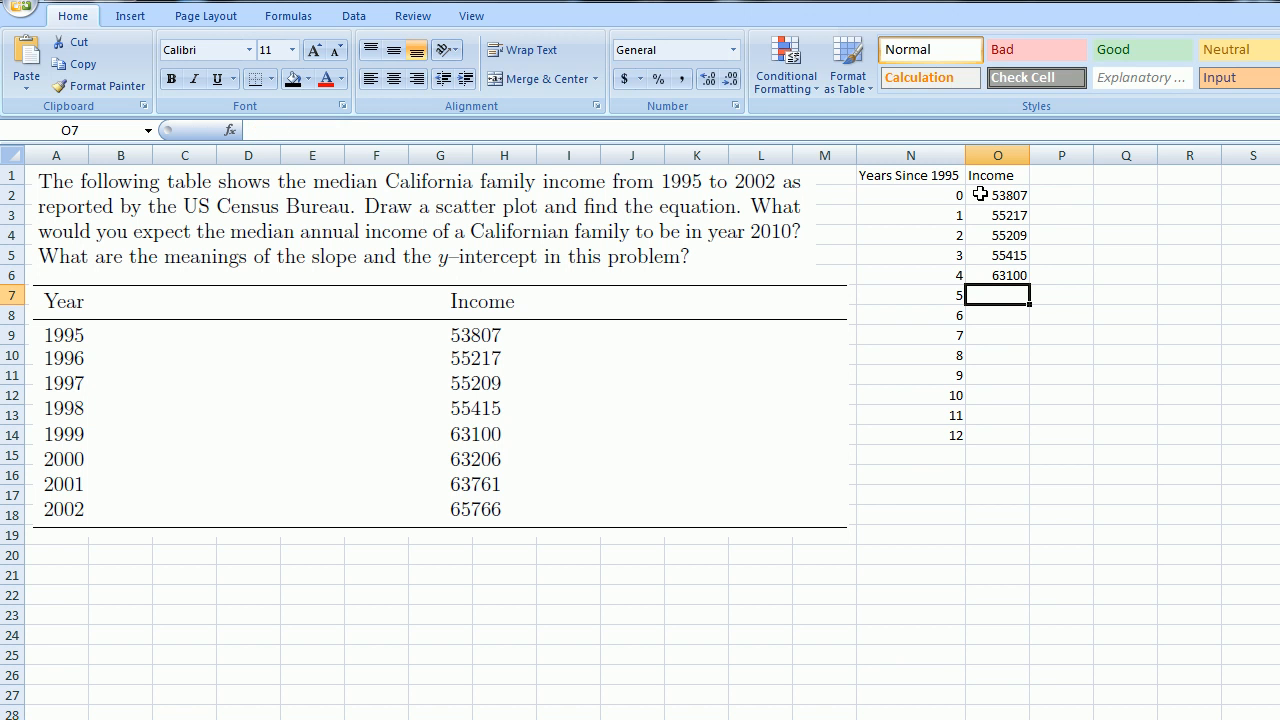
type("6320")
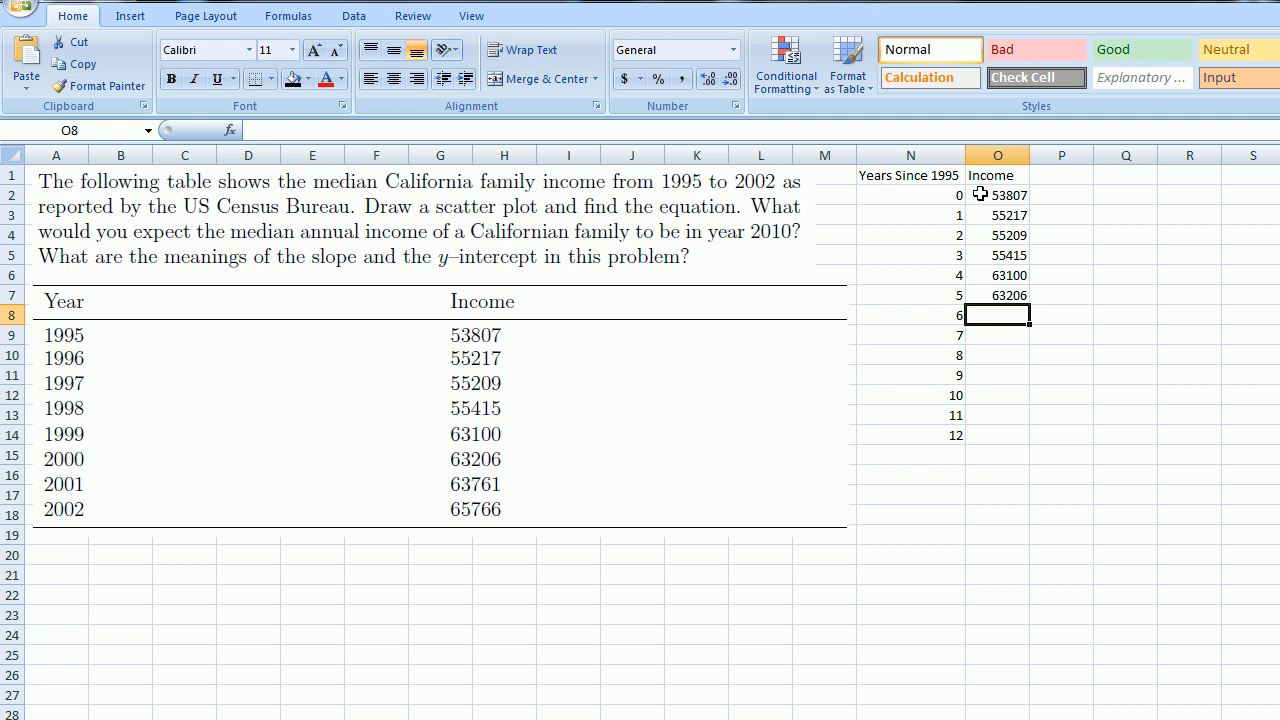
type("63761")
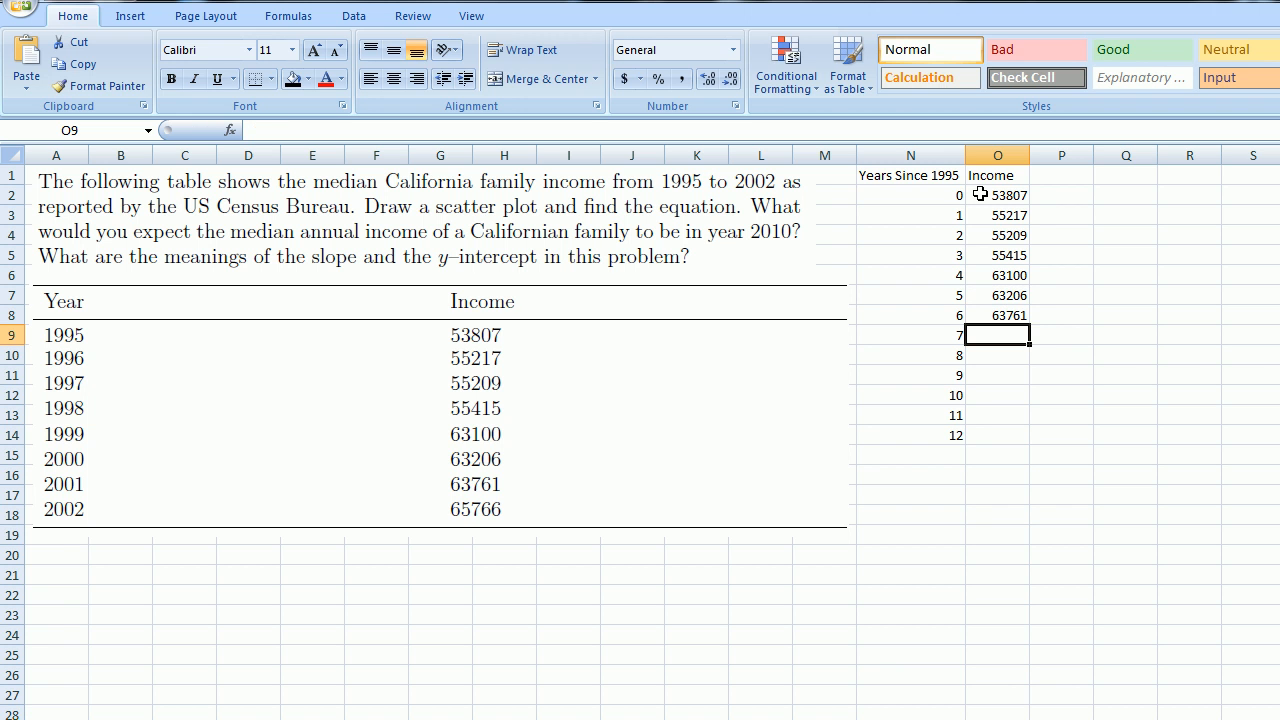
type("65766")
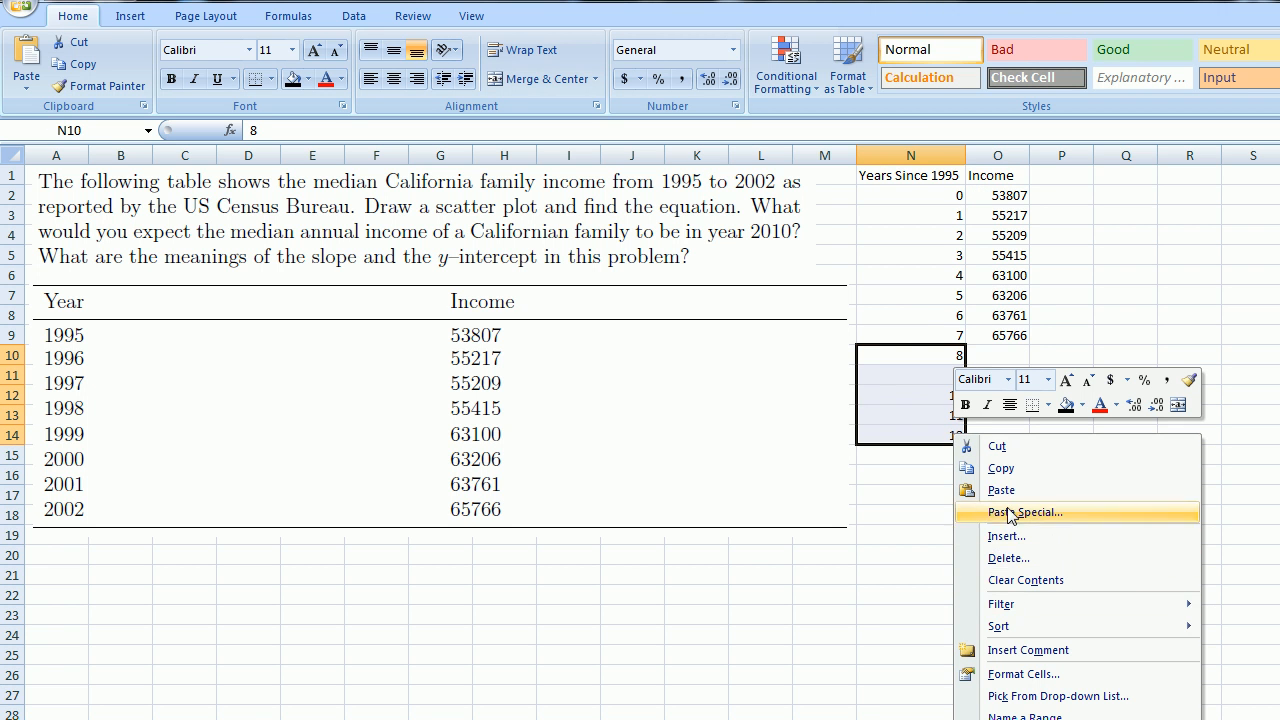
mouse_move(1040, 580)
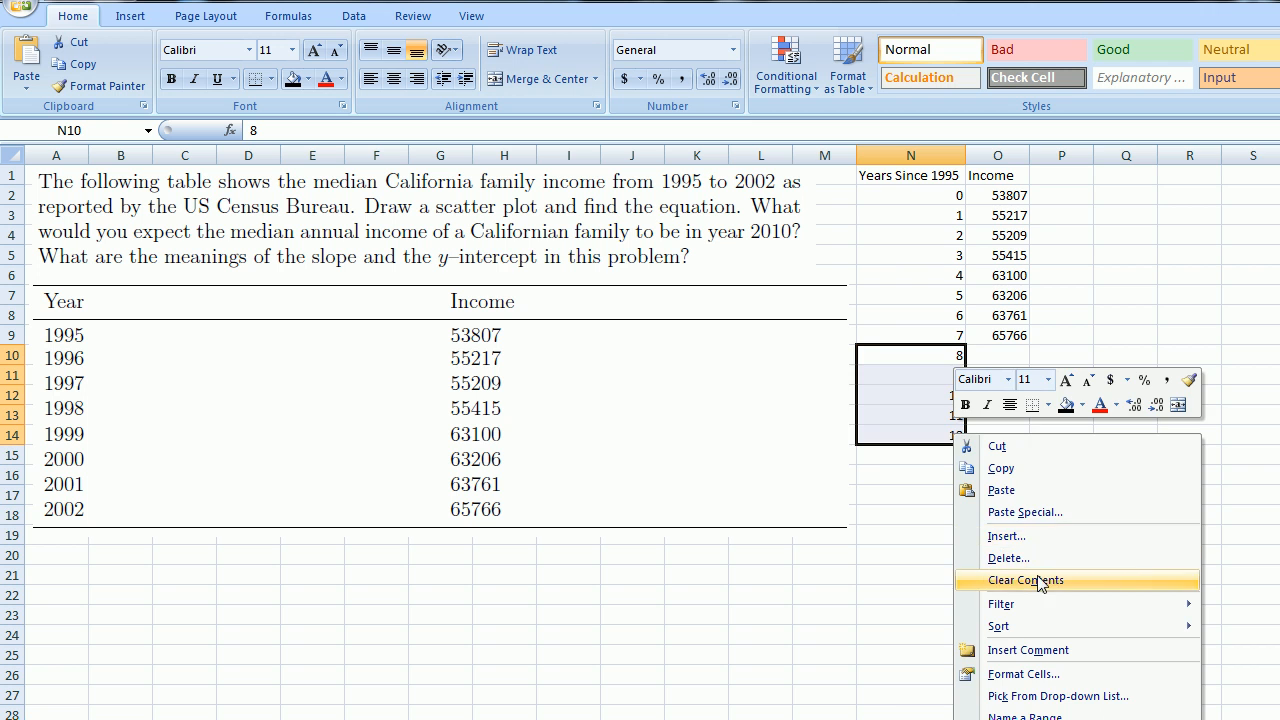
left_click(1024, 580)
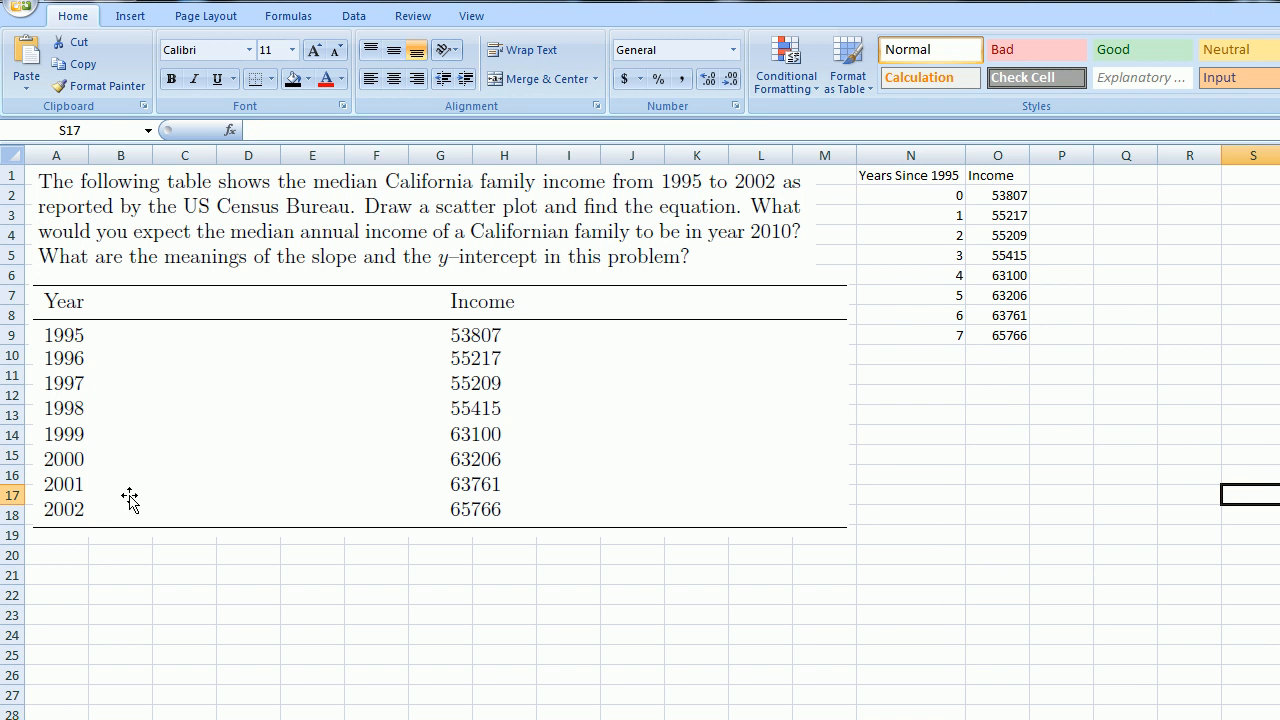
mouse_move(76, 362)
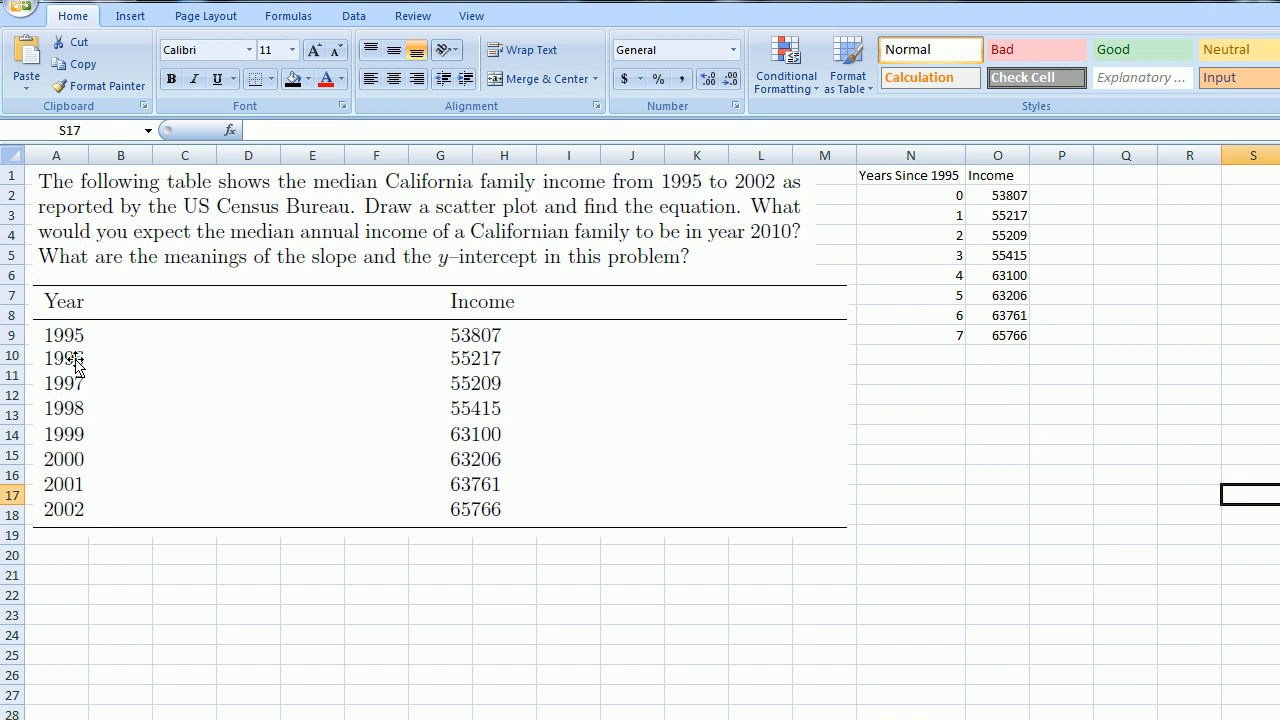
mouse_move(72, 482)
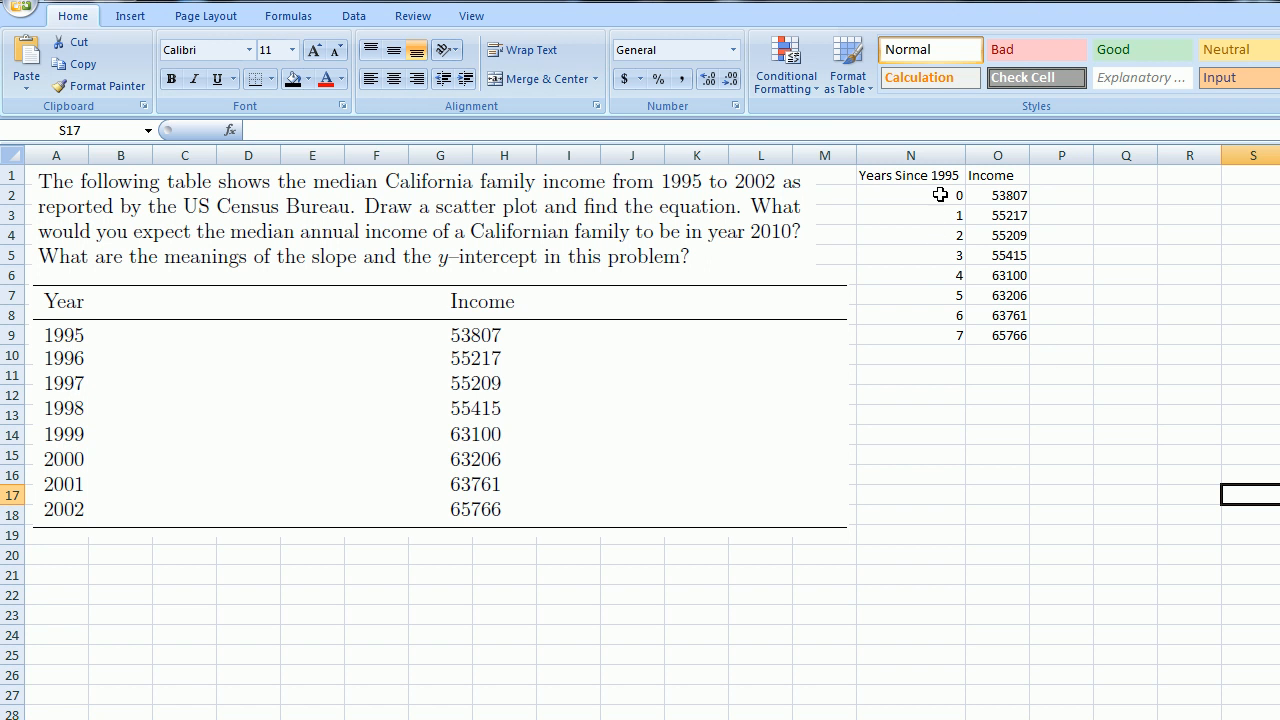
mouse_move(936, 286)
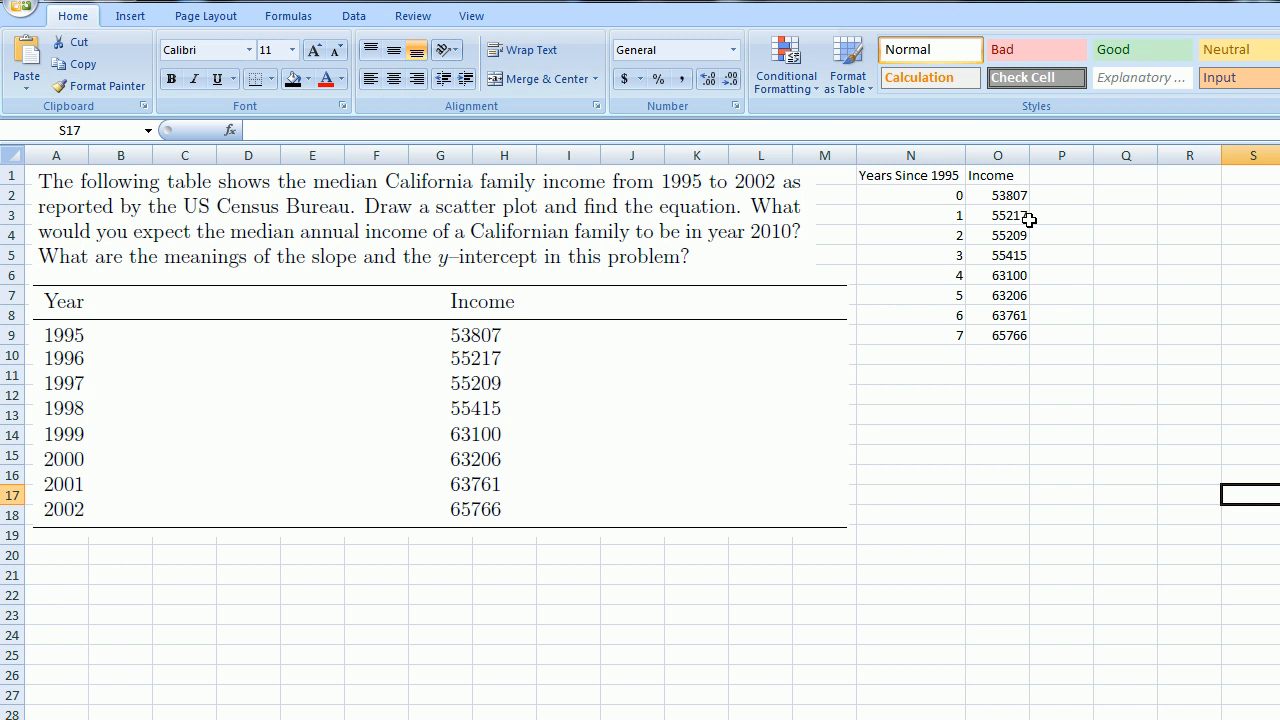
mouse_move(1032, 242)
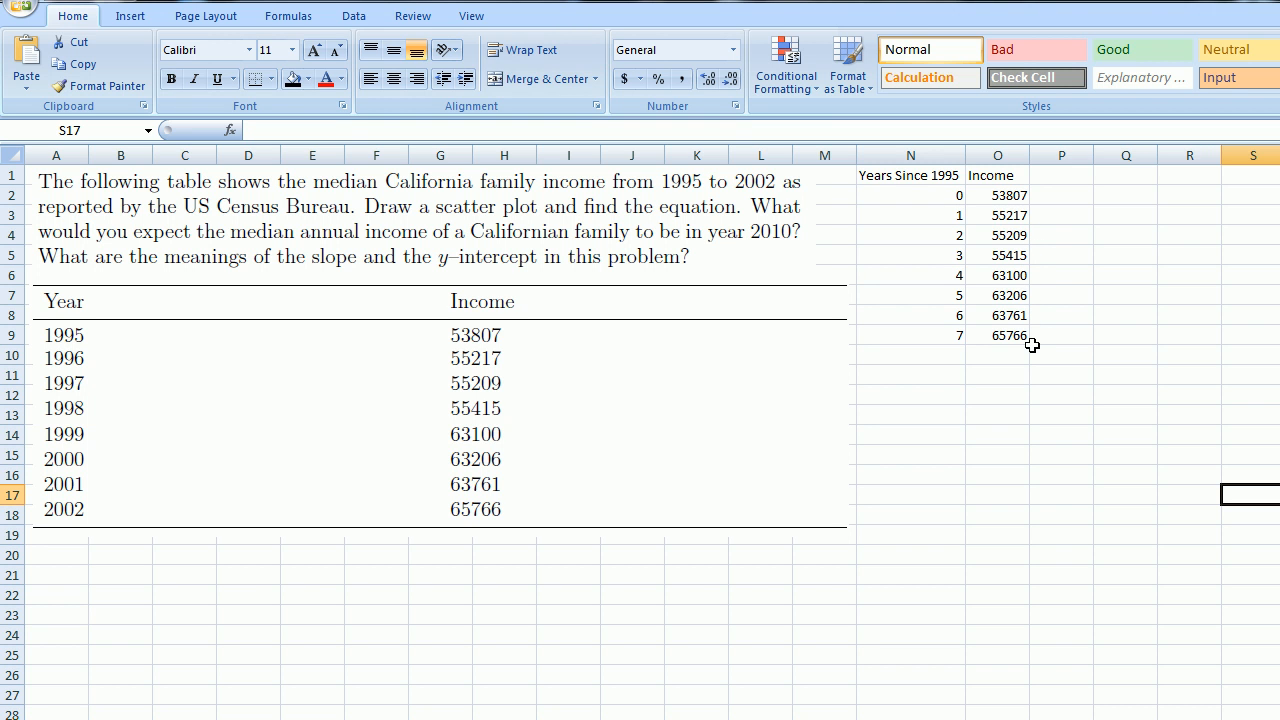
mouse_move(1028, 346)
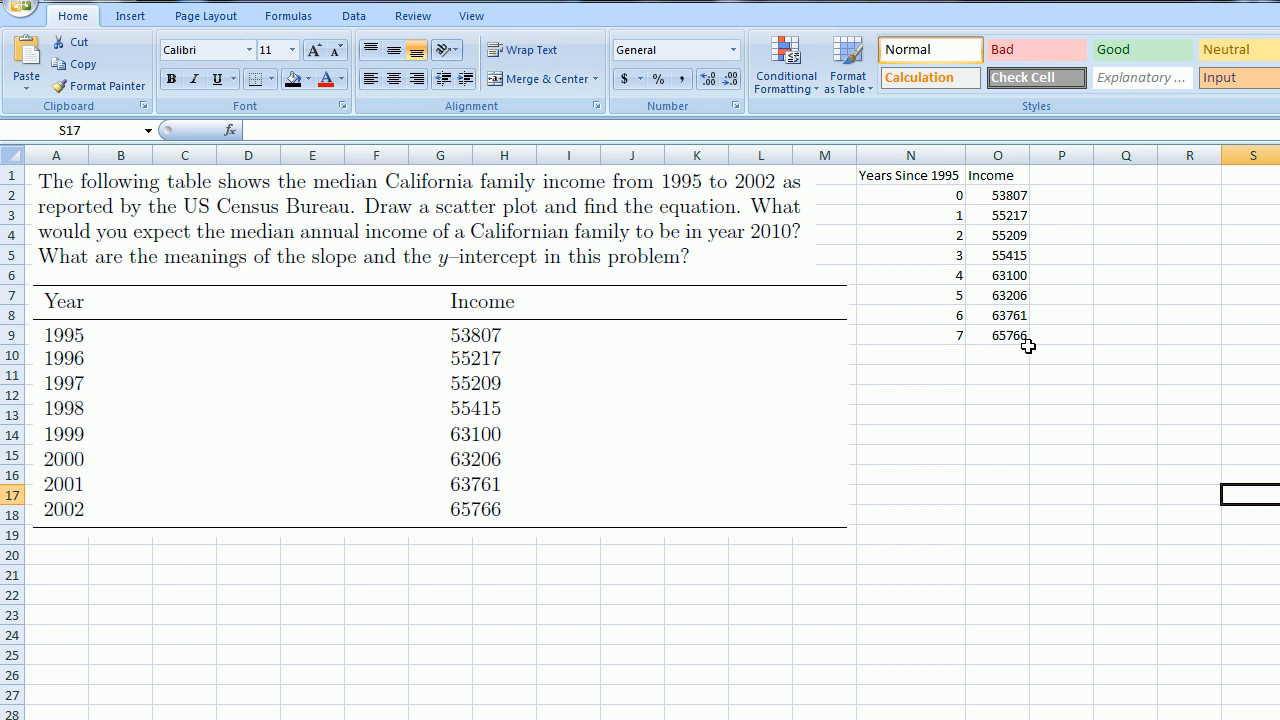
mouse_move(934, 248)
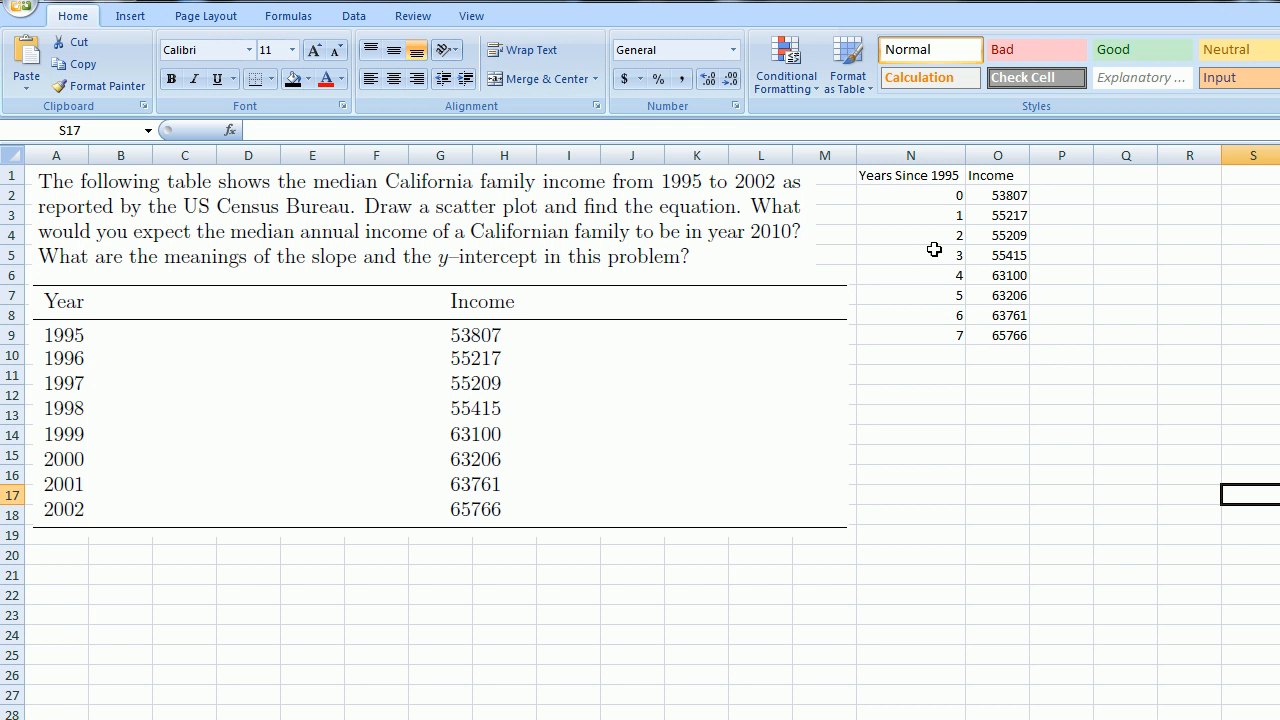
mouse_move(954, 226)
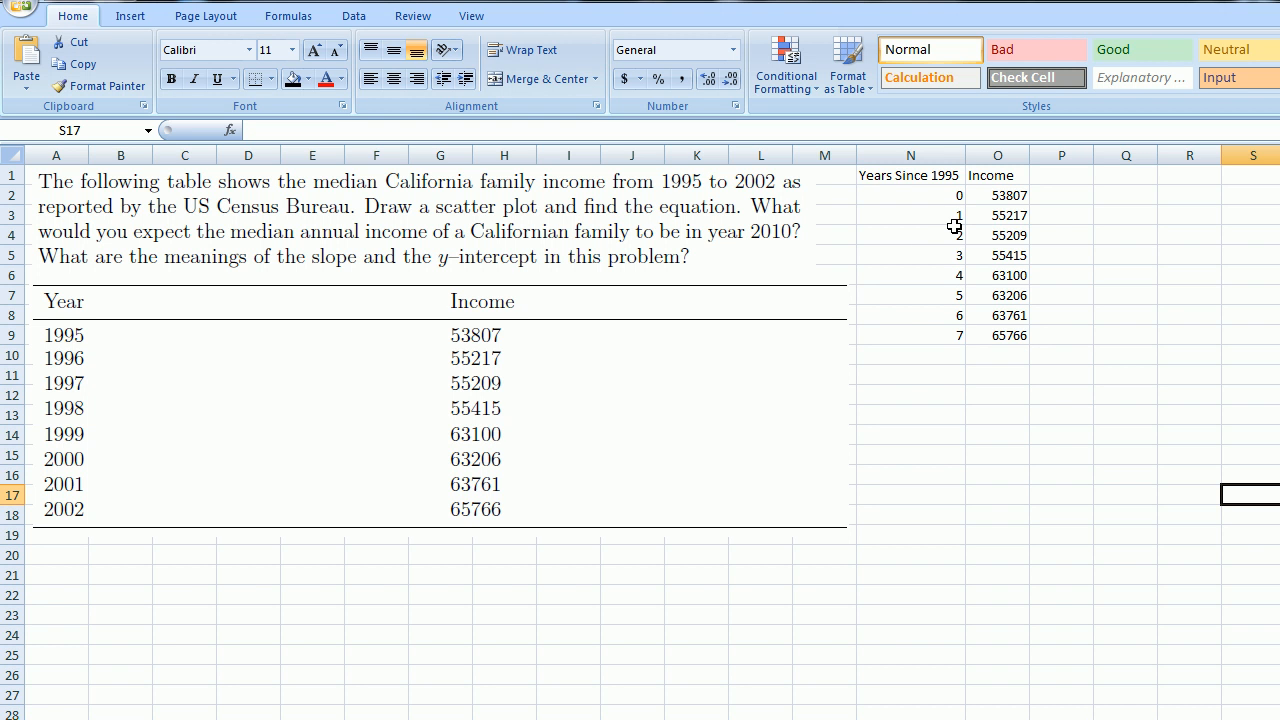
mouse_move(916, 200)
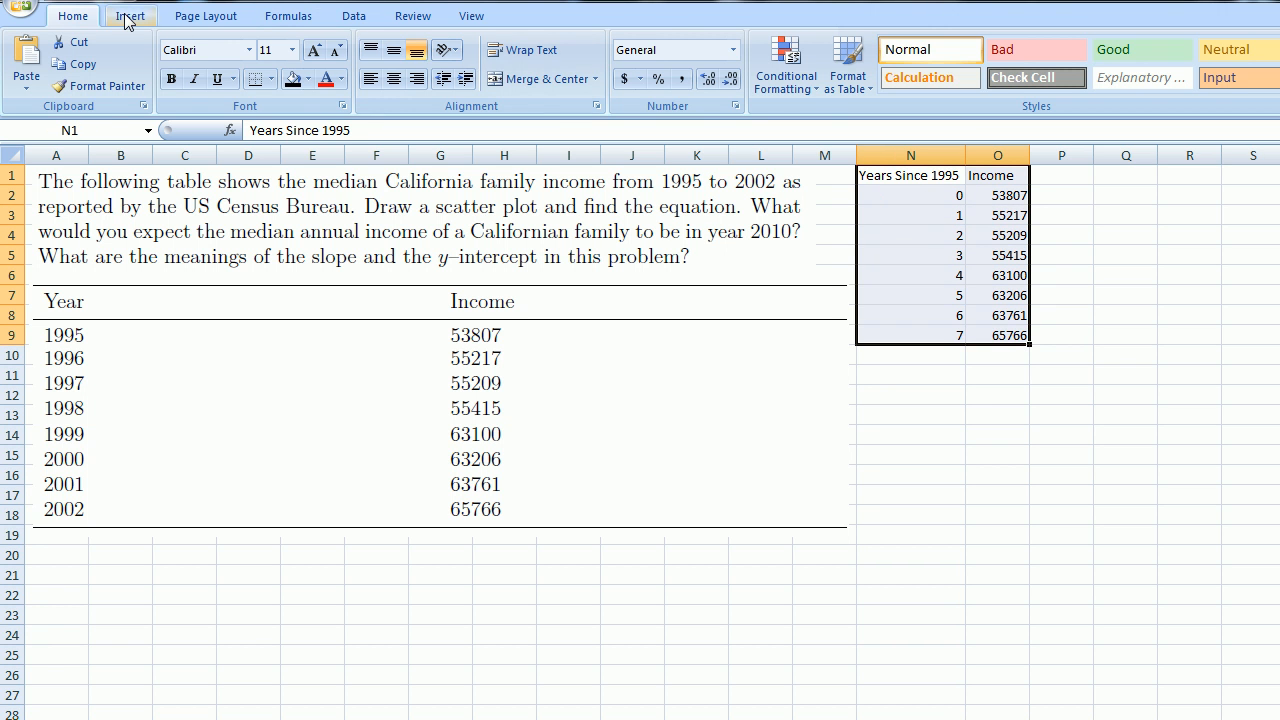
Step: Insert a markers-only scatter chart of Income against years from N1:O9
left_click(130, 16)
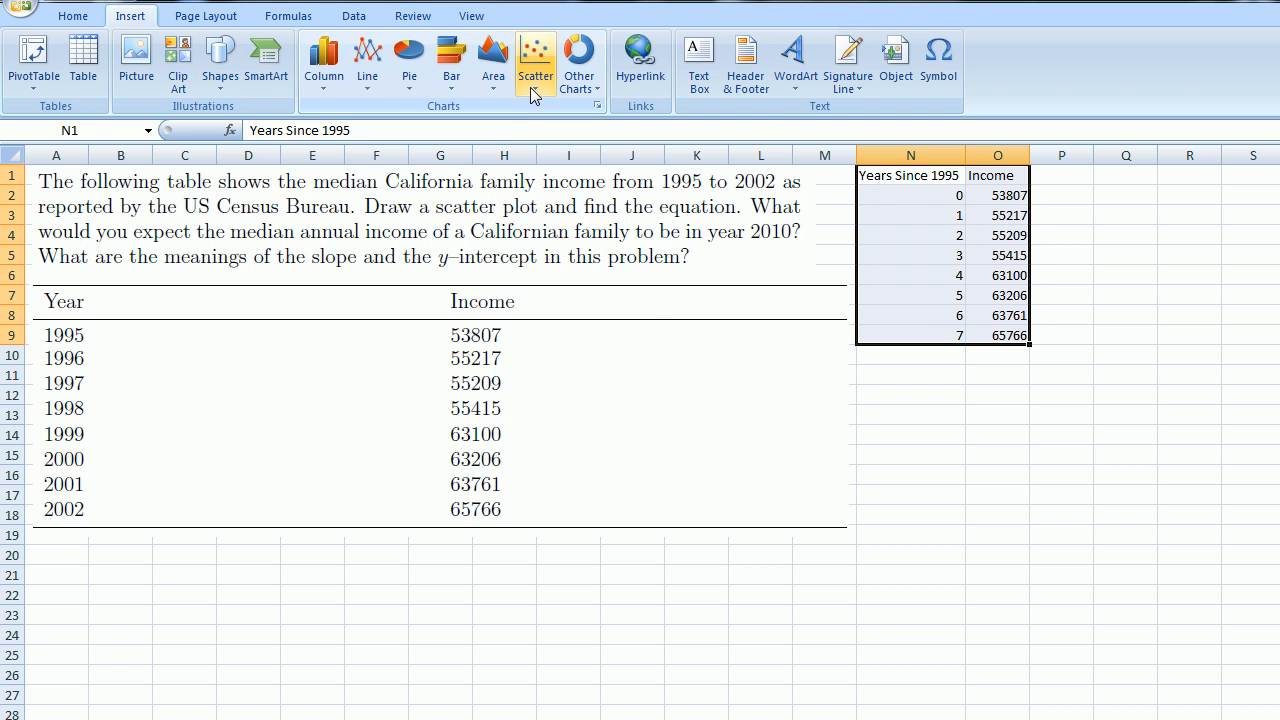
left_click(536, 60)
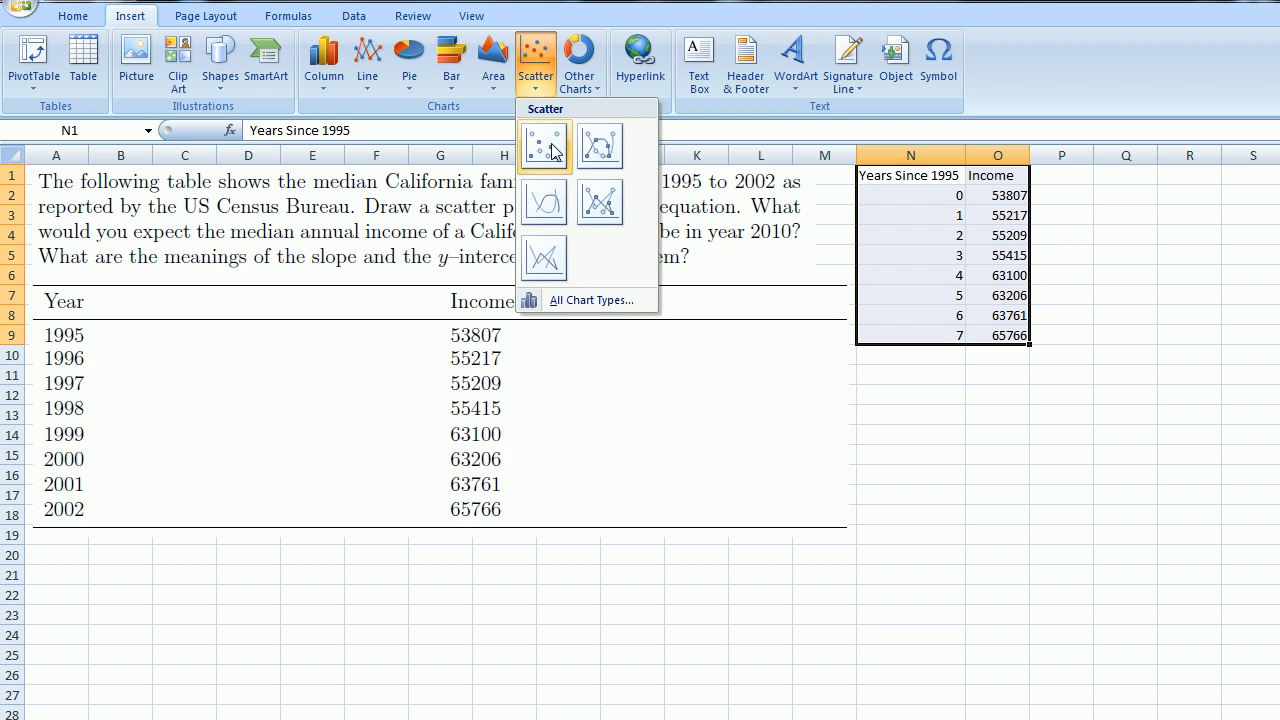
left_click(544, 146)
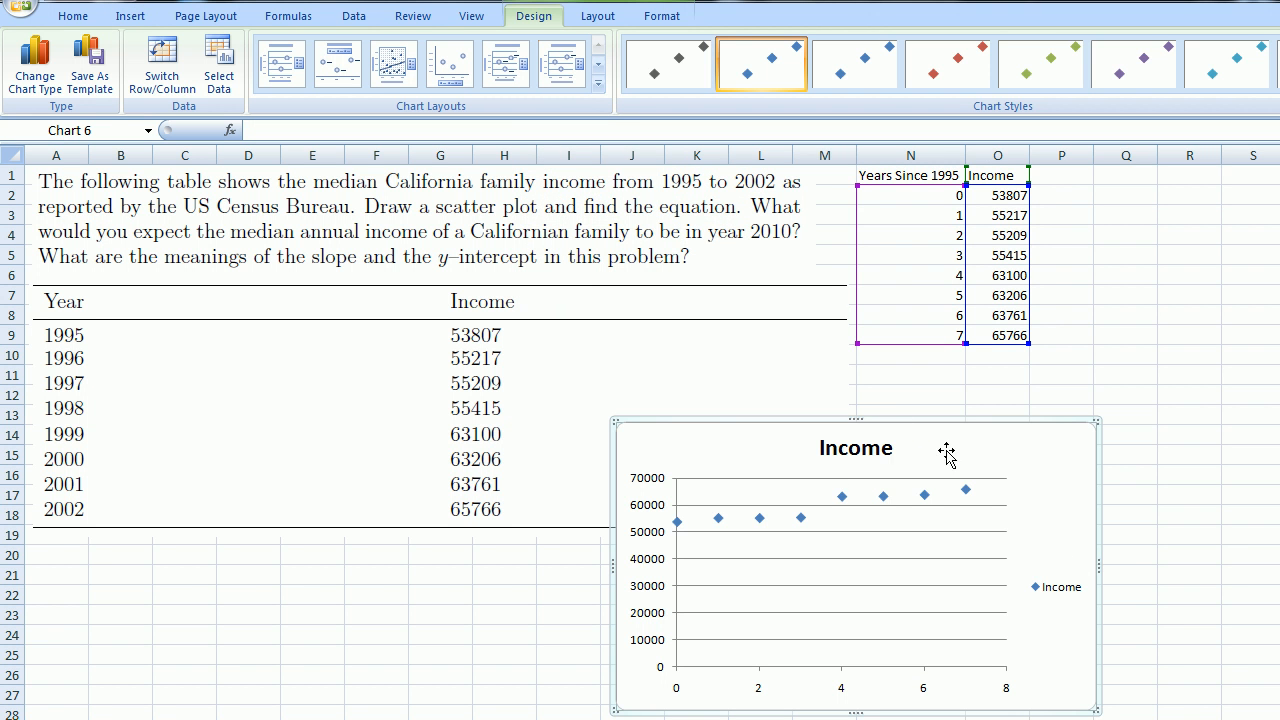
Step: Nudge the Income scatter chart slightly left under the data columns
left_click_drag(948, 448, 902, 452)
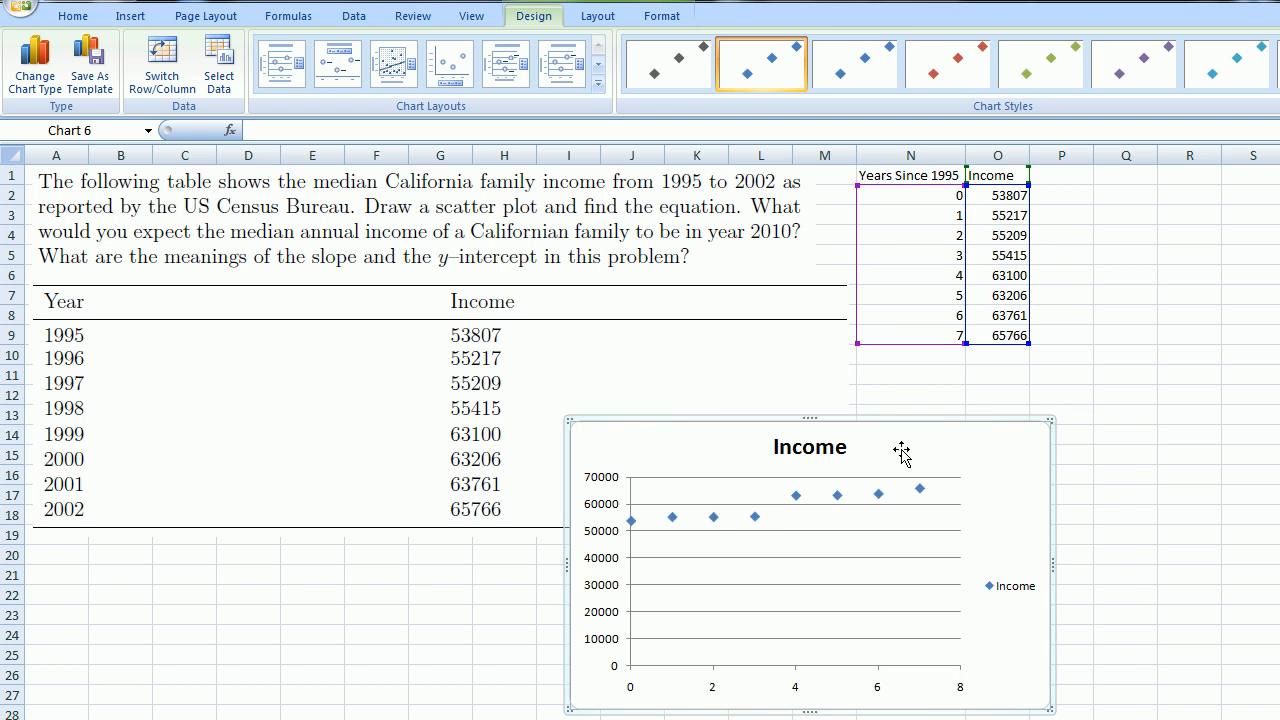
mouse_move(632, 680)
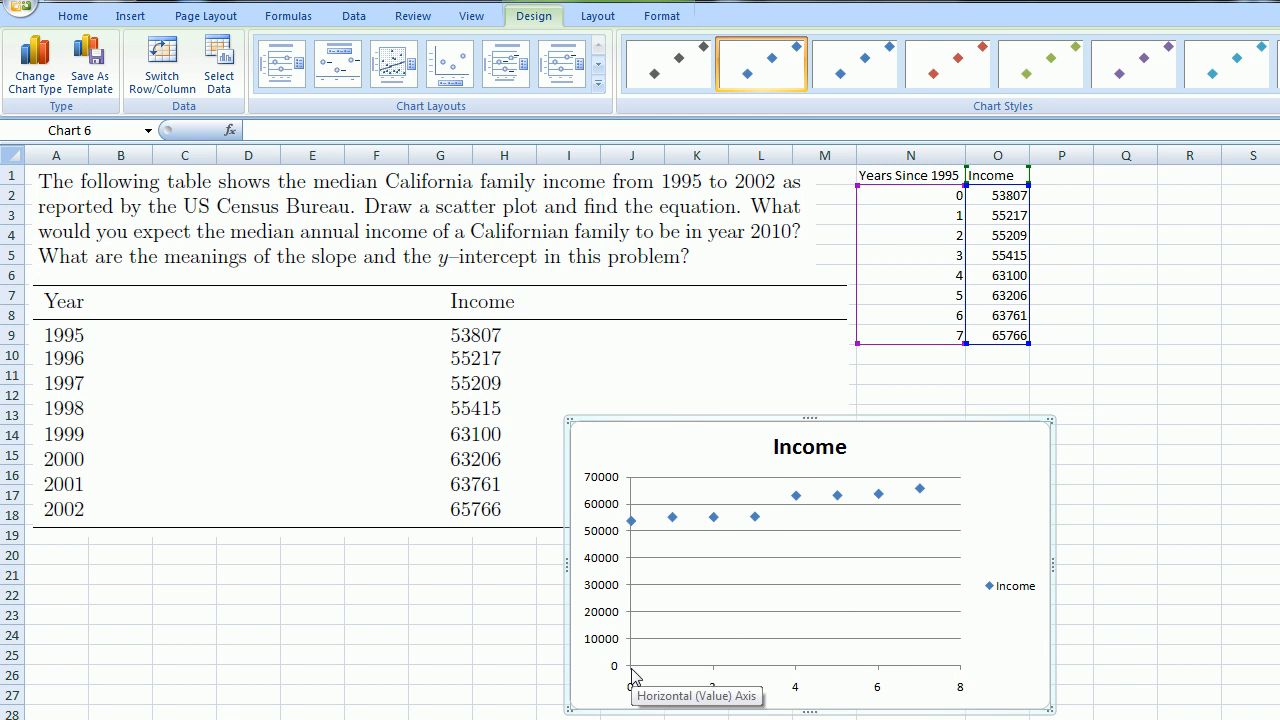
mouse_move(620, 616)
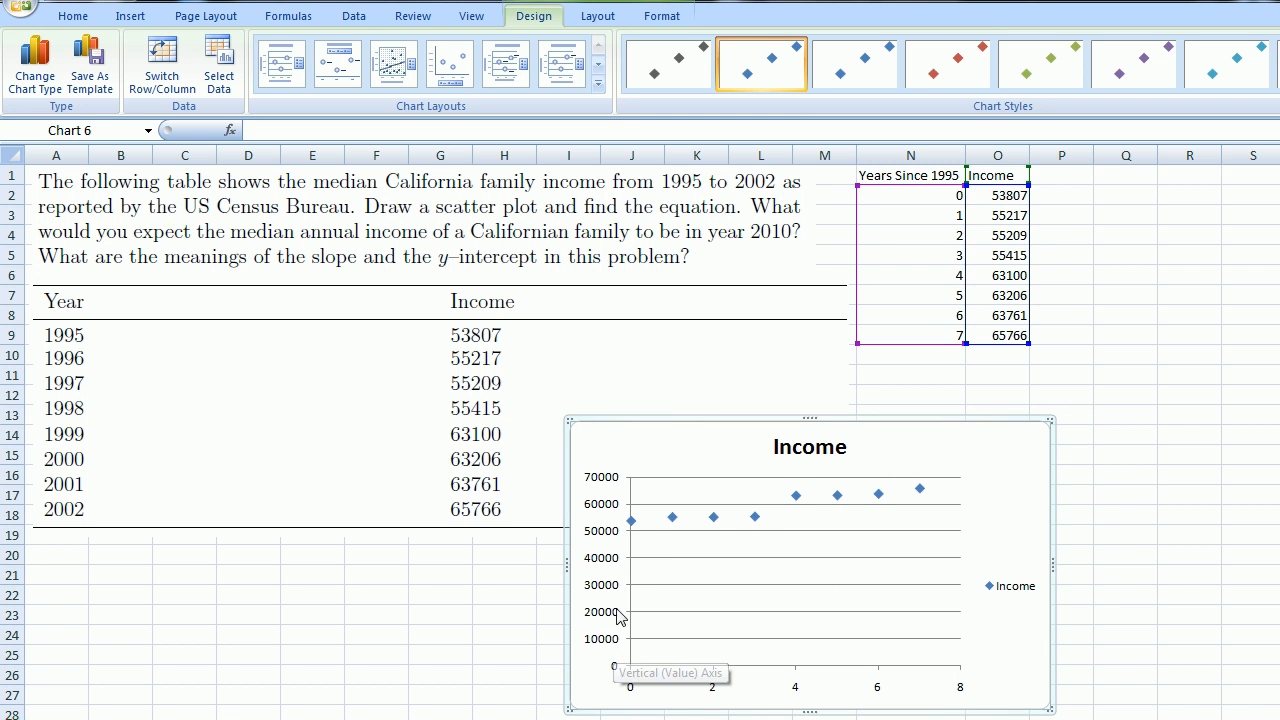
mouse_move(970, 690)
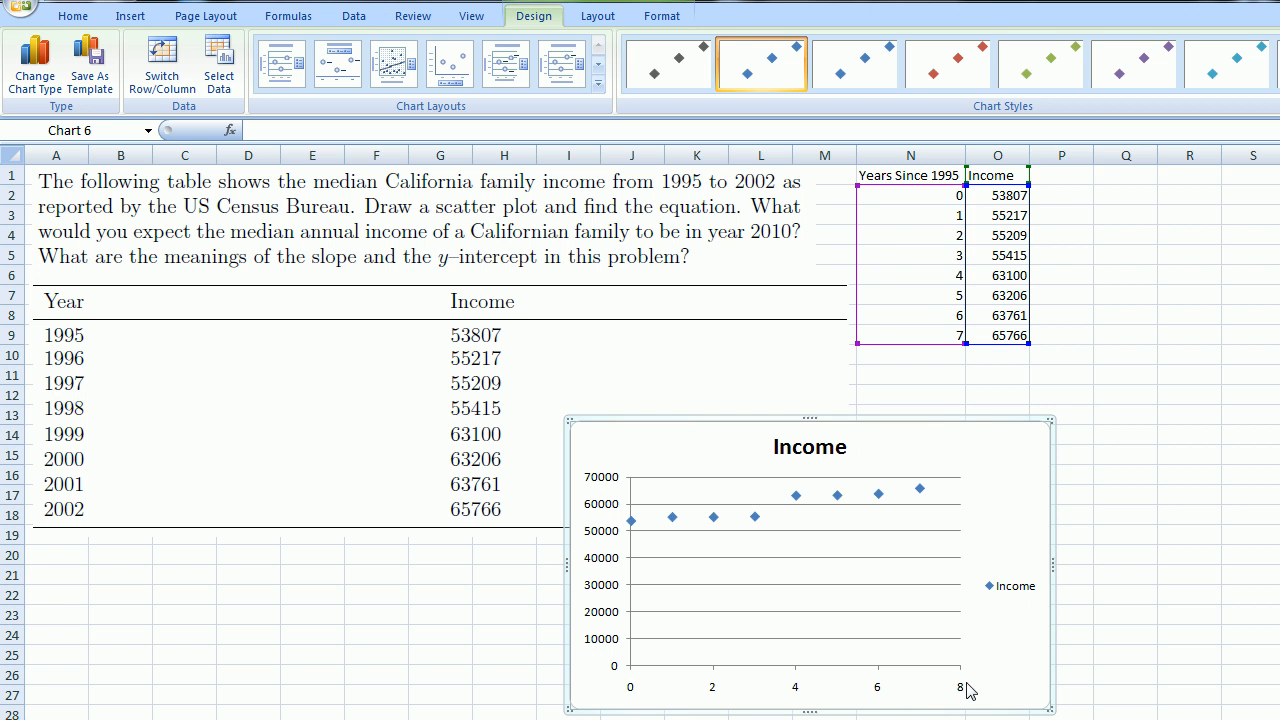
mouse_move(632, 684)
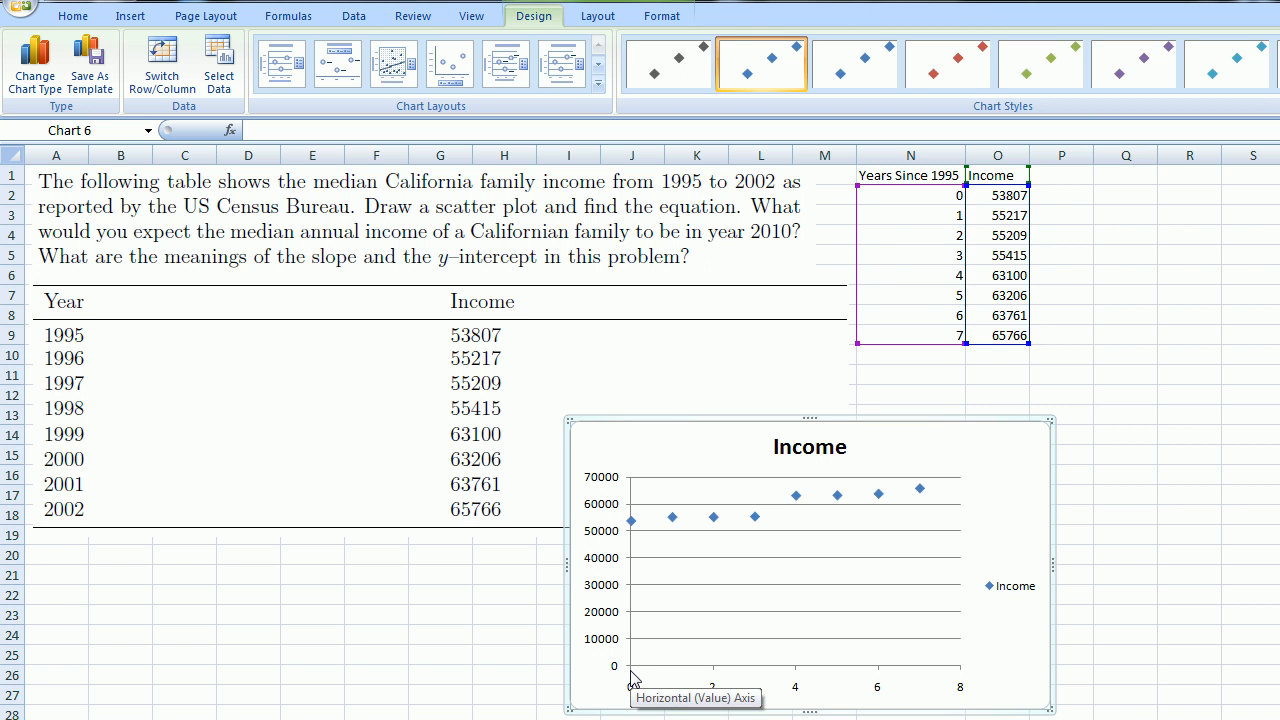
mouse_move(496, 348)
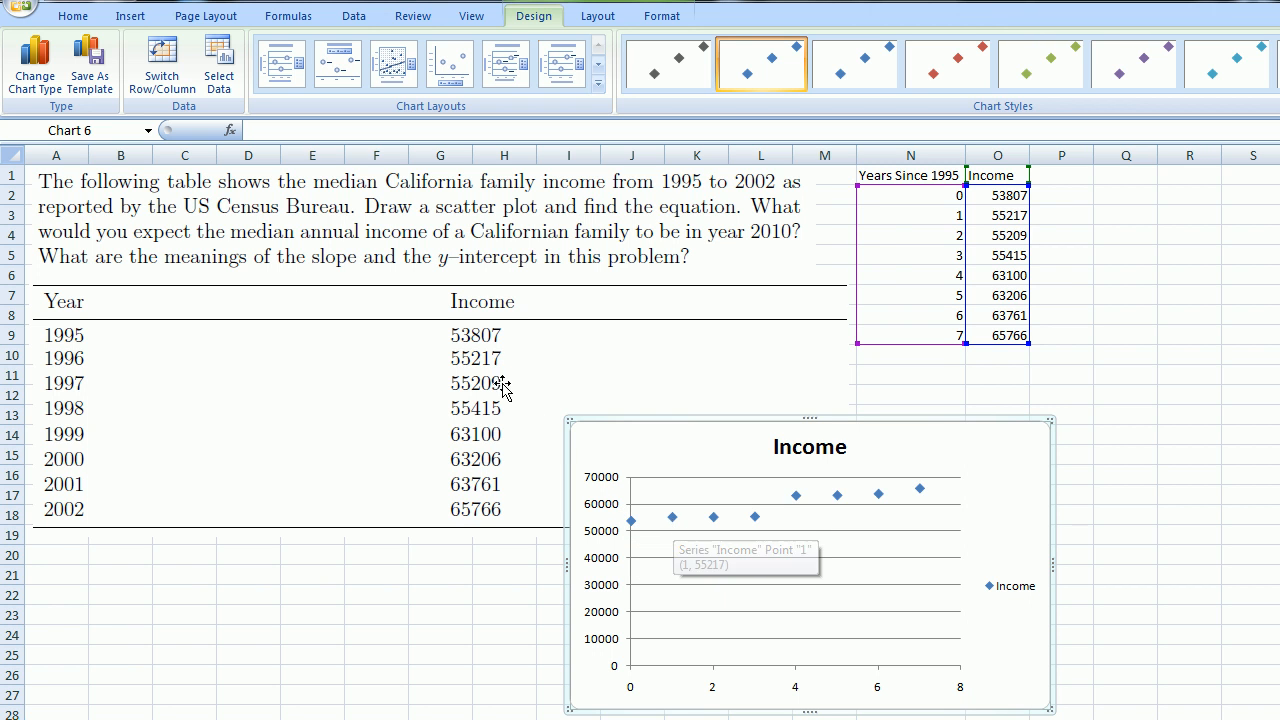
mouse_move(868, 506)
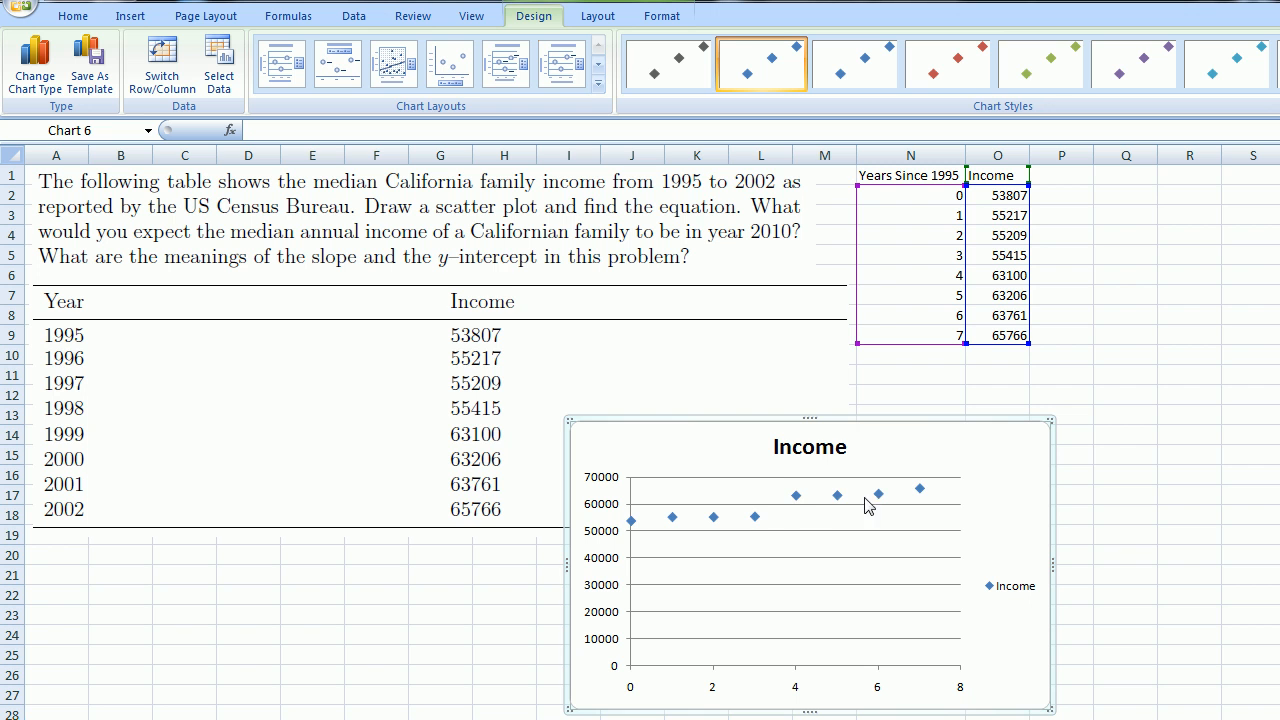
mouse_move(930, 490)
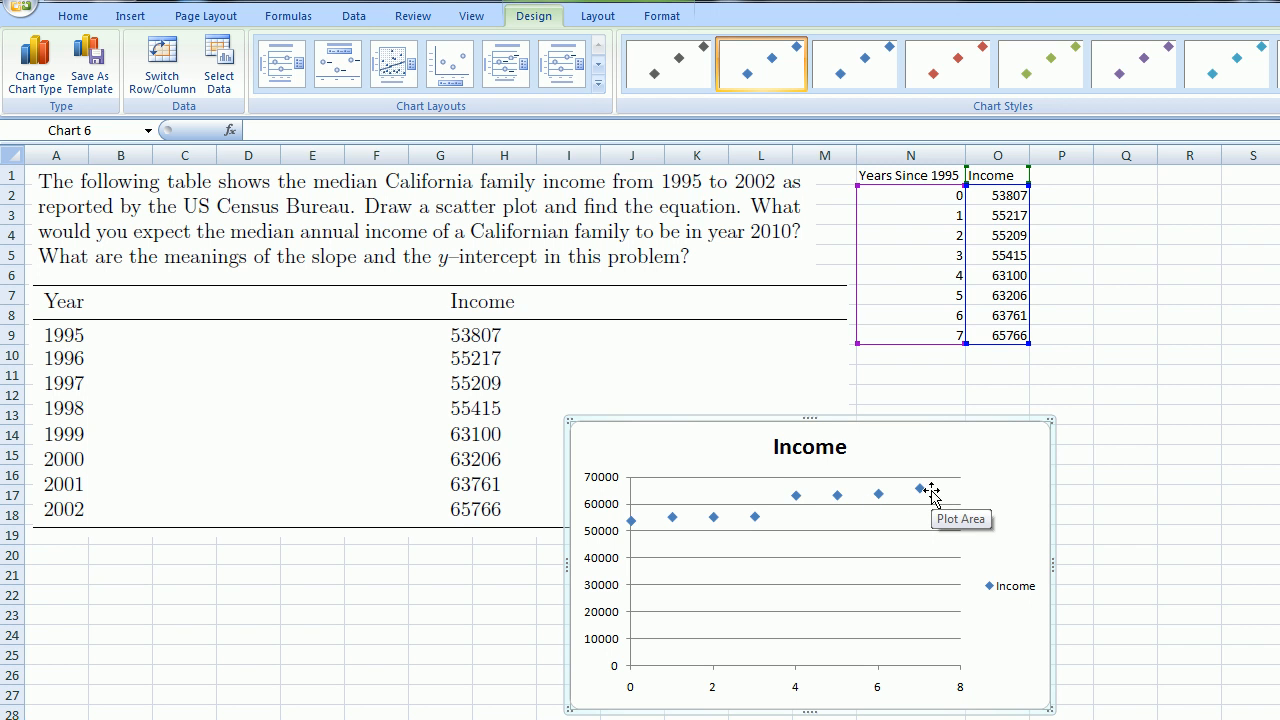
mouse_move(620, 540)
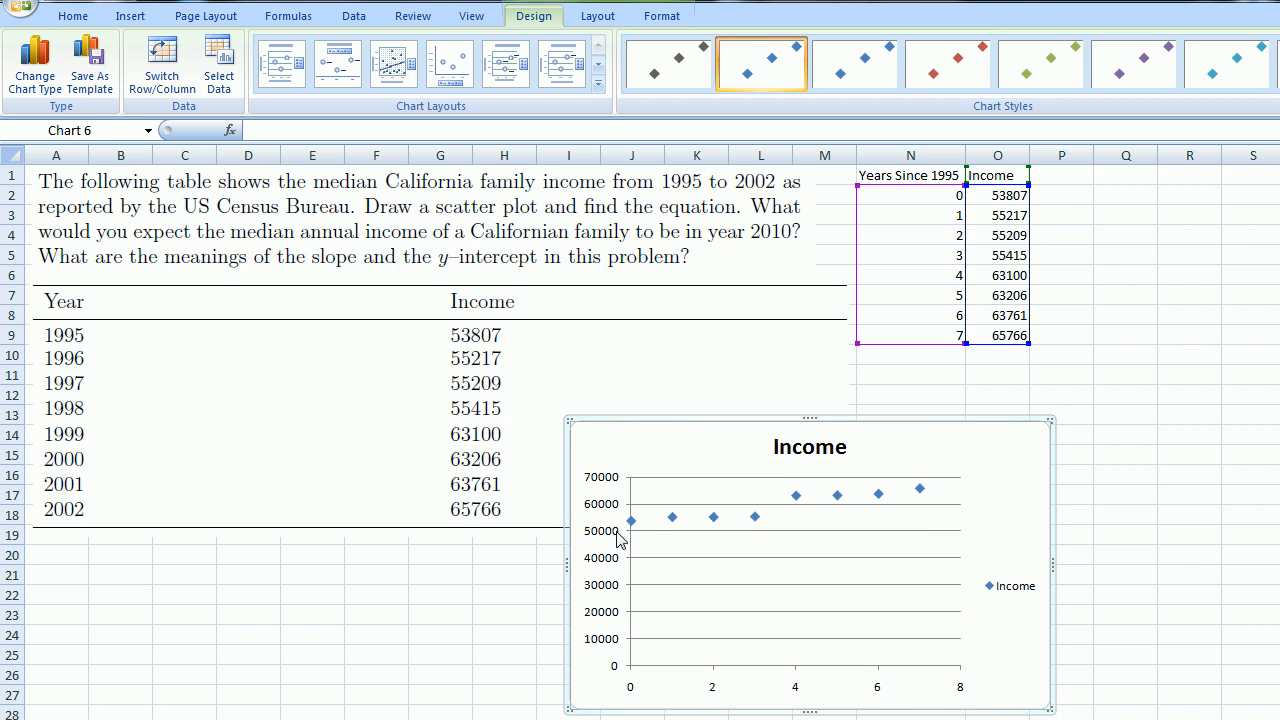
mouse_move(644, 544)
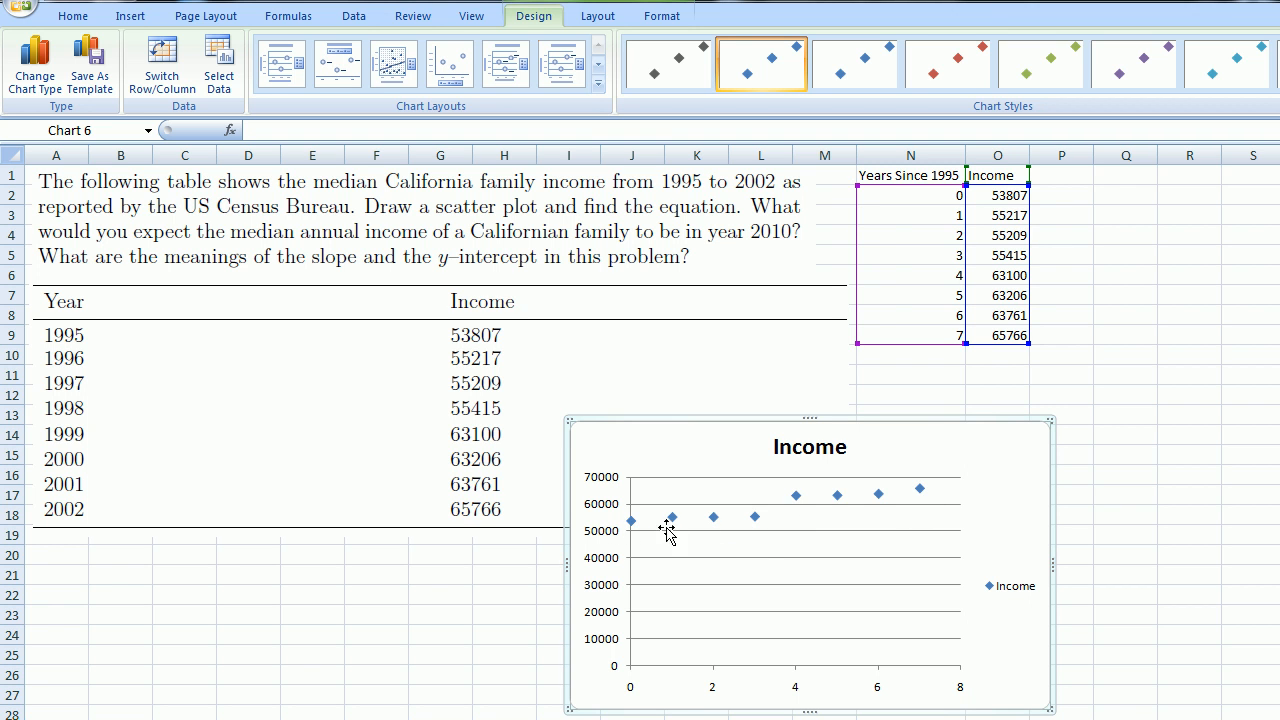
mouse_move(912, 504)
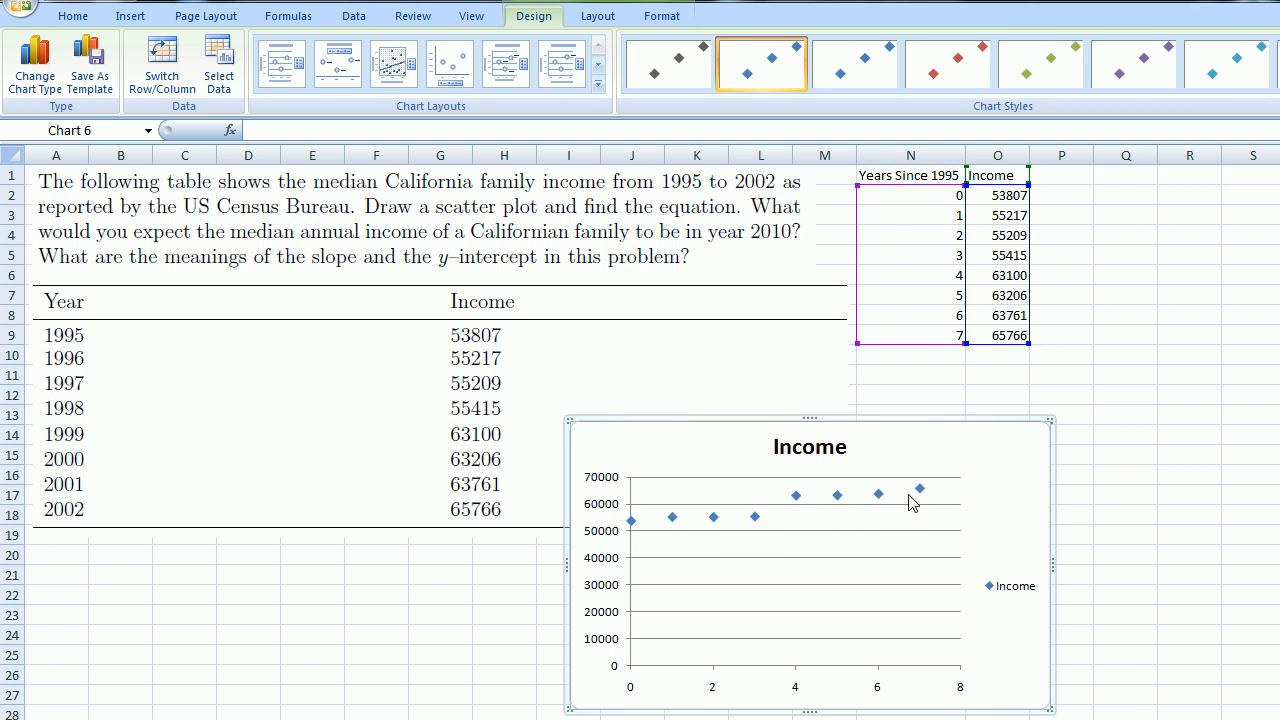
mouse_move(916, 490)
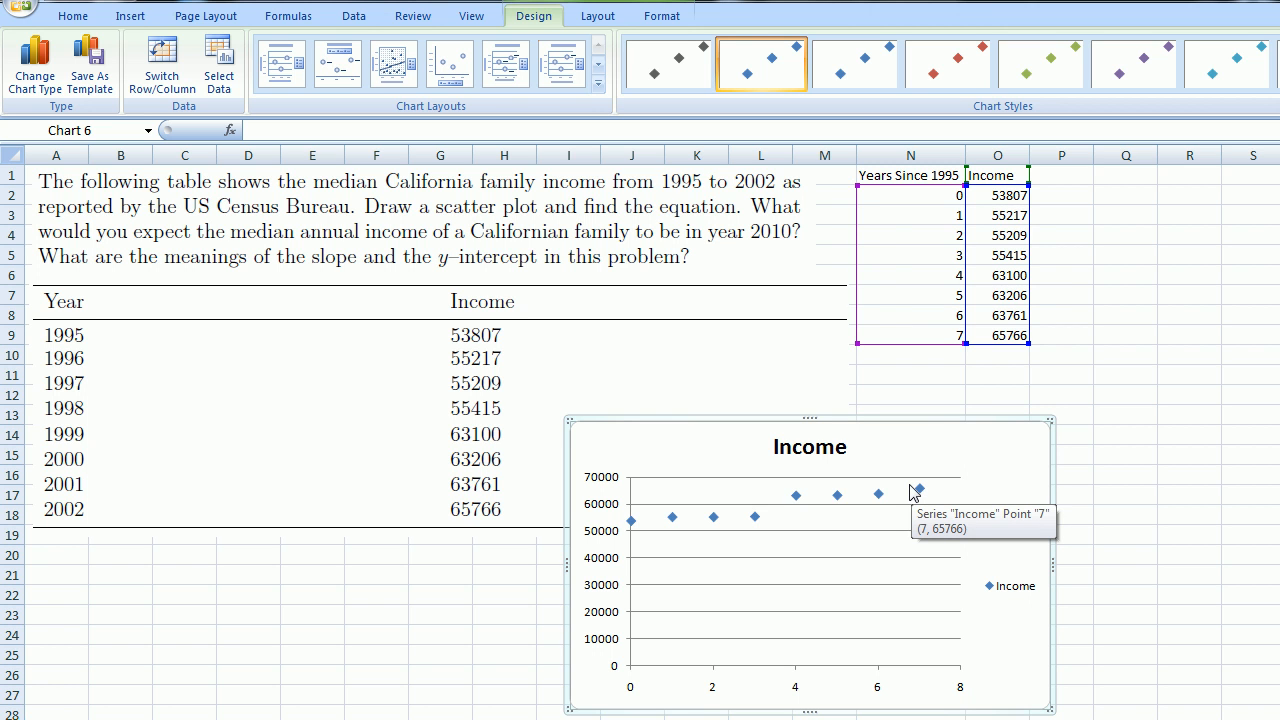
mouse_move(650, 262)
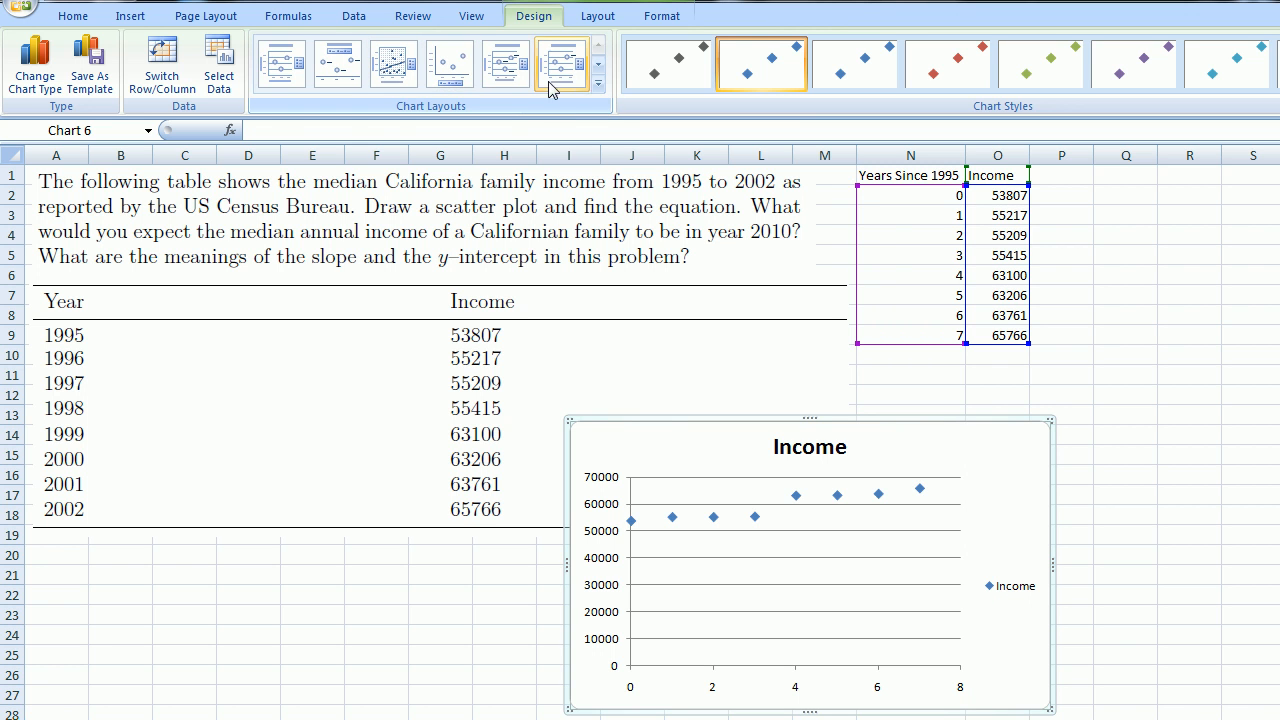
Step: Expand the Chart Layouts gallery on the Chart Tools Design ribbon
left_click(598, 84)
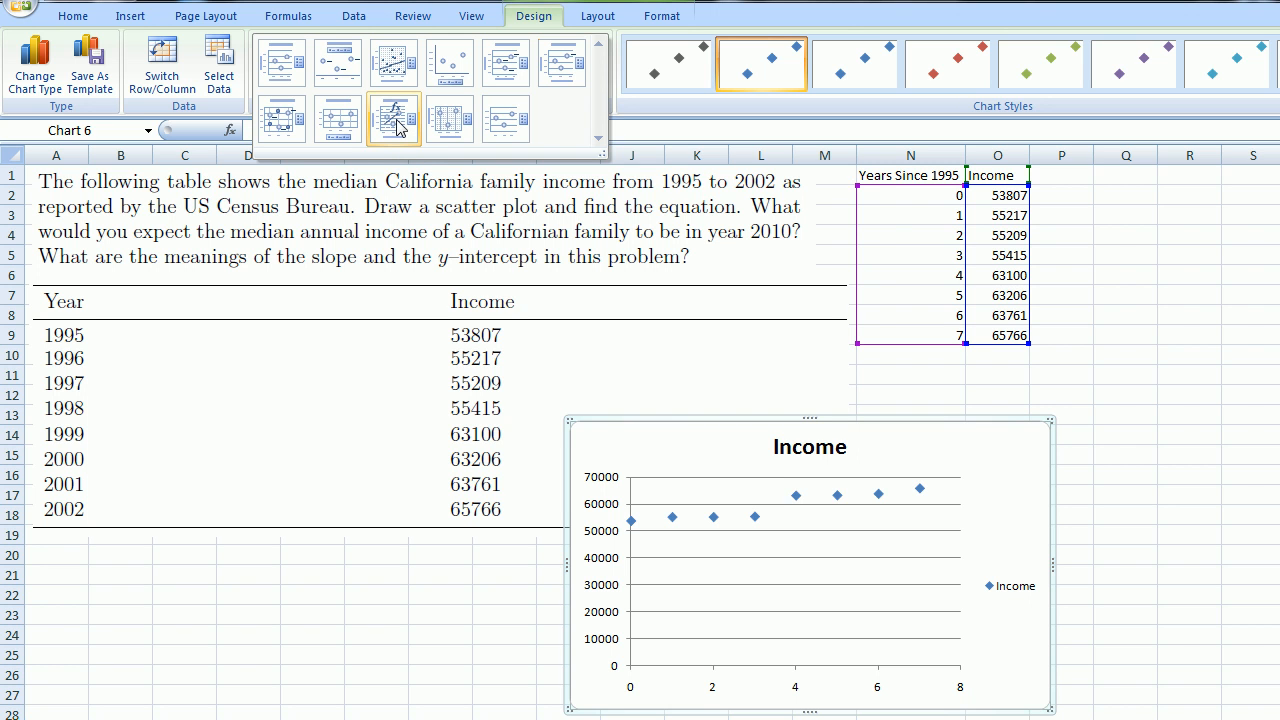
mouse_move(390, 130)
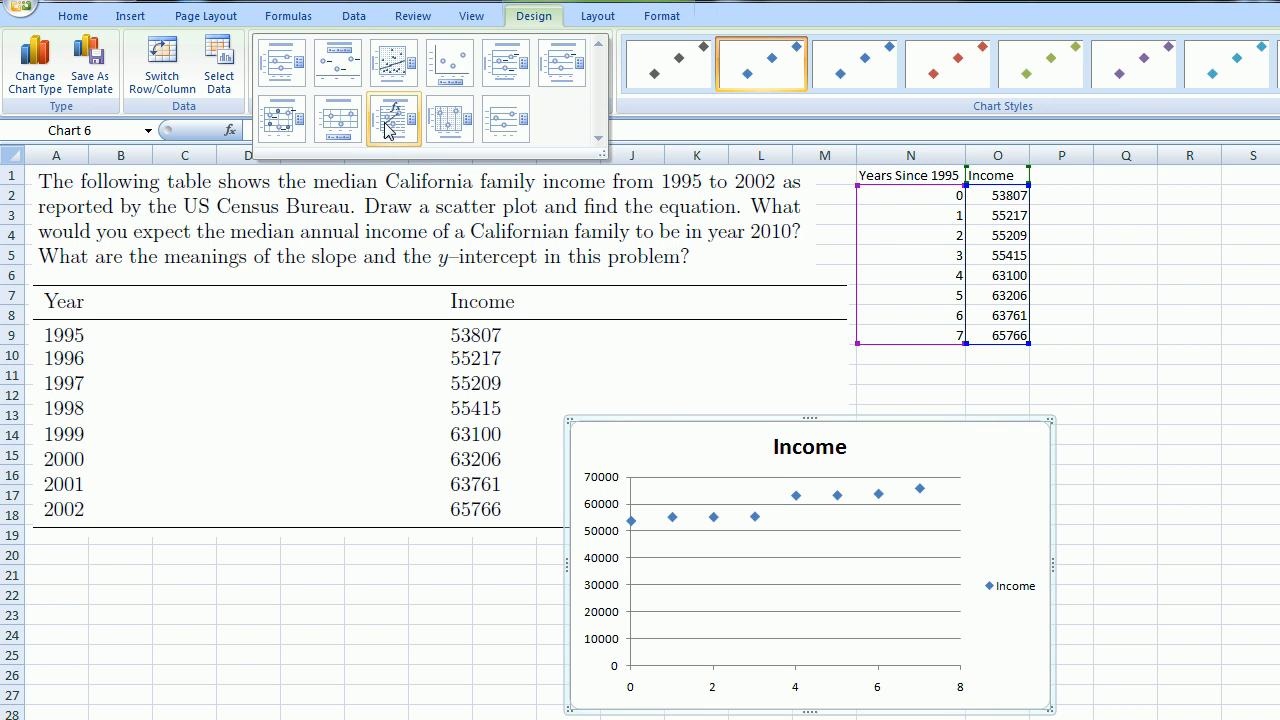
mouse_move(400, 118)
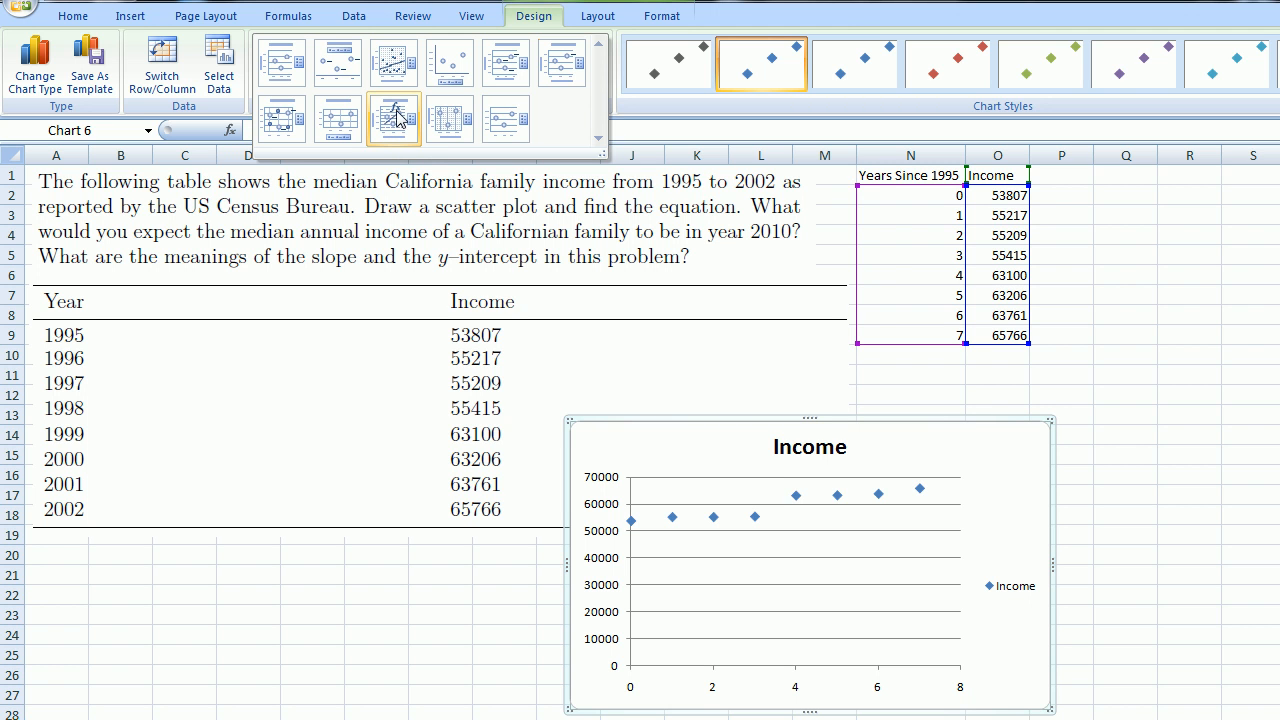
mouse_move(402, 122)
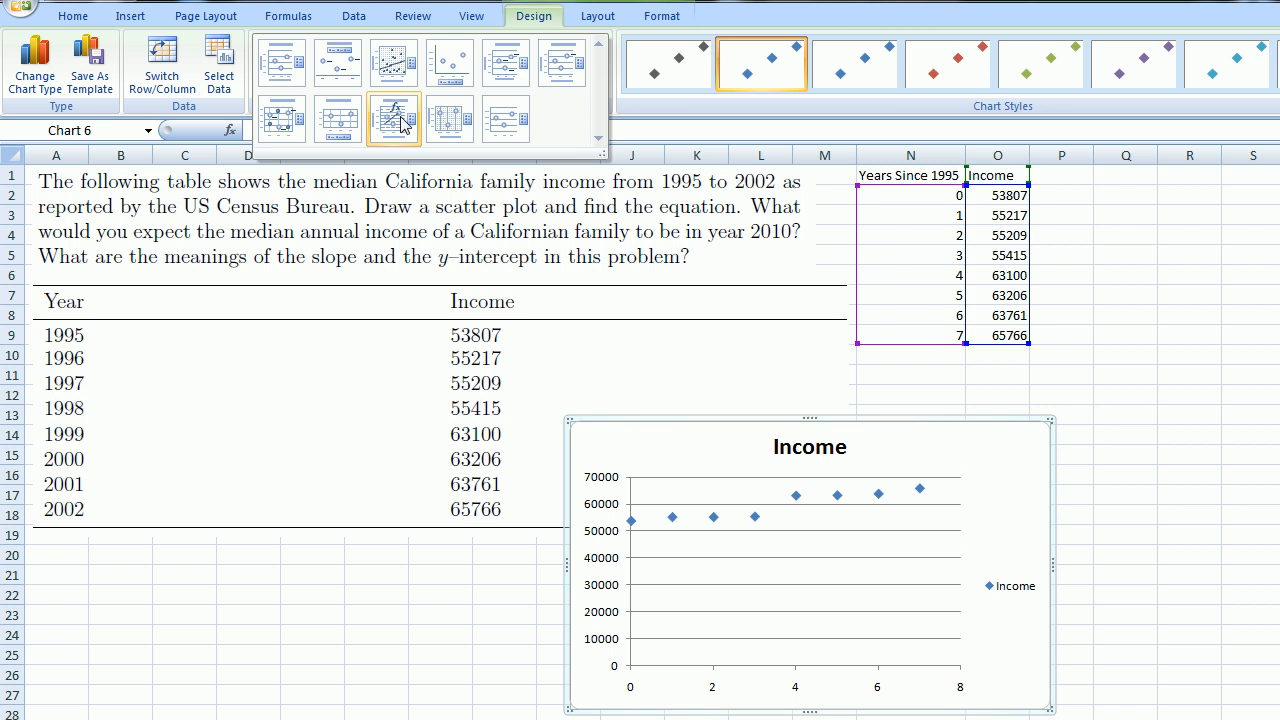
Step: Apply Layout 9, adding a linear trendline with equation, R² and axis titles
left_click(392, 118)
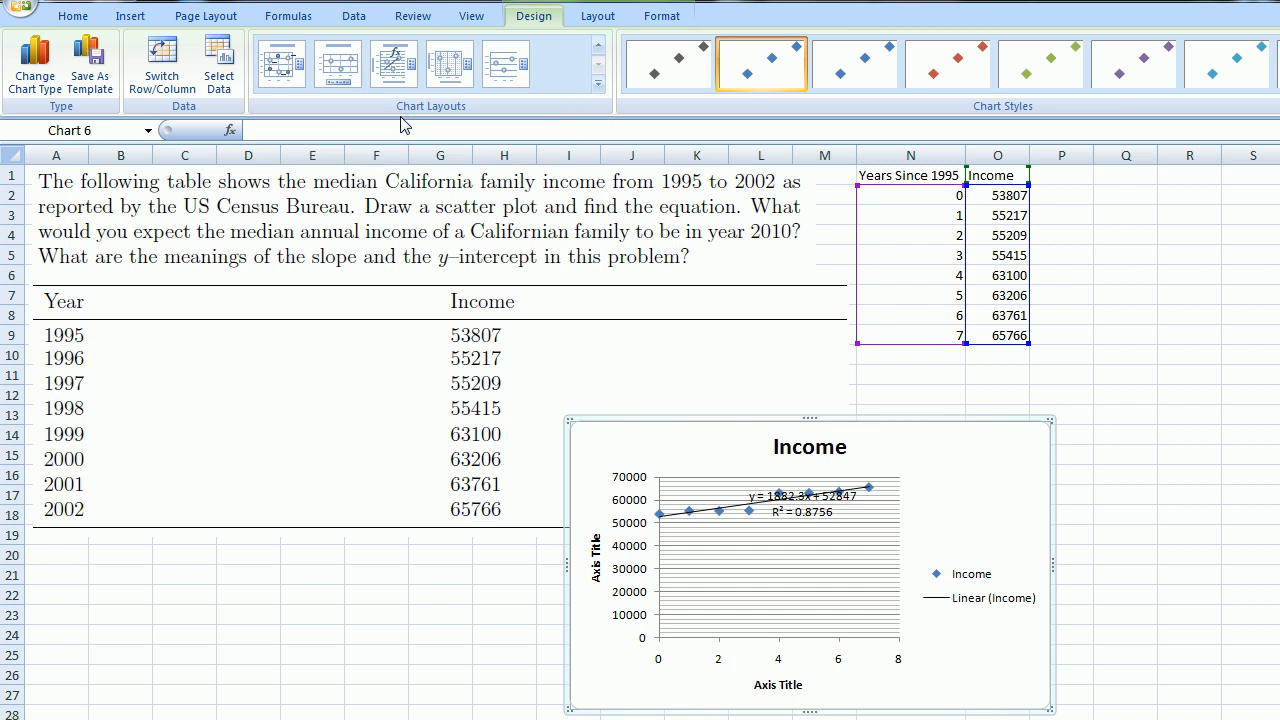
mouse_move(688, 528)
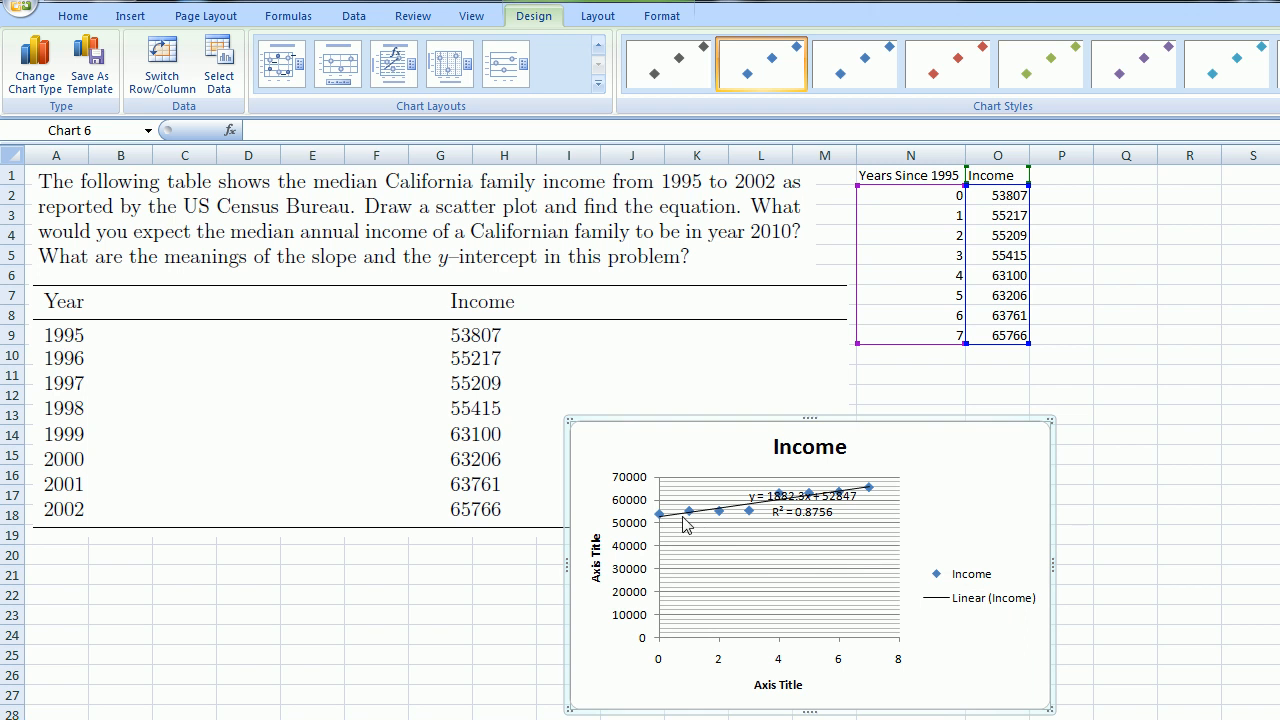
mouse_move(762, 524)
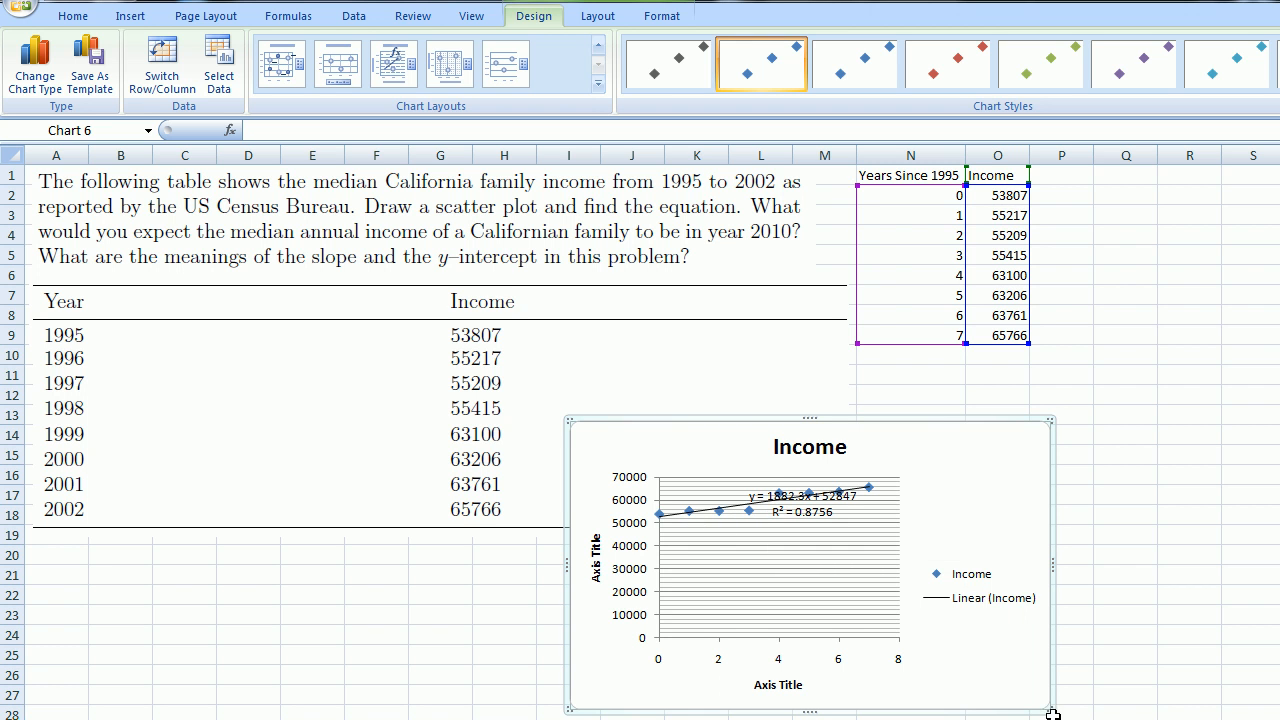
mouse_move(564, 418)
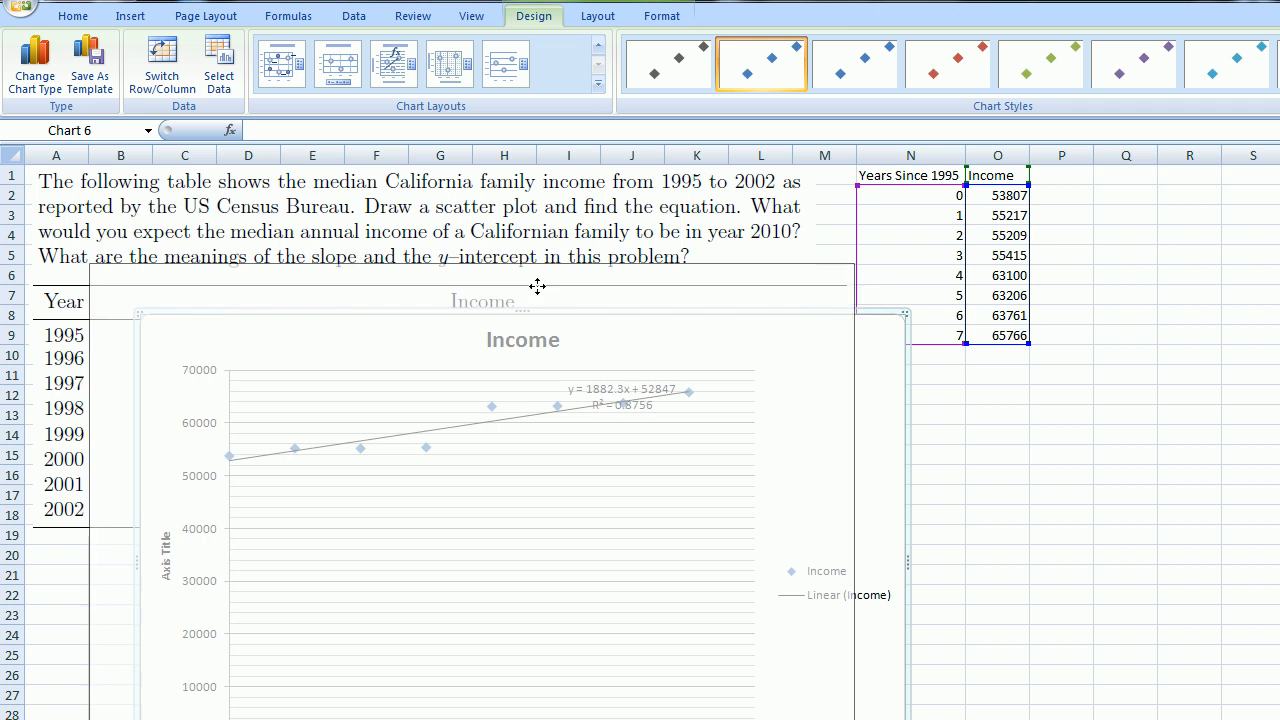
Step: Reposition the chart up beside the problem text so y = 1882.3x + 52847 reads clearly
left_click_drag(520, 300, 460, 250)
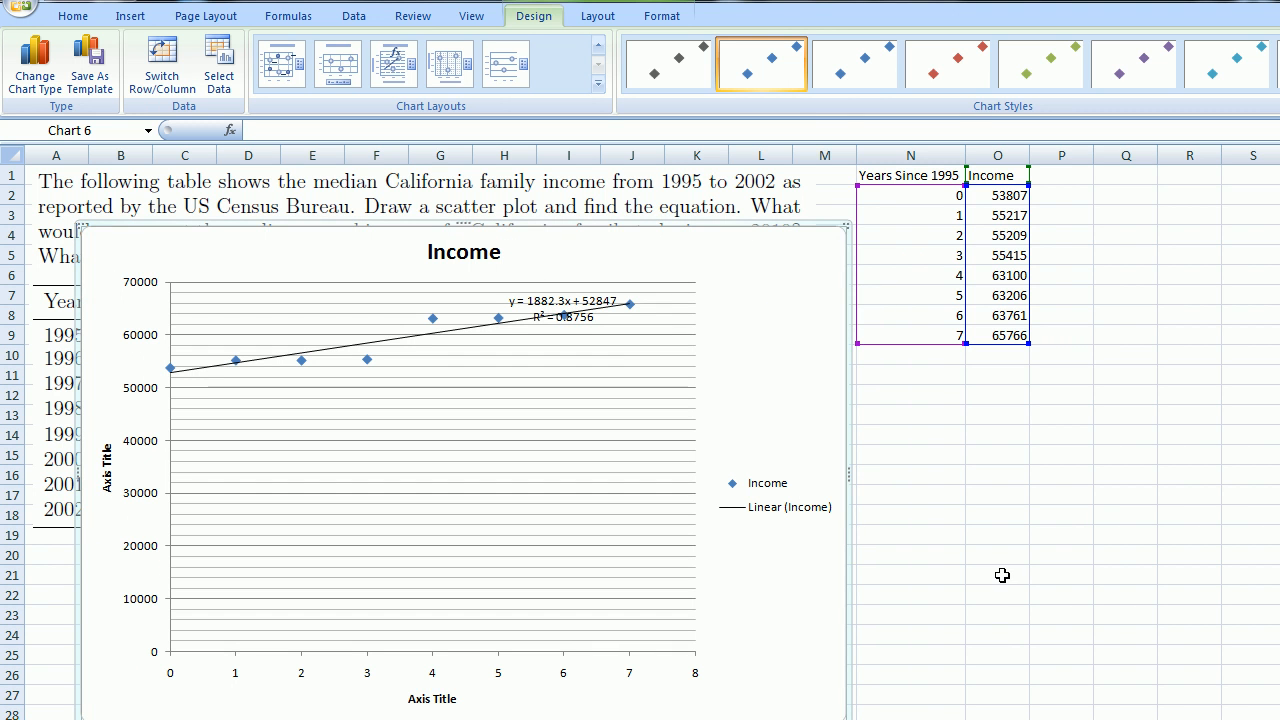
left_click(996, 576)
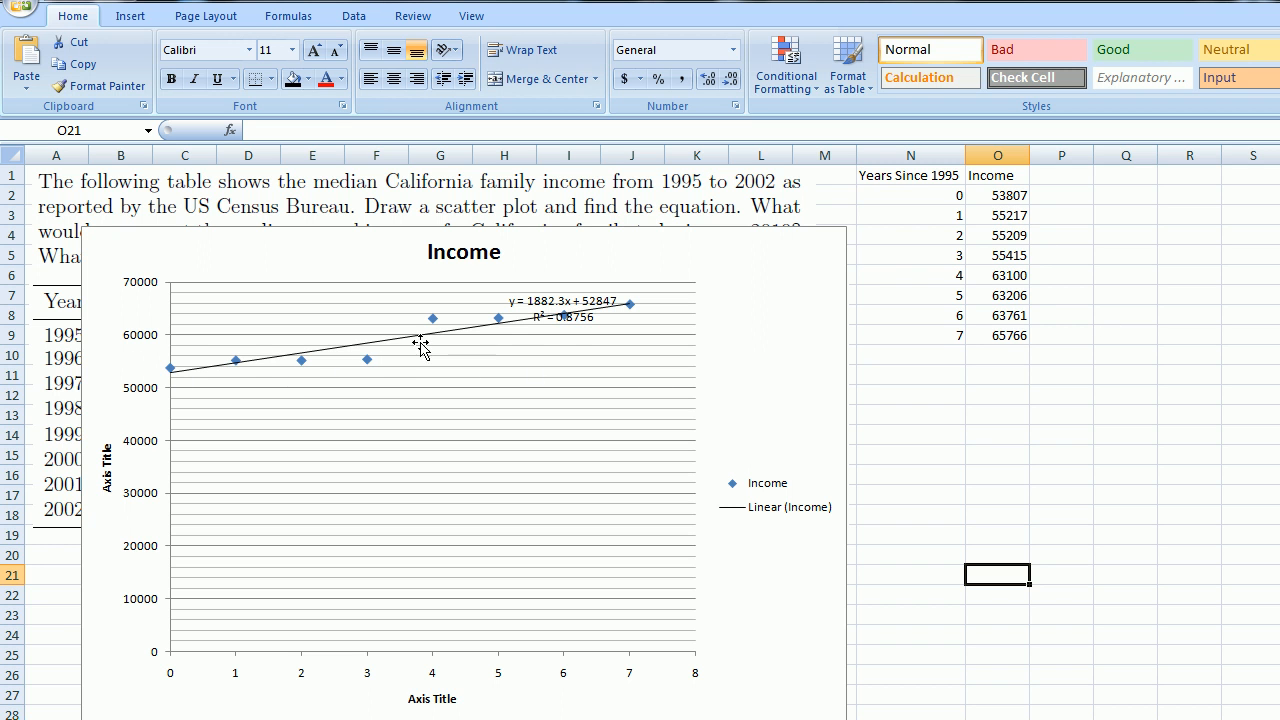
mouse_move(540, 318)
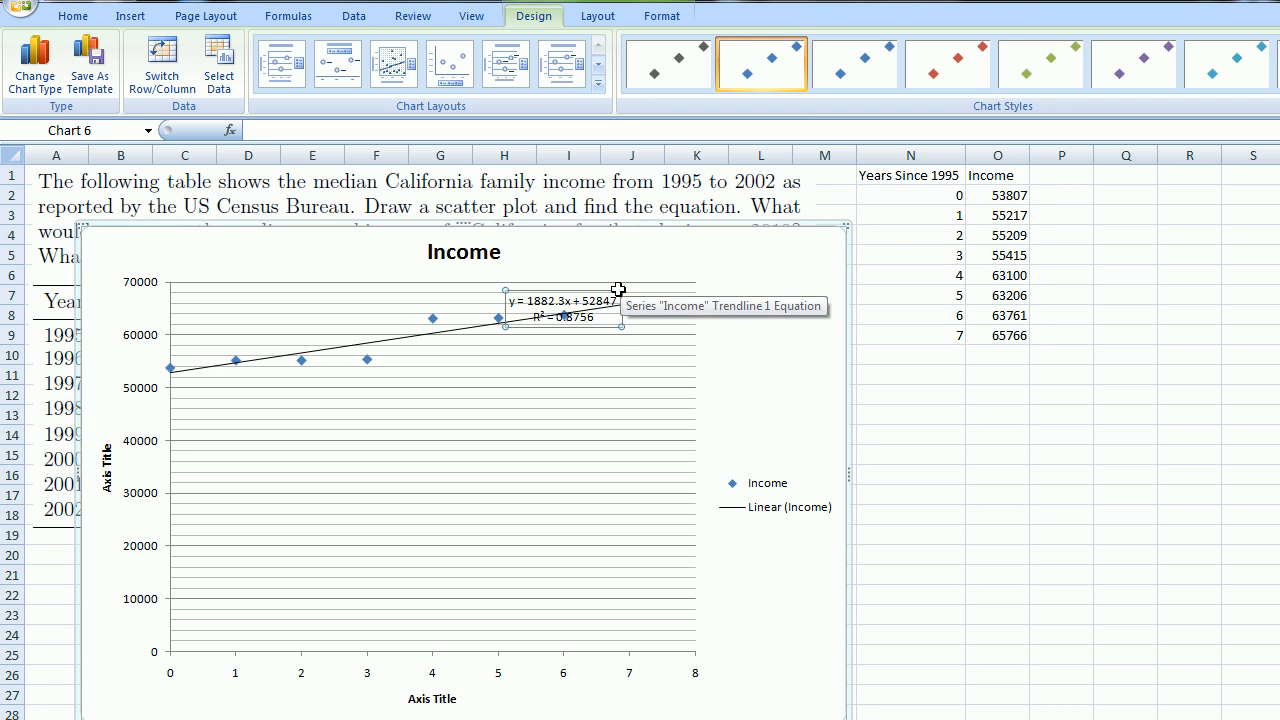
Step: Select the trendline equation and R² label to move it right of the plotted points
left_click(620, 310)
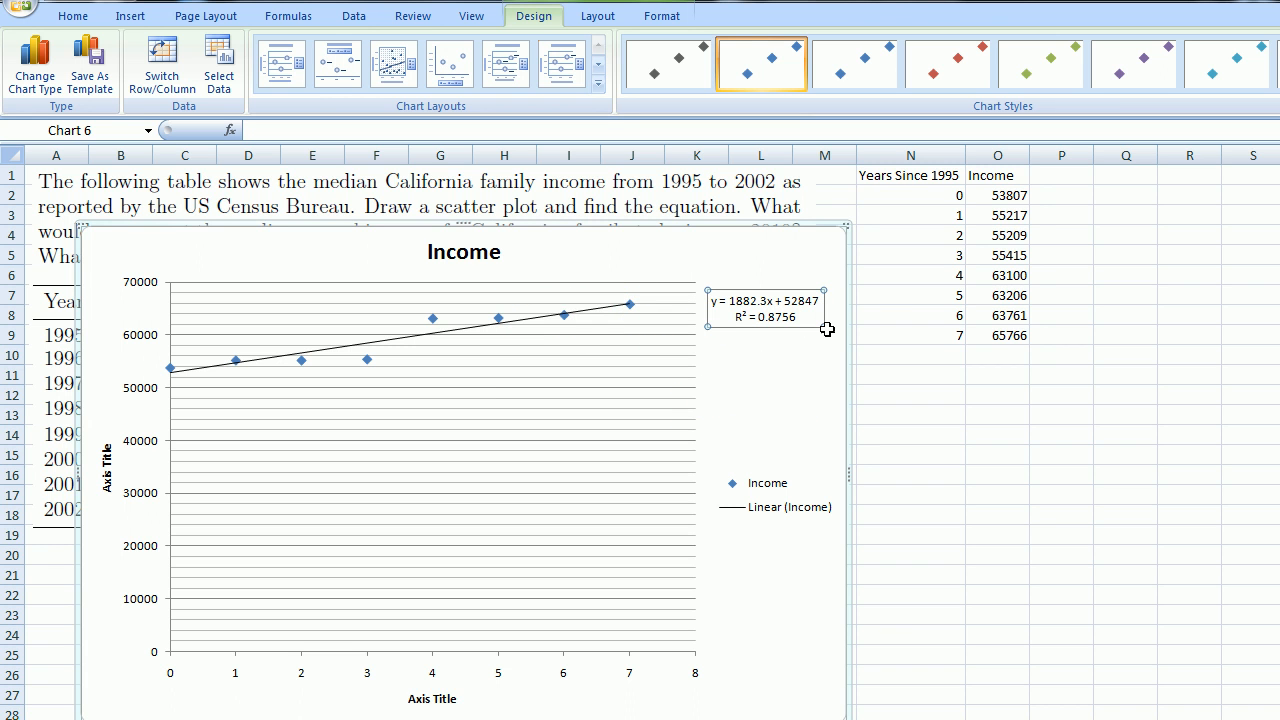
mouse_move(764, 328)
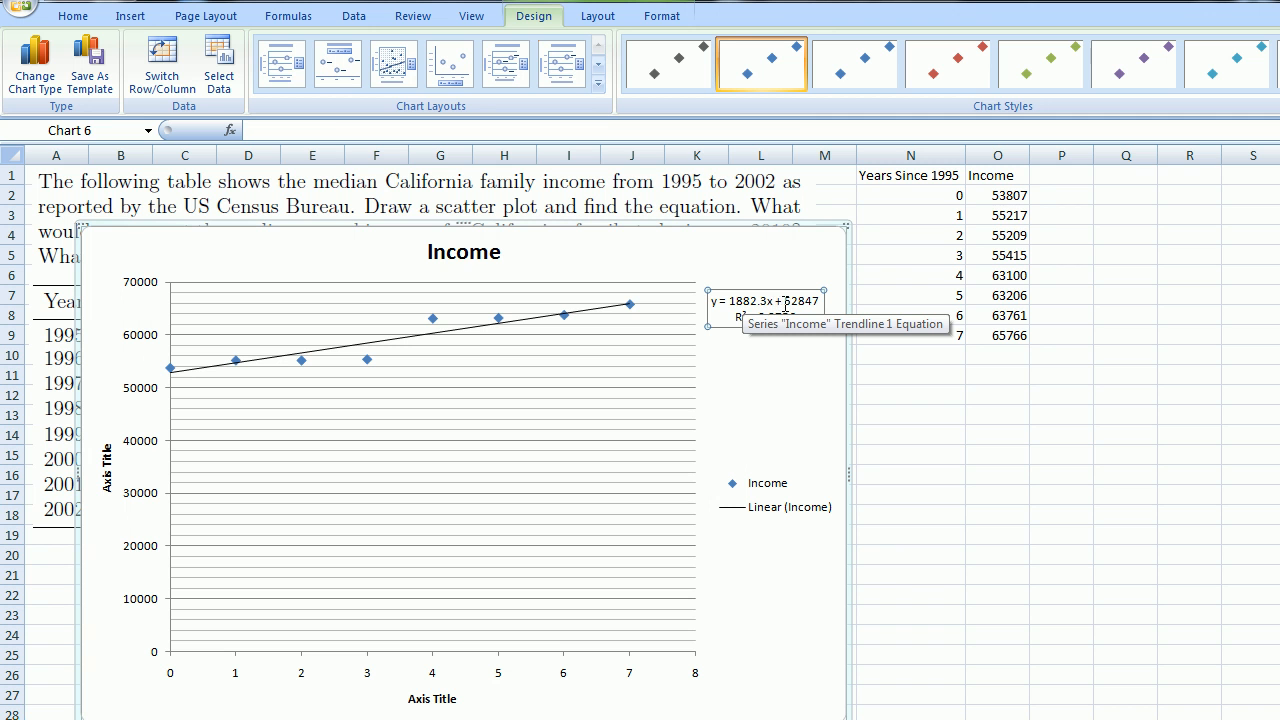
mouse_move(816, 390)
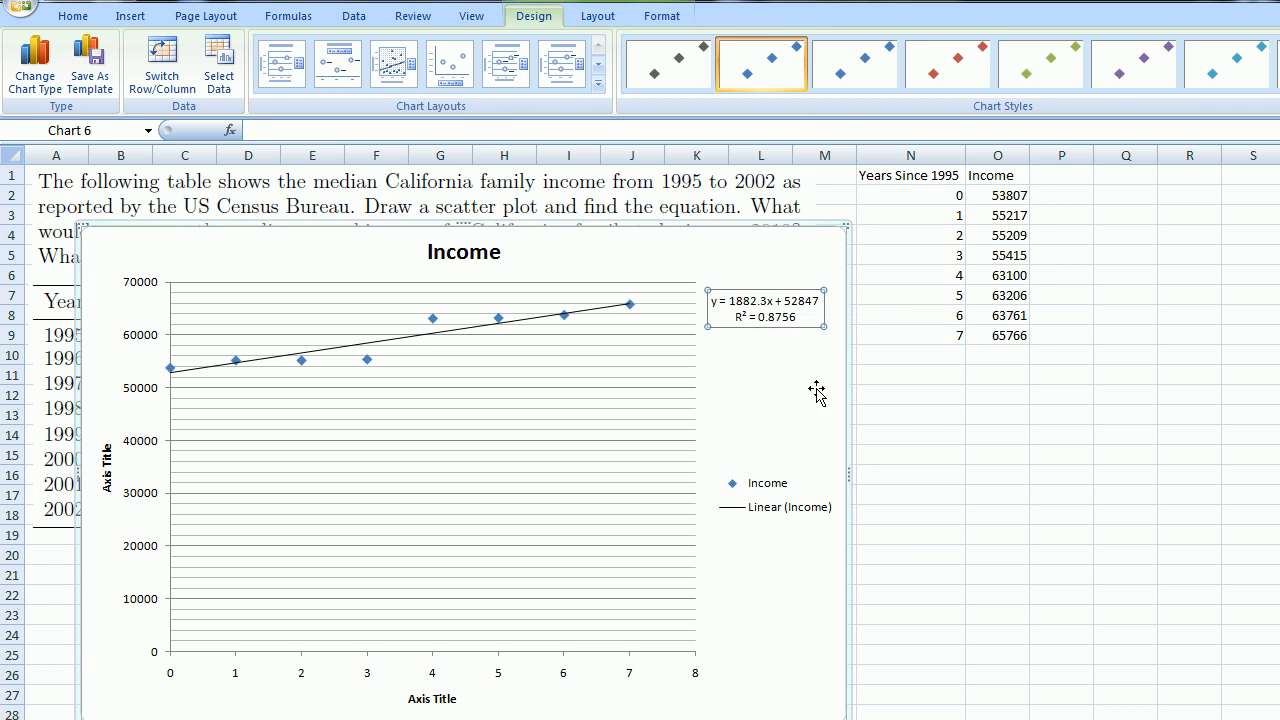
Step: Deselect the chart, leaving the equation and R² = 0.8756 clear of the trendline
left_click(910, 414)
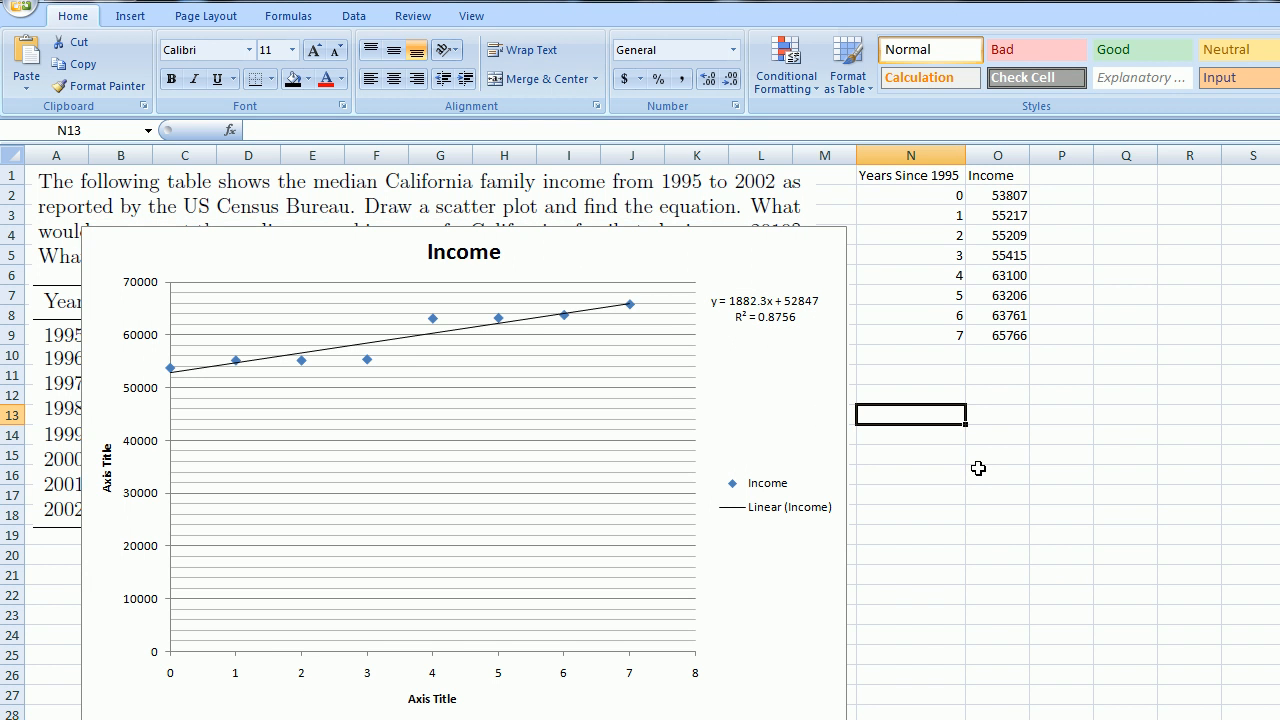
mouse_move(800, 330)
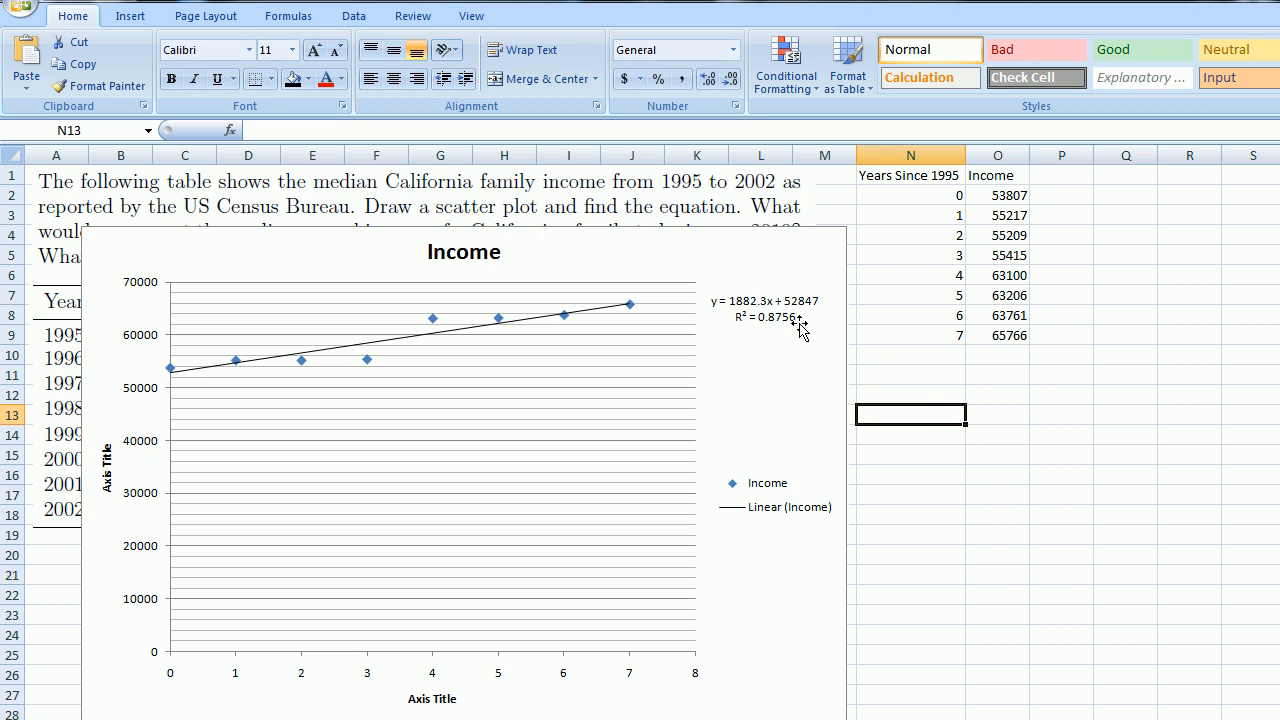
mouse_move(808, 316)
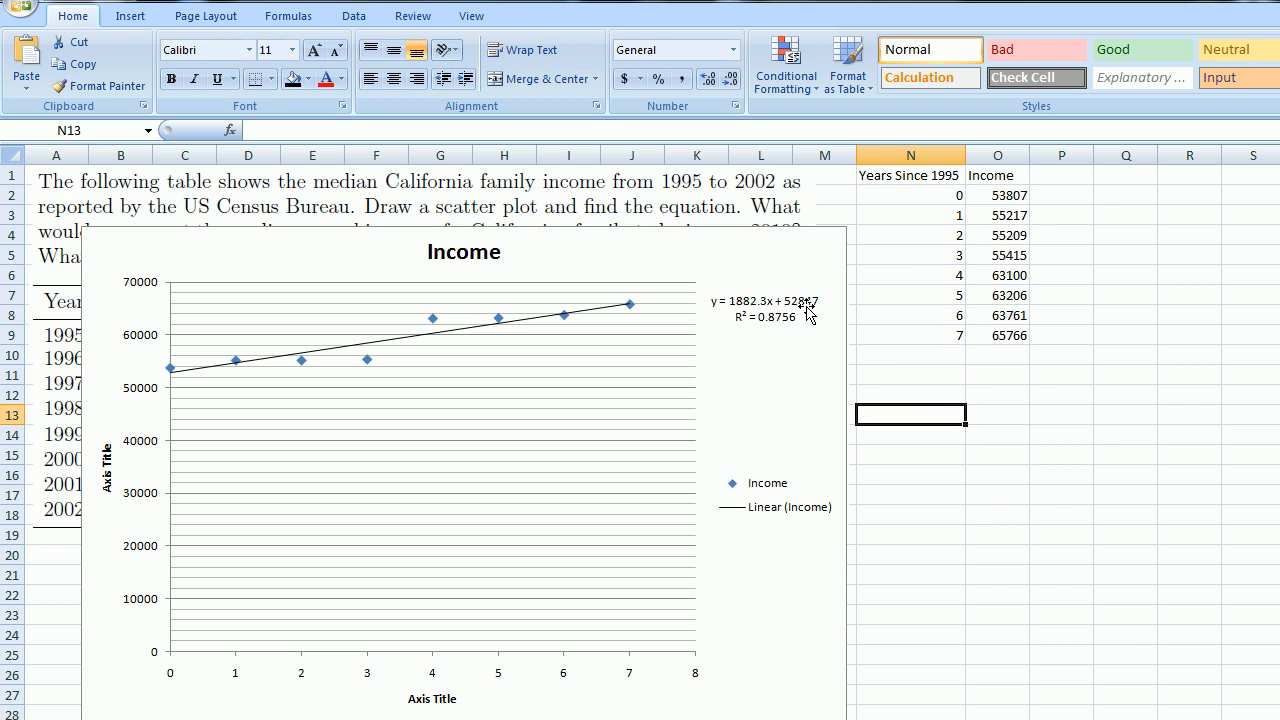
mouse_move(818, 316)
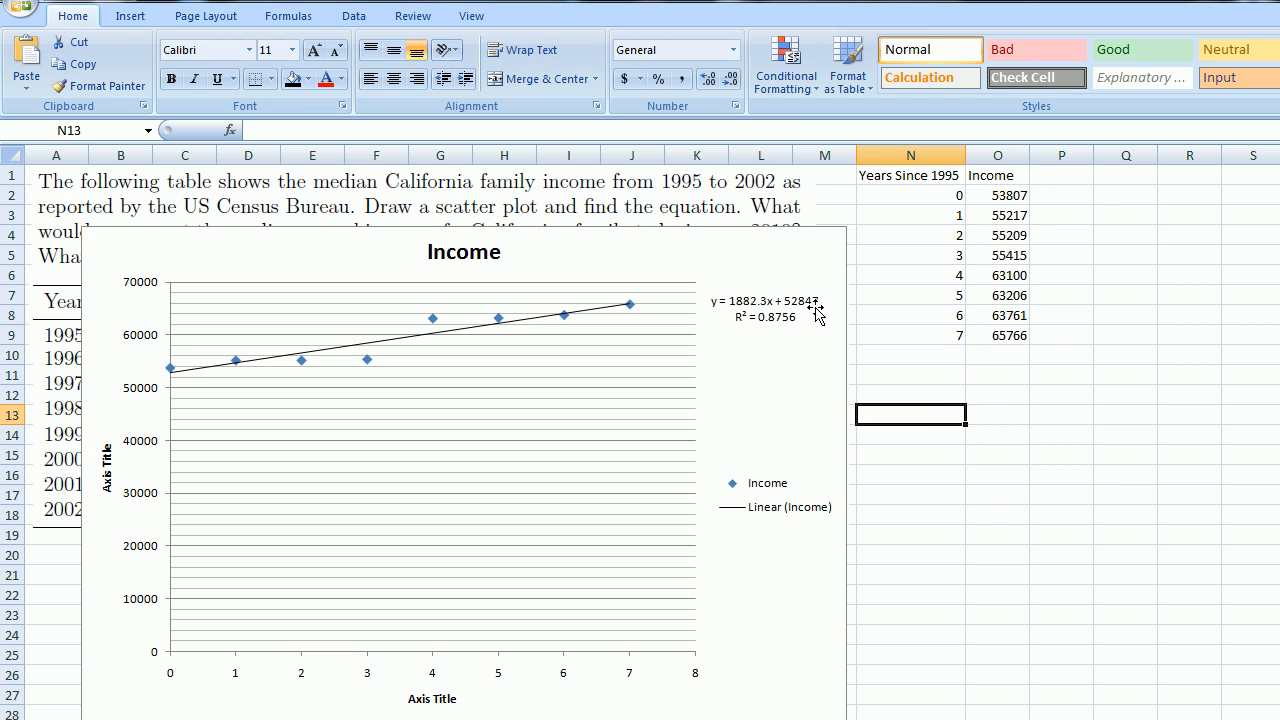
mouse_move(212, 366)
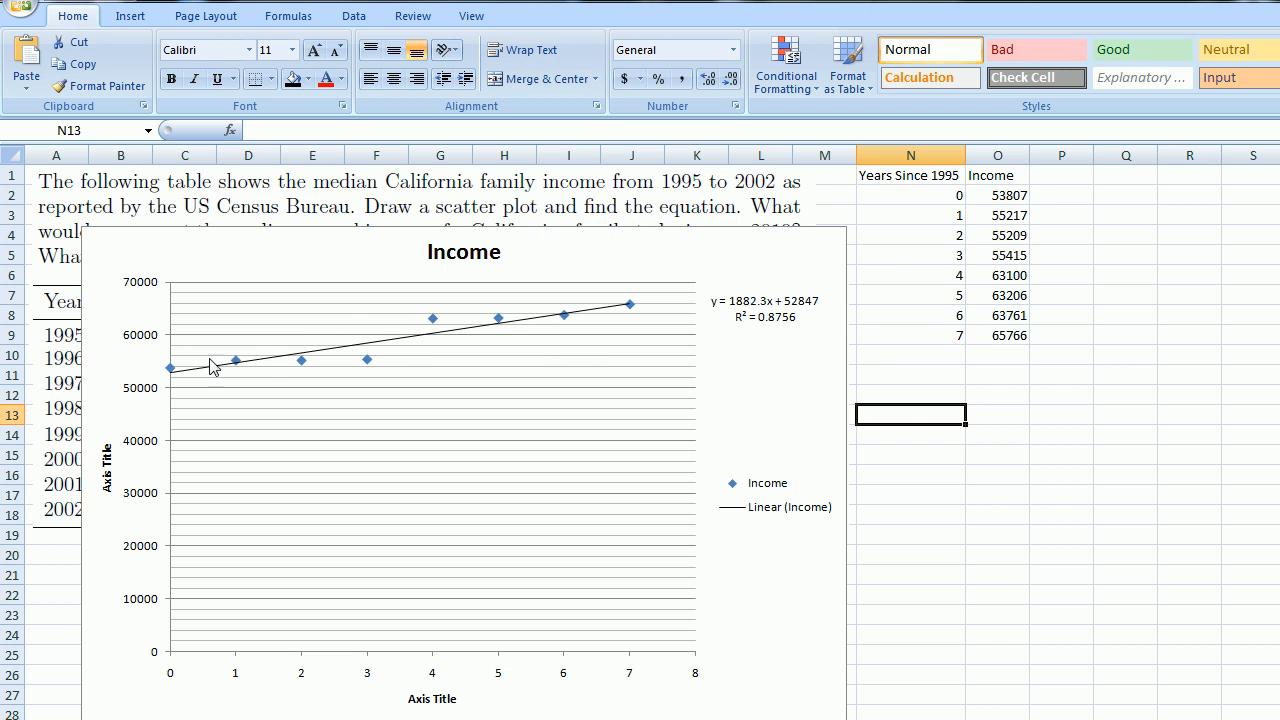
mouse_move(176, 378)
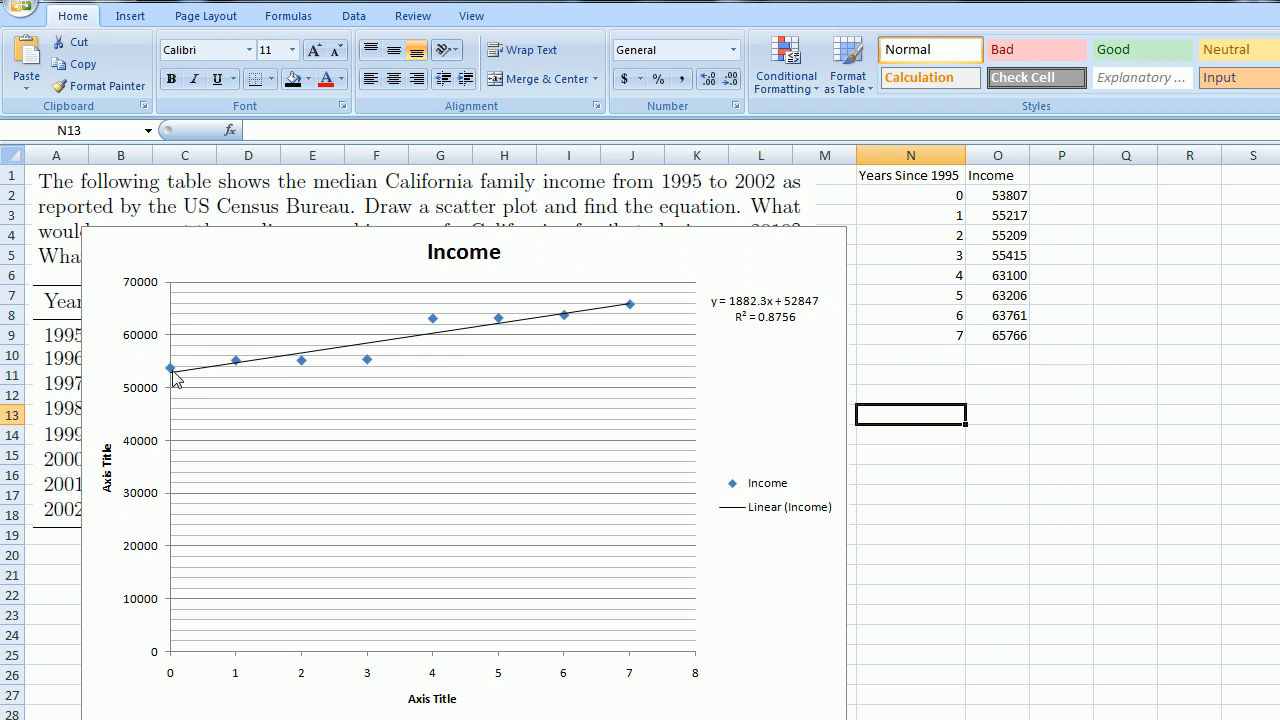
mouse_move(170, 388)
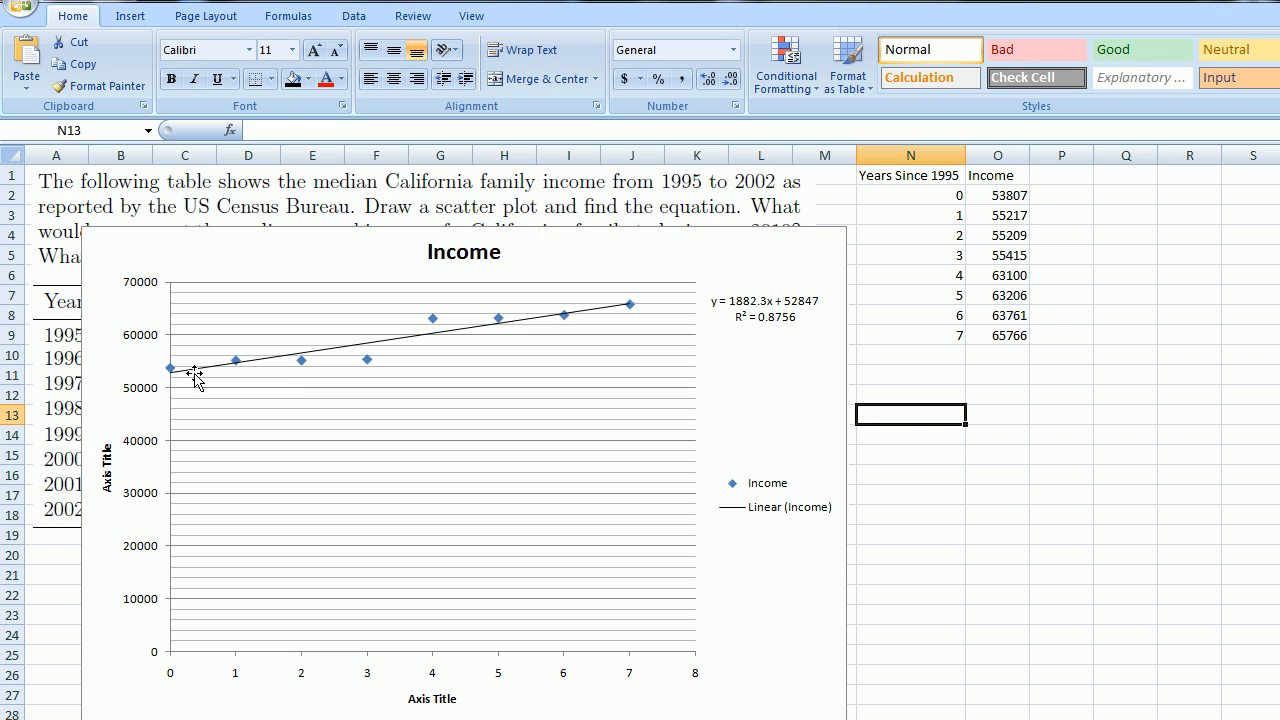
mouse_move(790, 318)
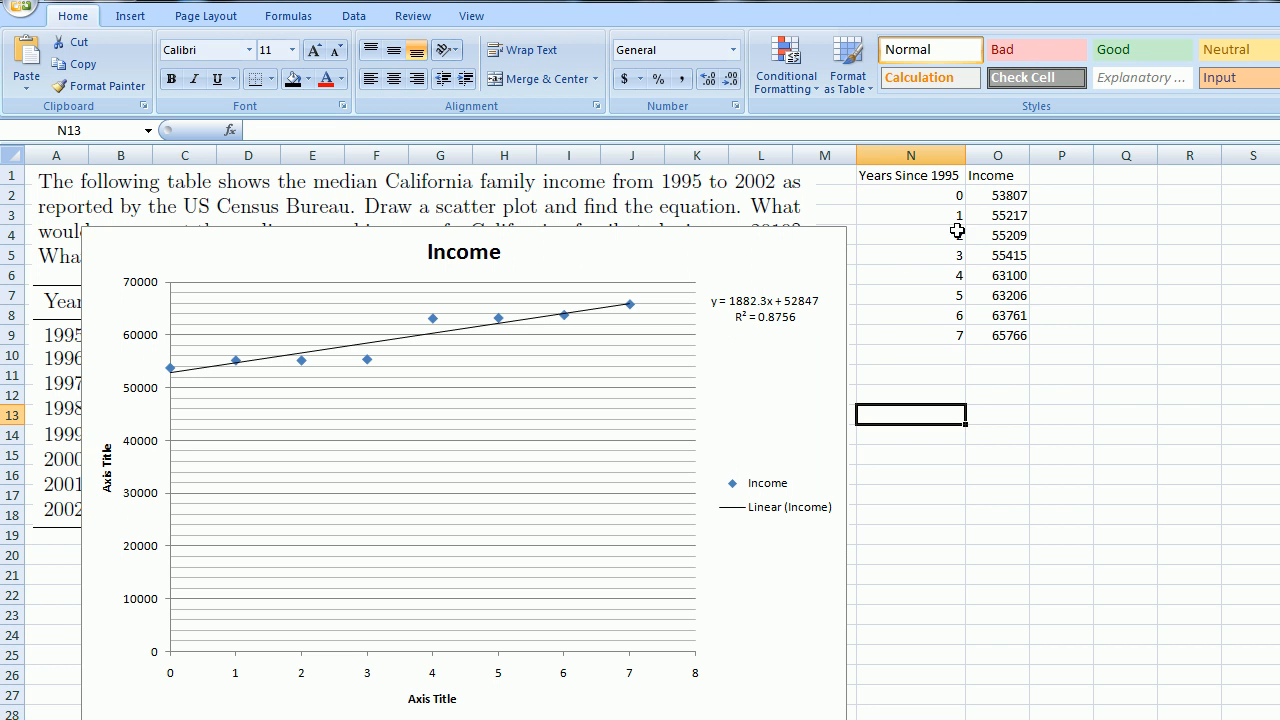
mouse_move(1008, 204)
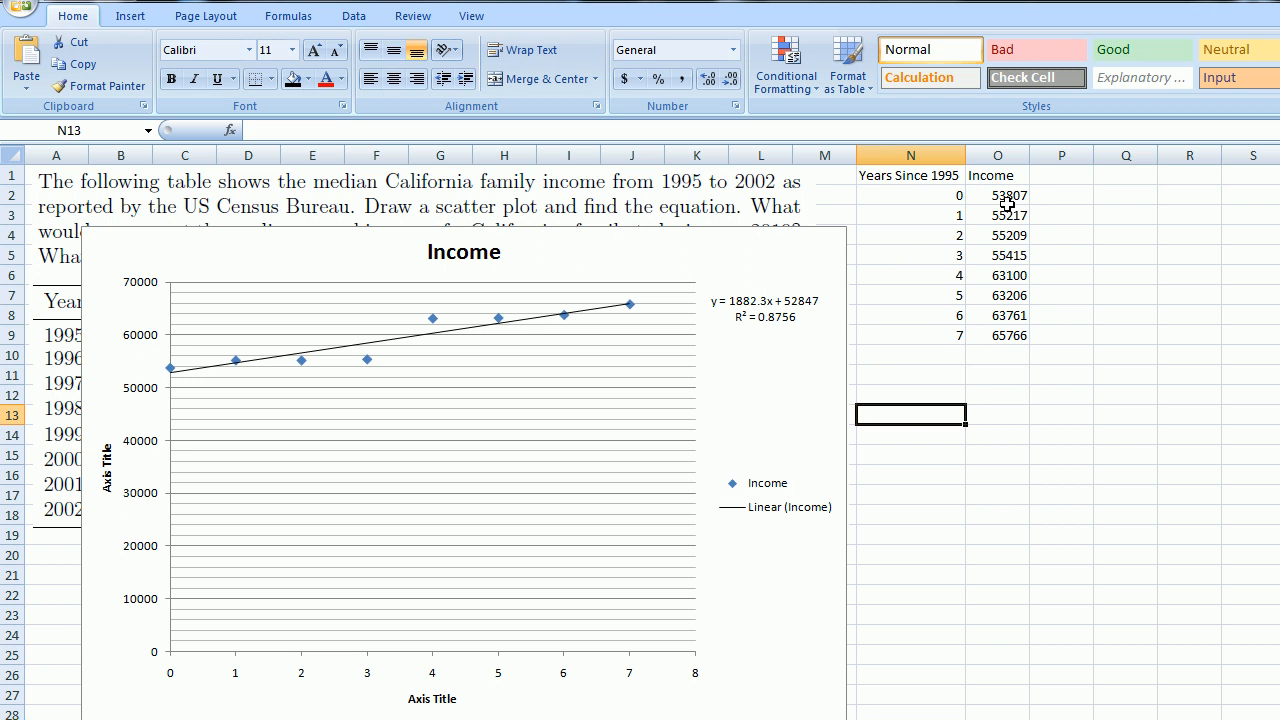
mouse_move(250, 360)
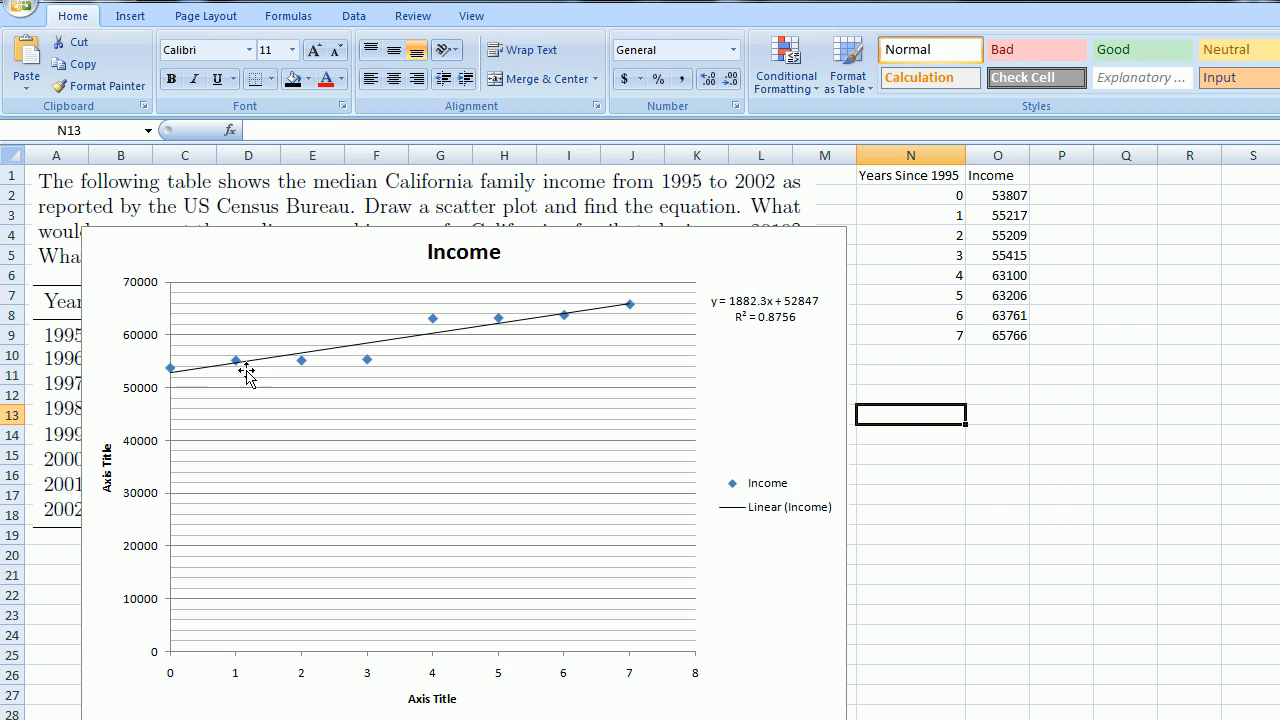
mouse_move(456, 328)
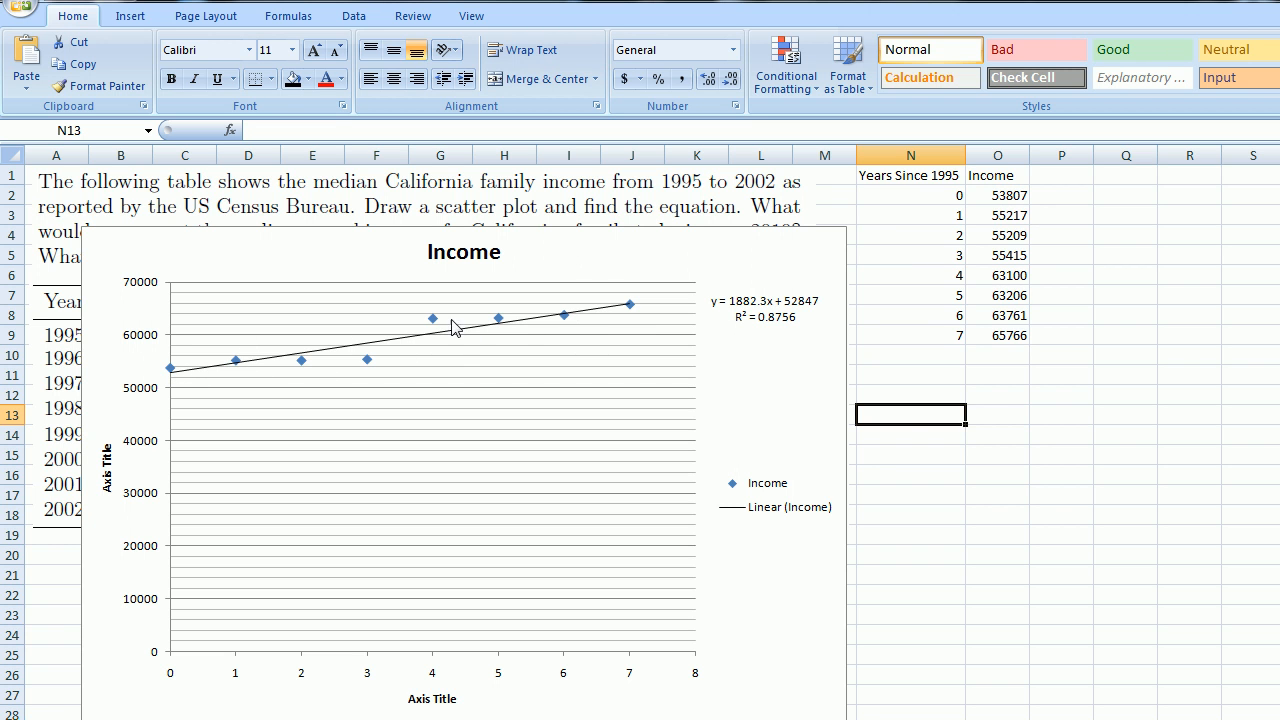
mouse_move(432, 320)
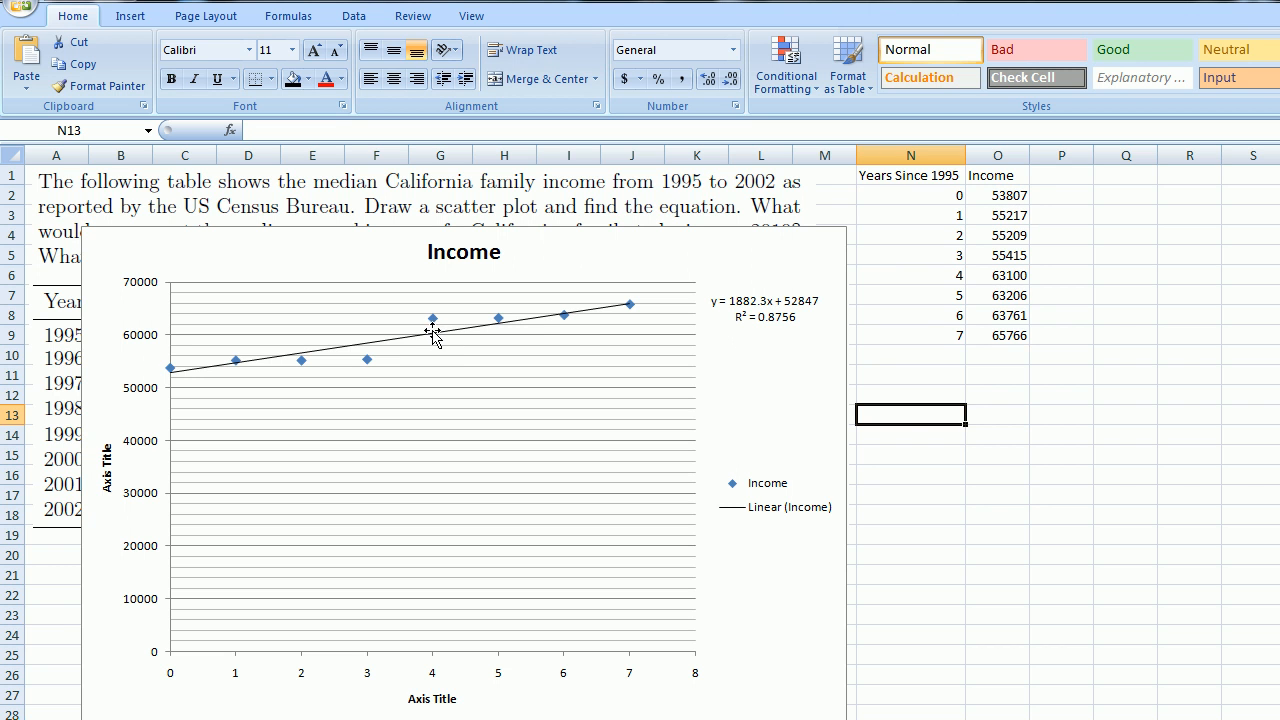
mouse_move(436, 324)
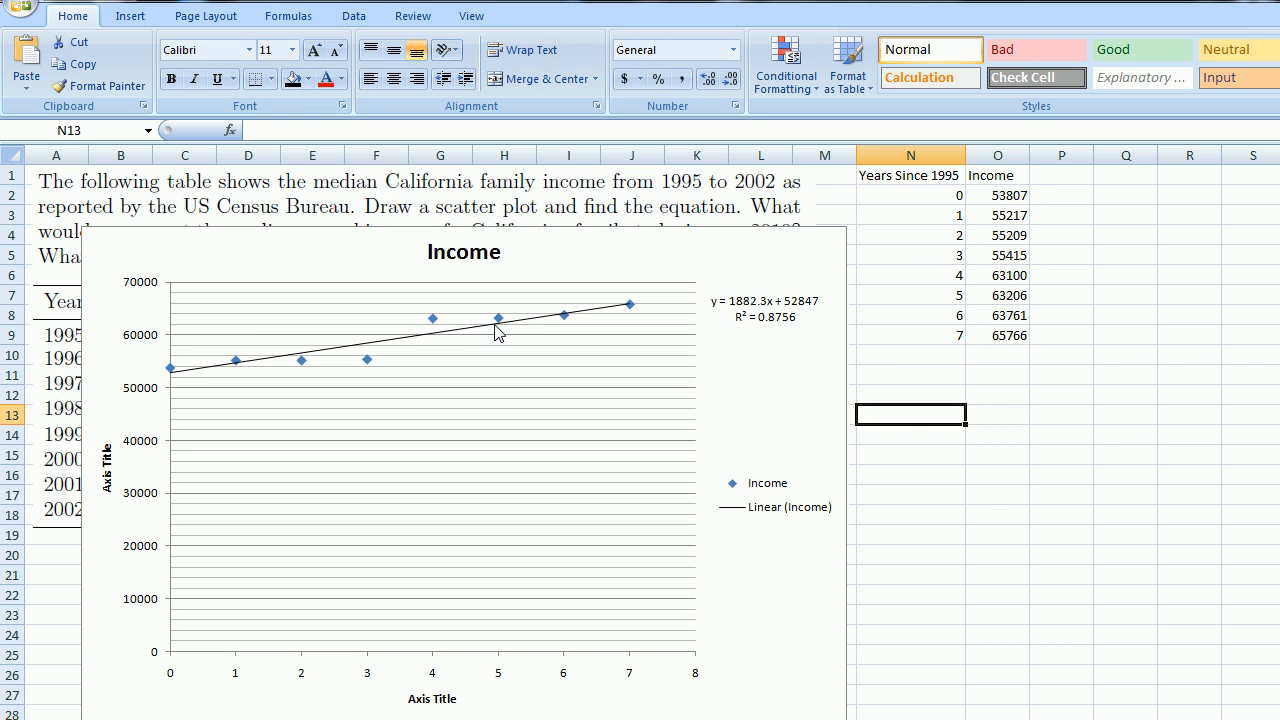
mouse_move(480, 420)
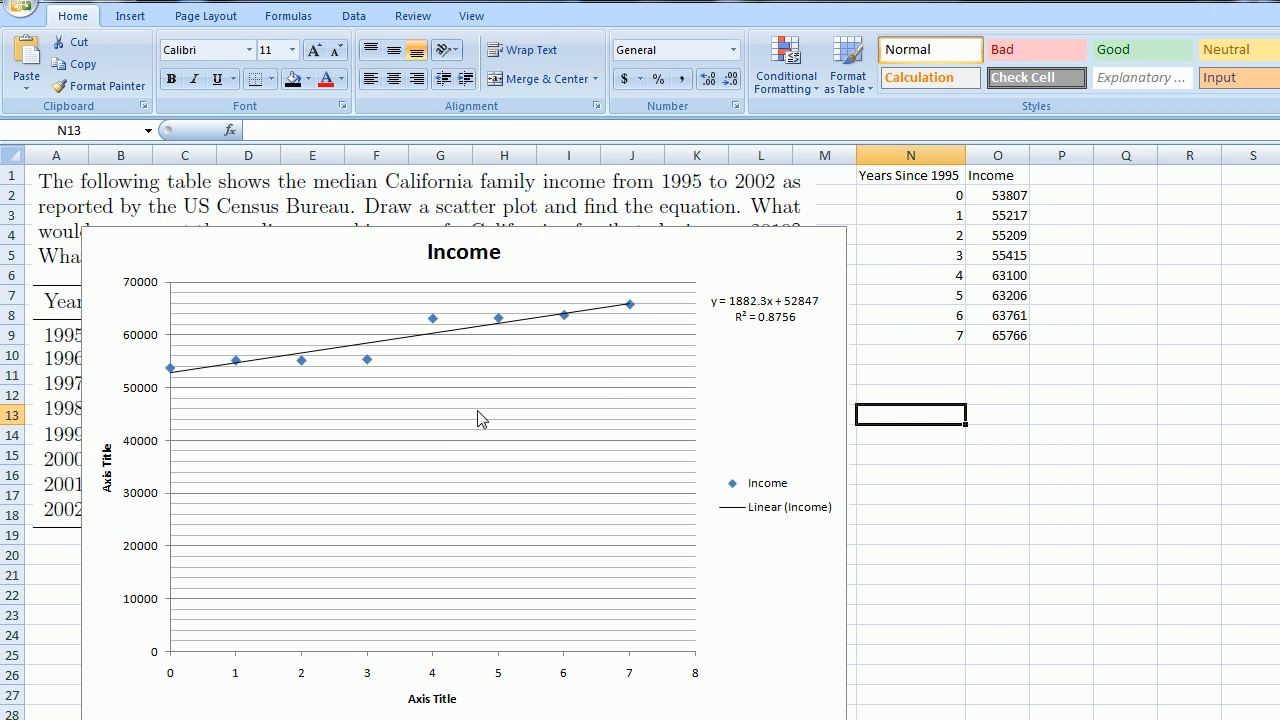
mouse_move(772, 312)
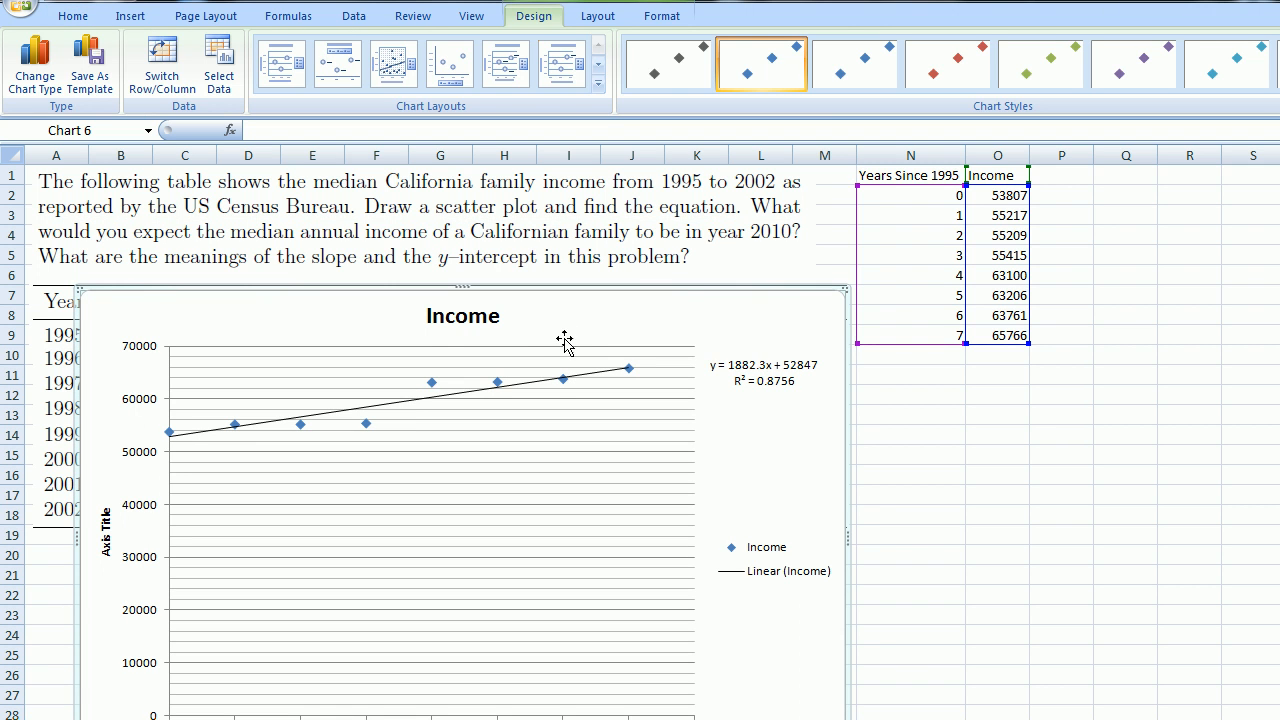
mouse_move(590, 222)
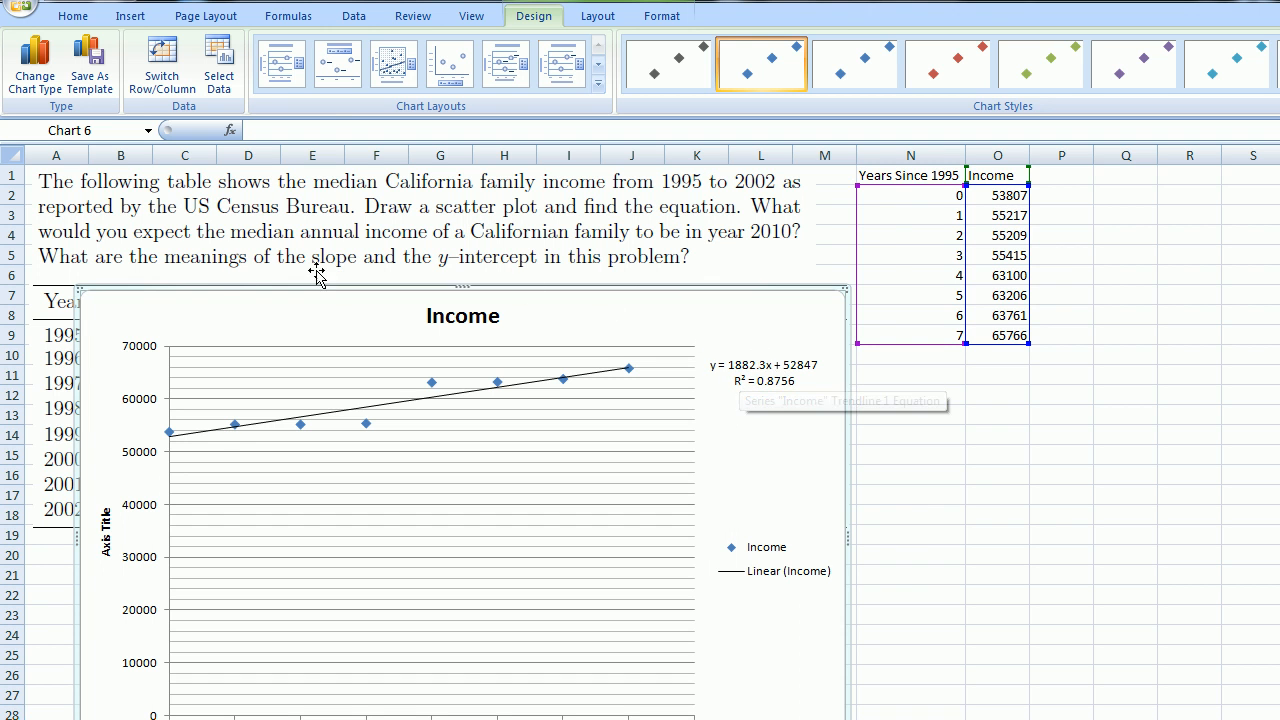
mouse_move(424, 248)
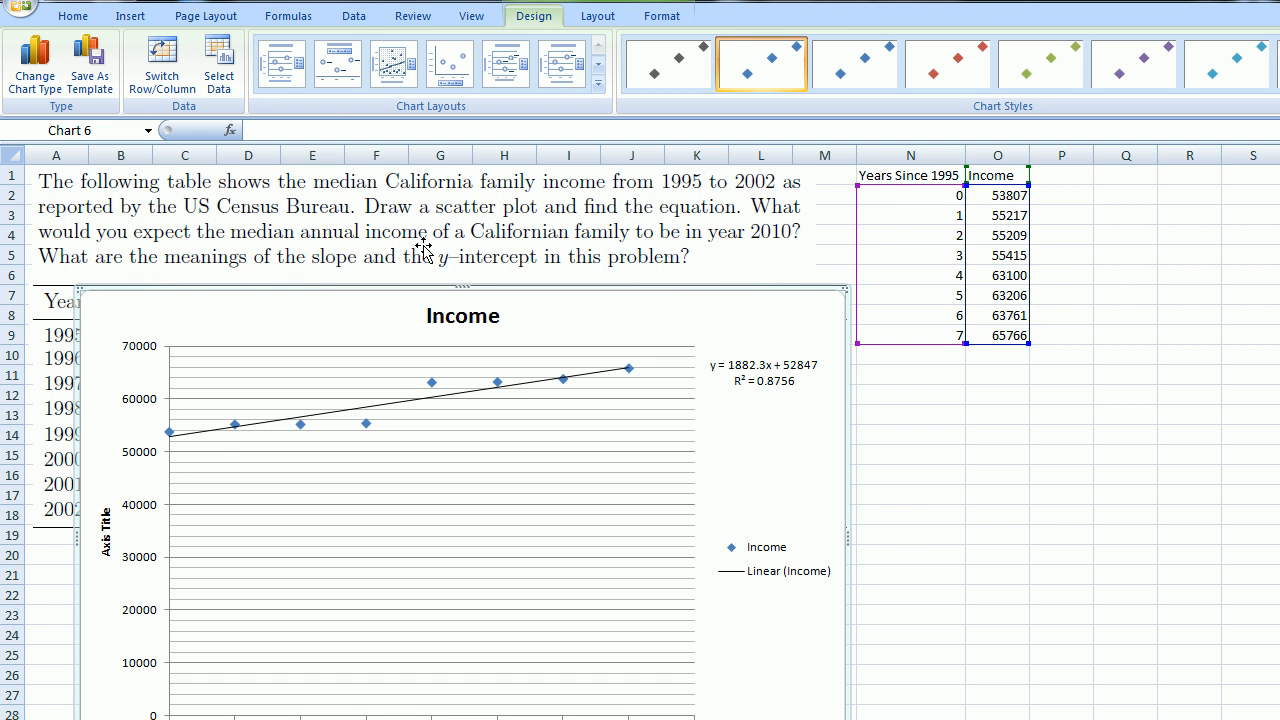
mouse_move(764, 248)
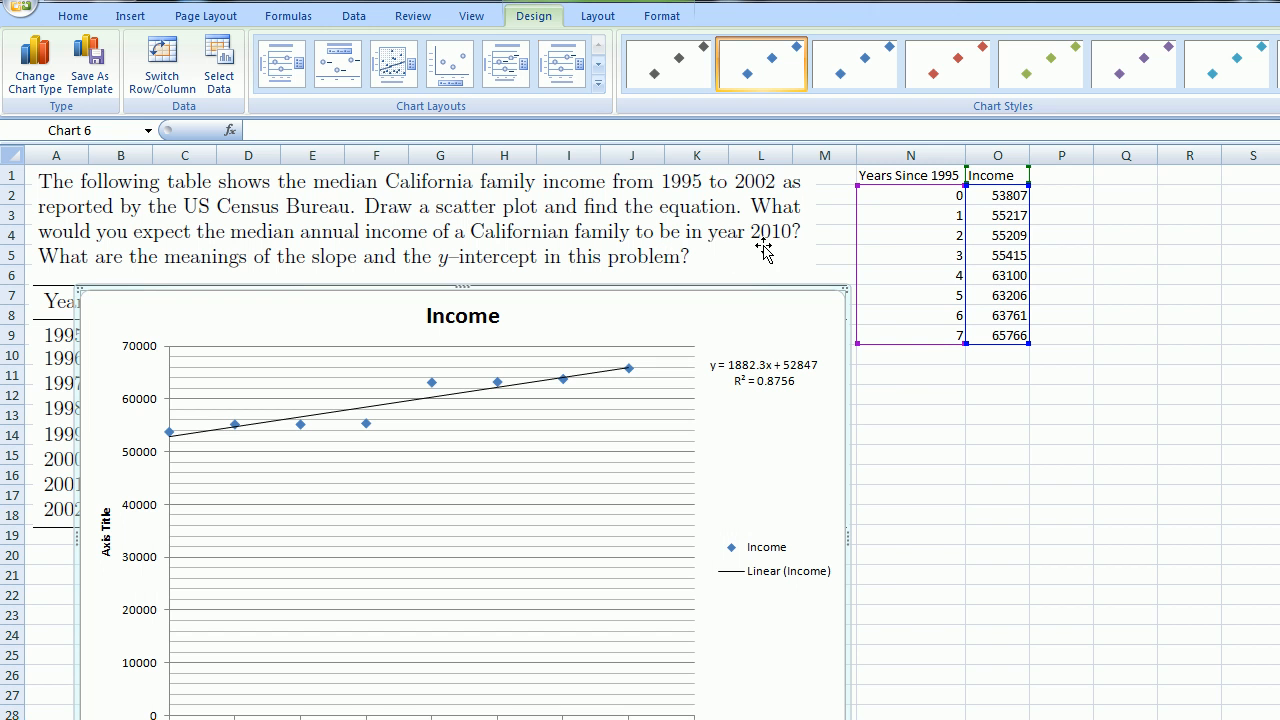
mouse_move(848, 304)
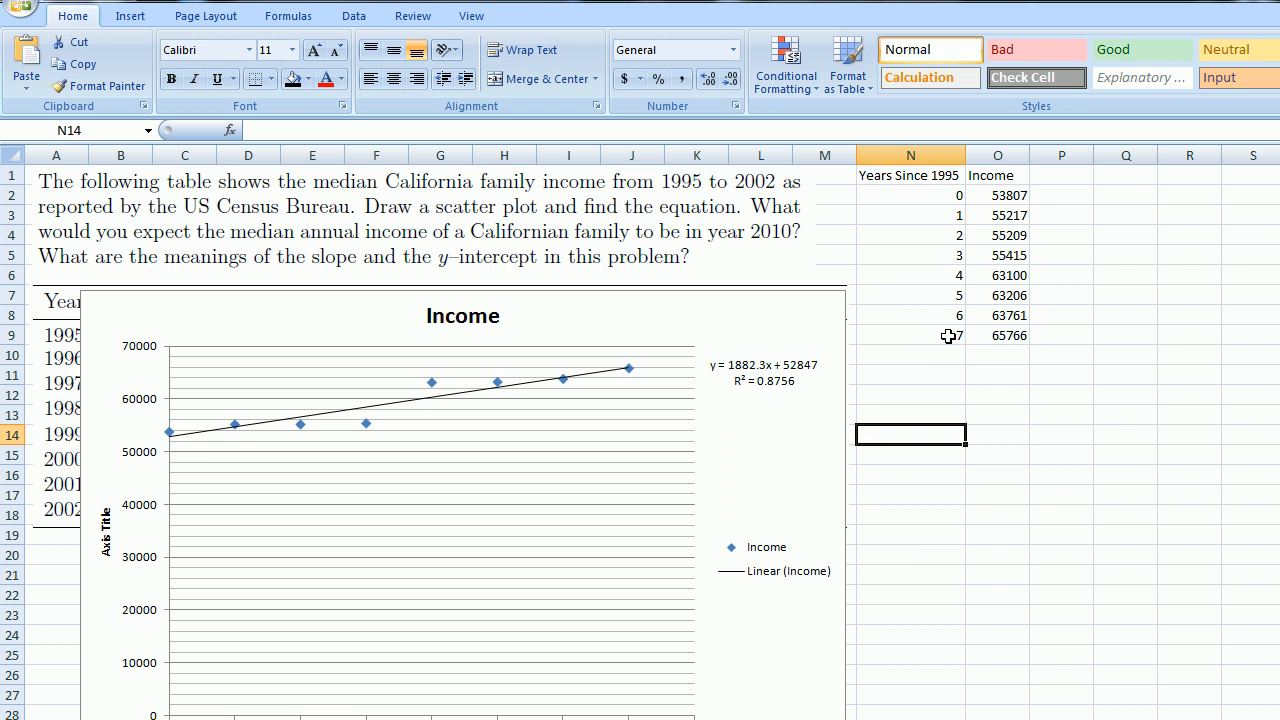
Step: Enter 2002 in the cell beside the last income value
left_click(1060, 336)
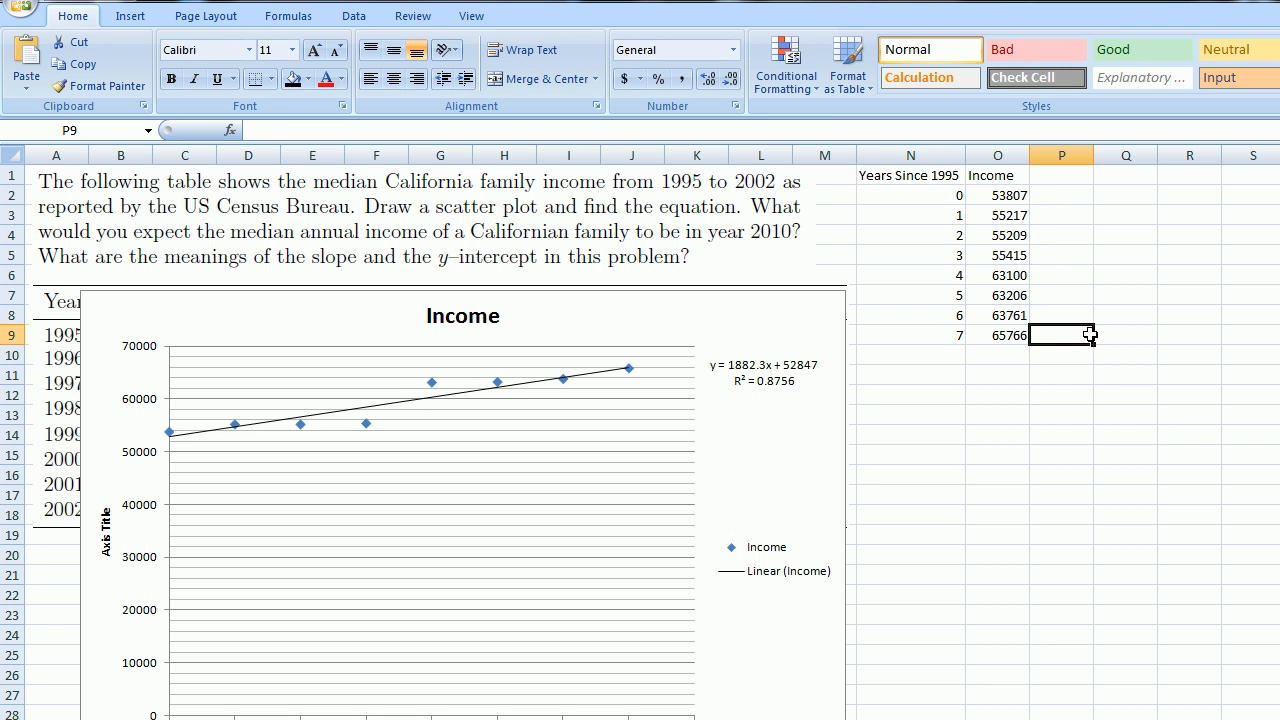
type("2002")
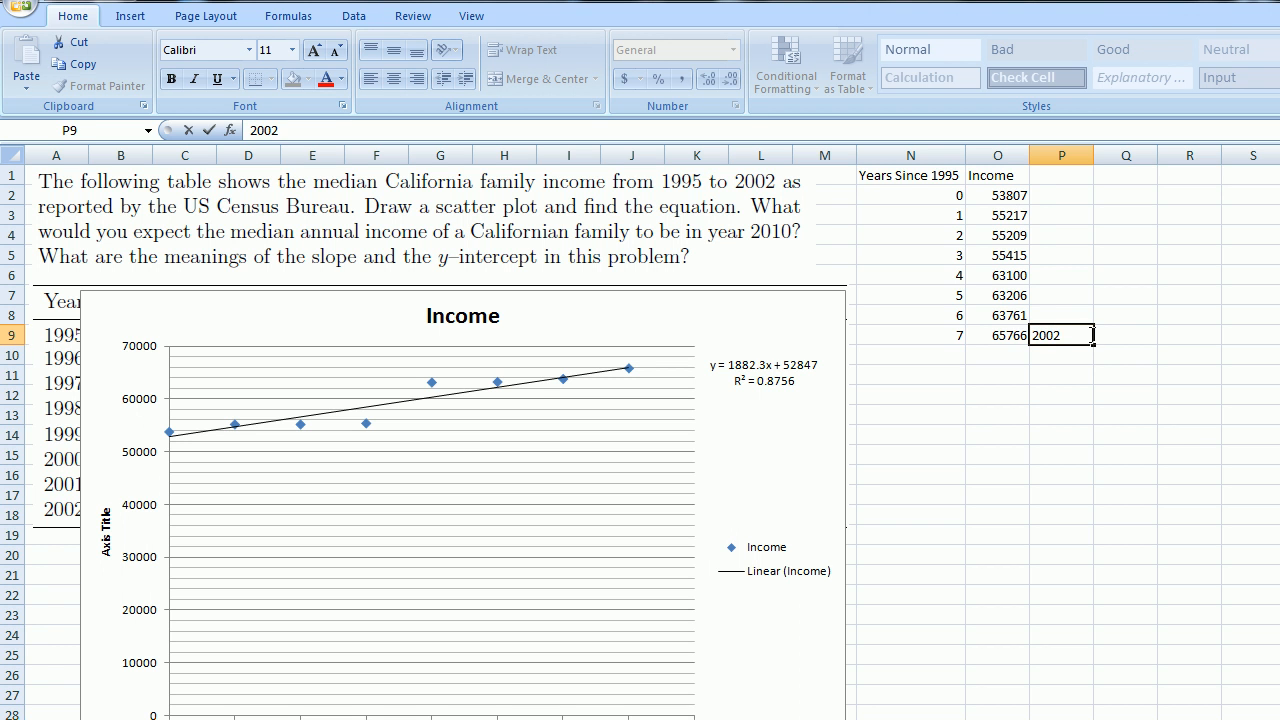
key("enter")
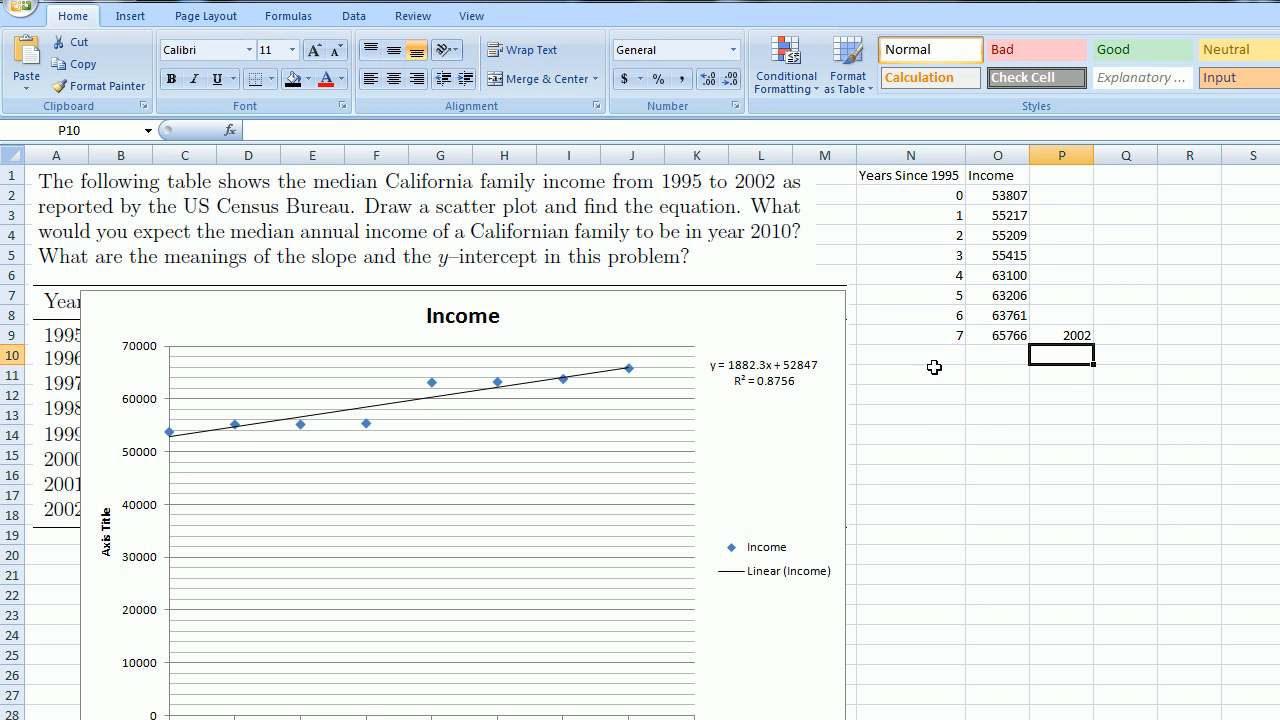
left_click(1060, 336)
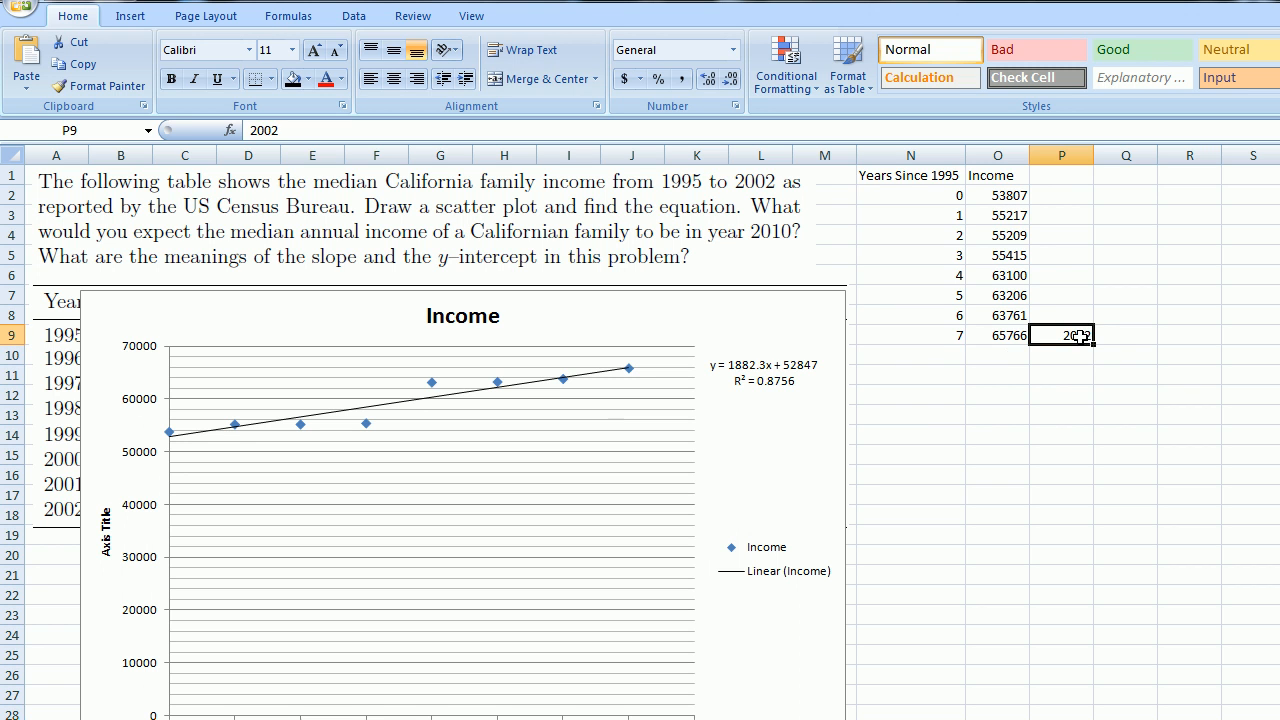
Step: Insert a new Year column and start it with the header and first years 1995, 1996
left_click(910, 216)
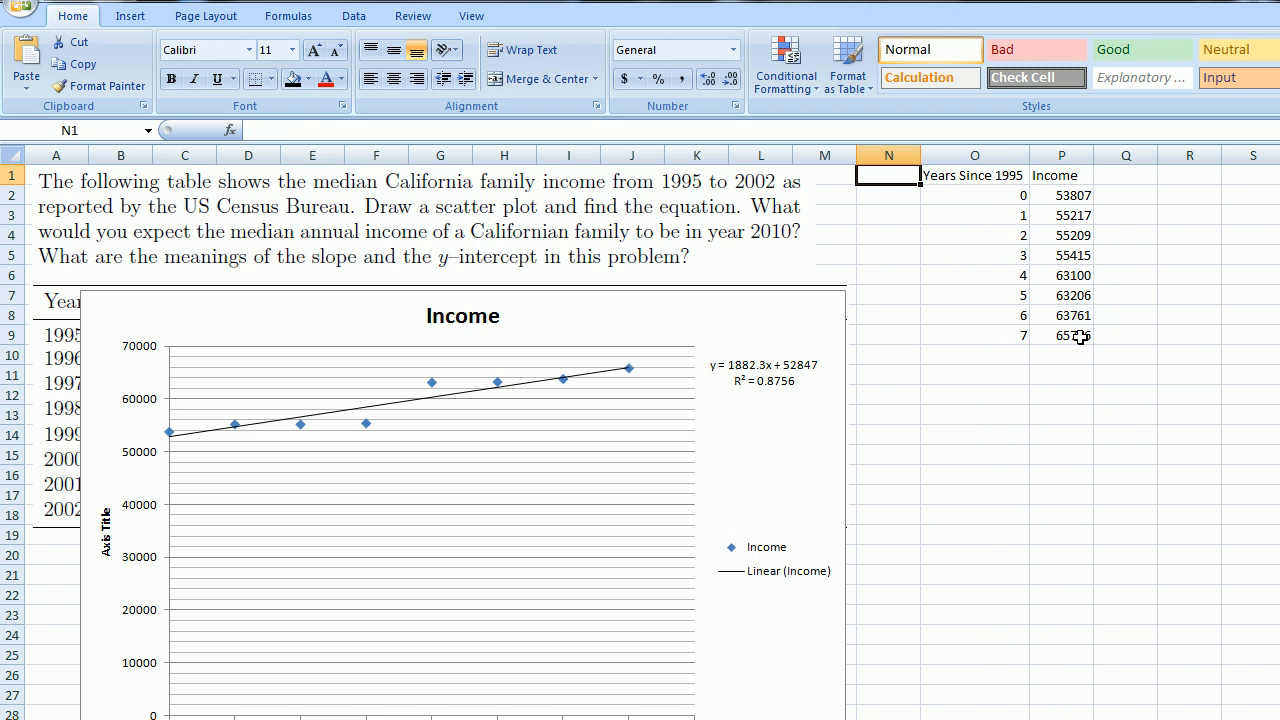
type("Year")
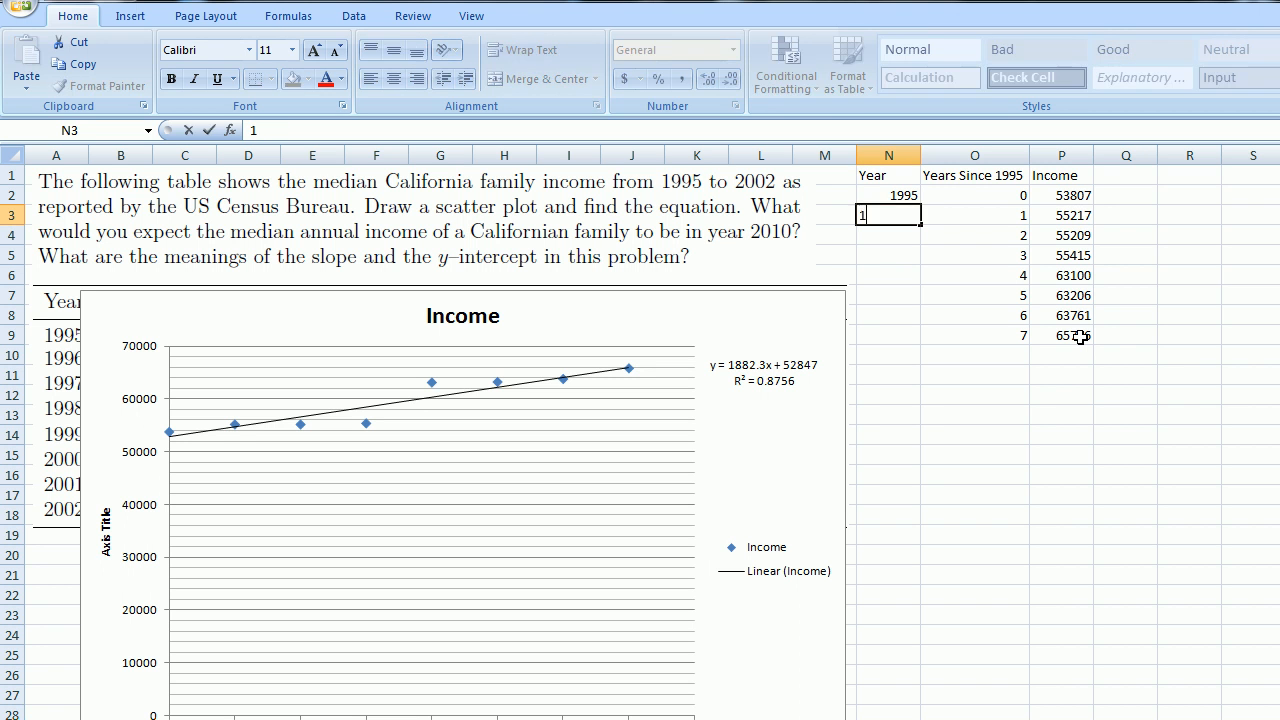
type("1996")
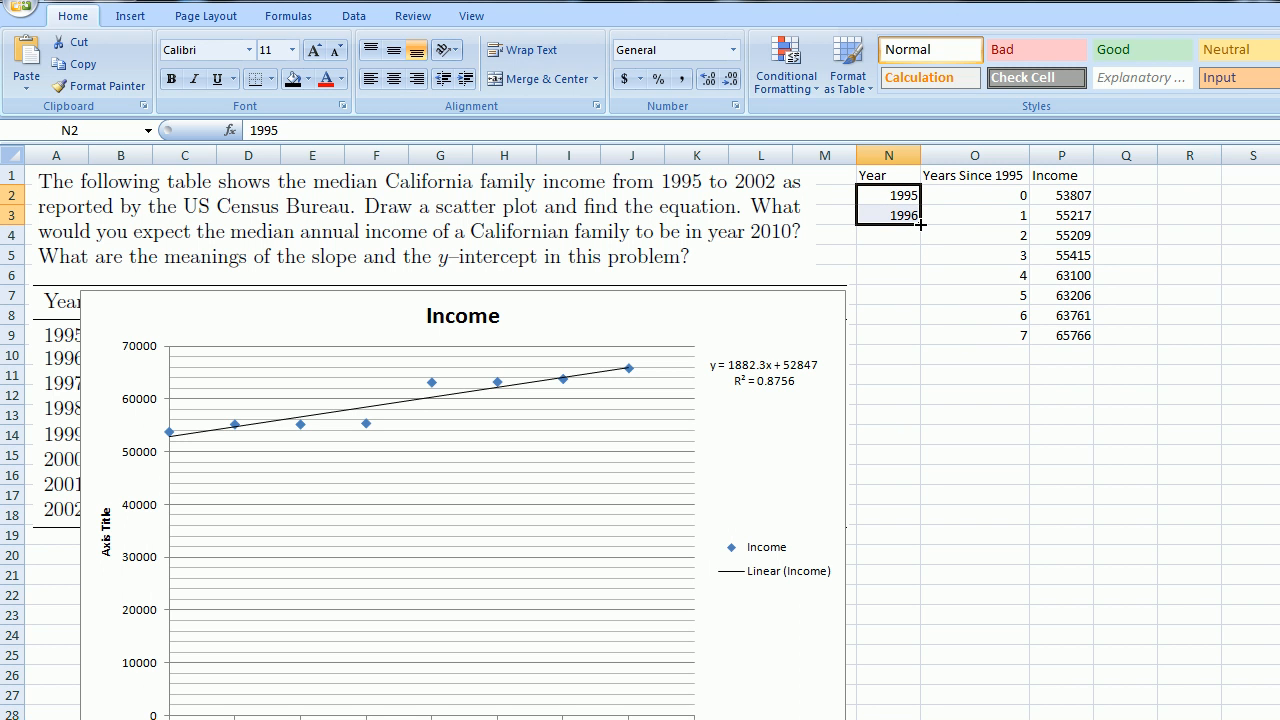
Step: AutoFill the Year column down through 2010 and Years Since 1995 down through 15
left_click_drag(920, 224, 892, 518)
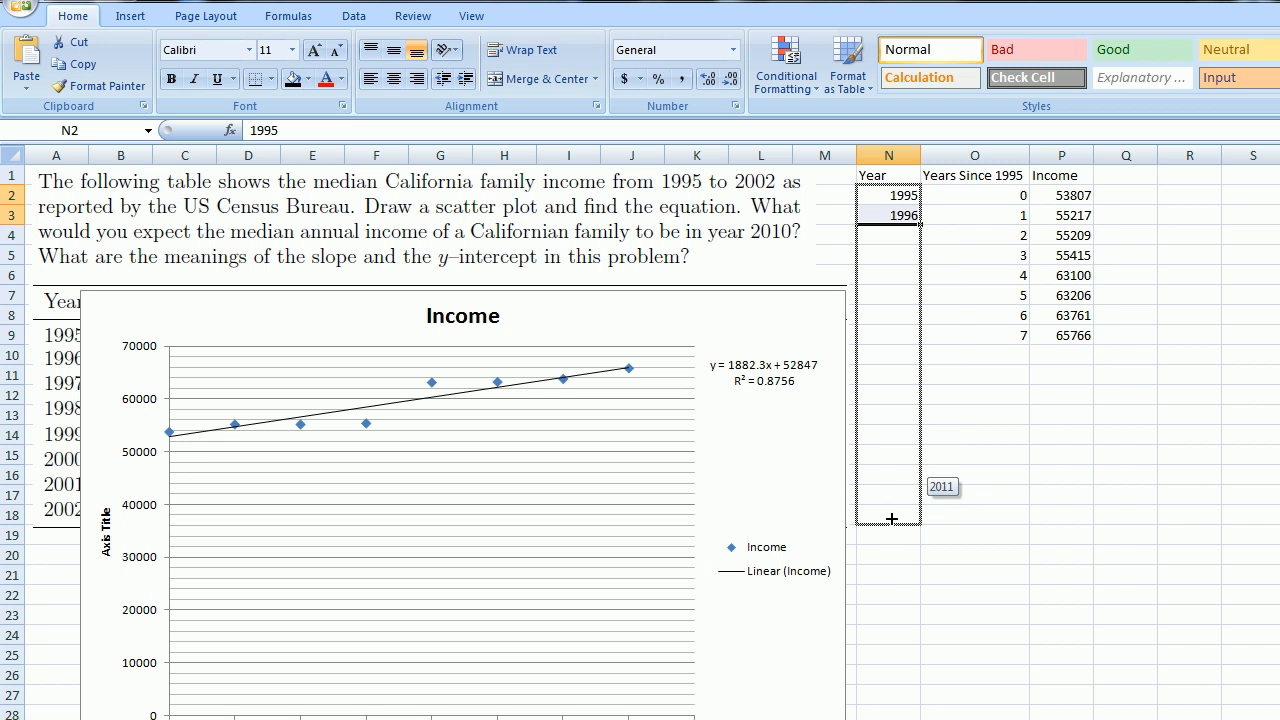
left_click_drag(892, 216, 892, 516)
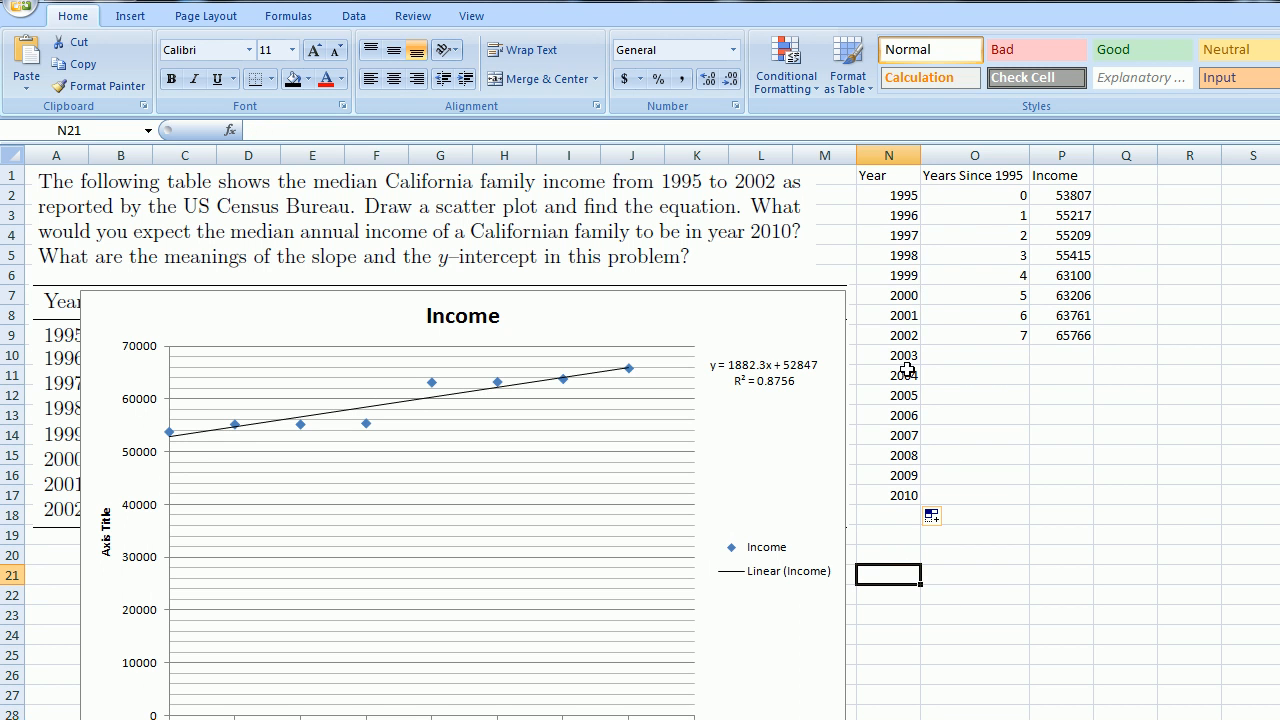
mouse_move(896, 496)
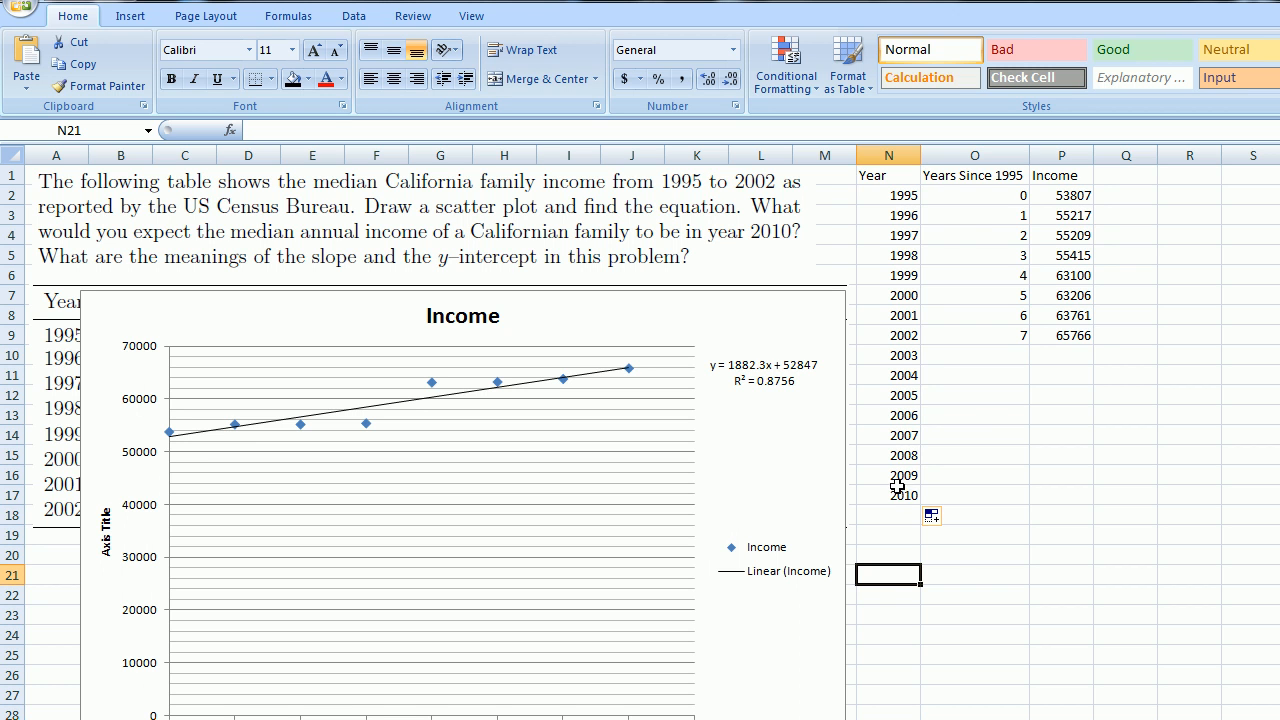
mouse_move(1016, 210)
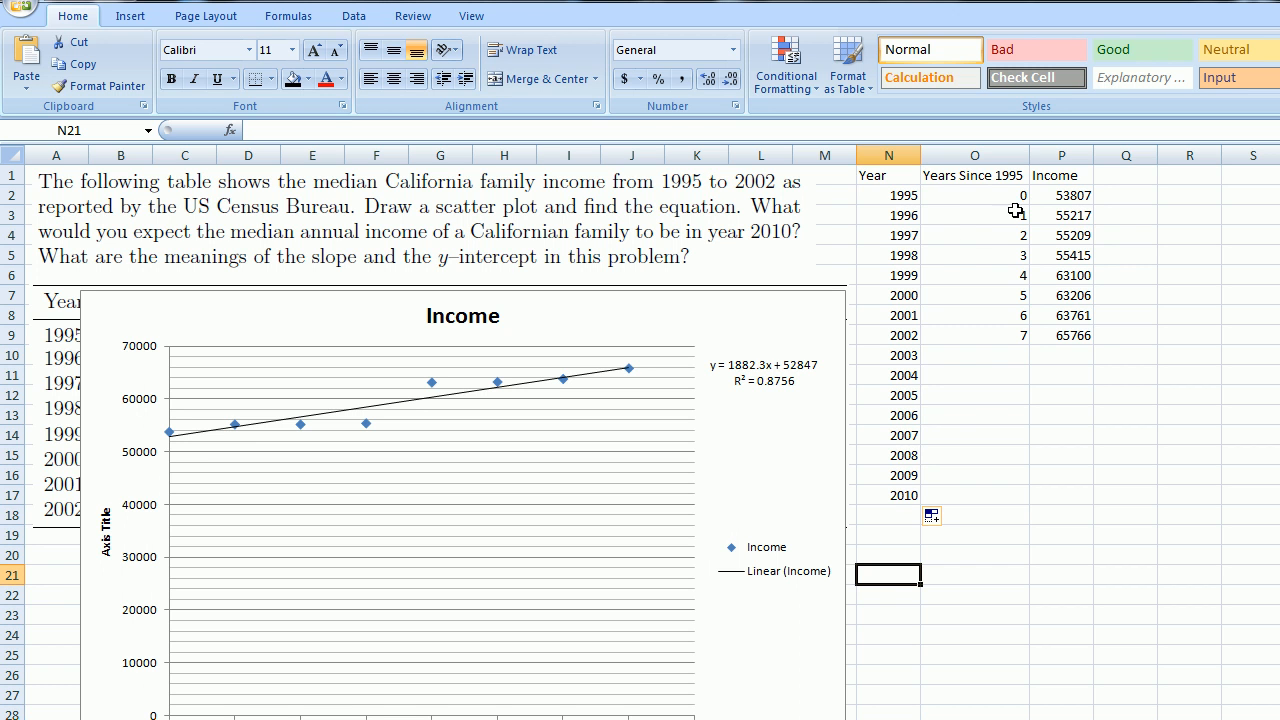
left_click_drag(974, 196, 974, 336)
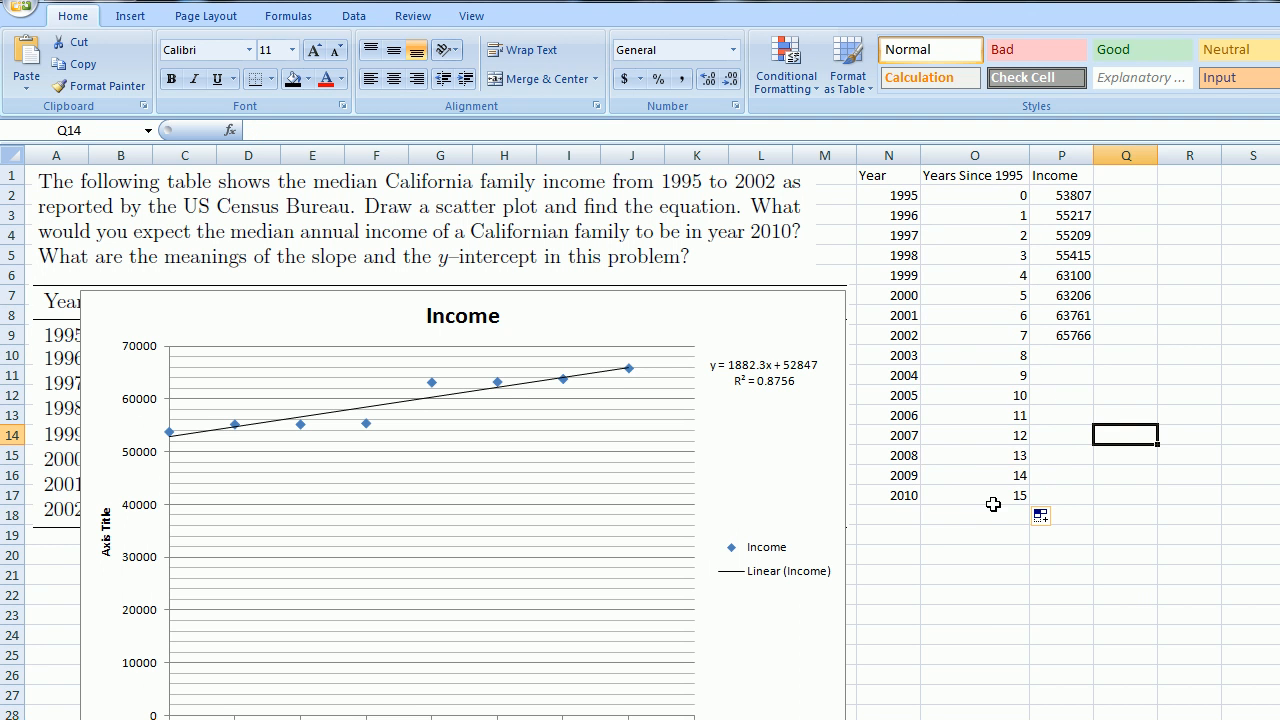
mouse_move(1012, 504)
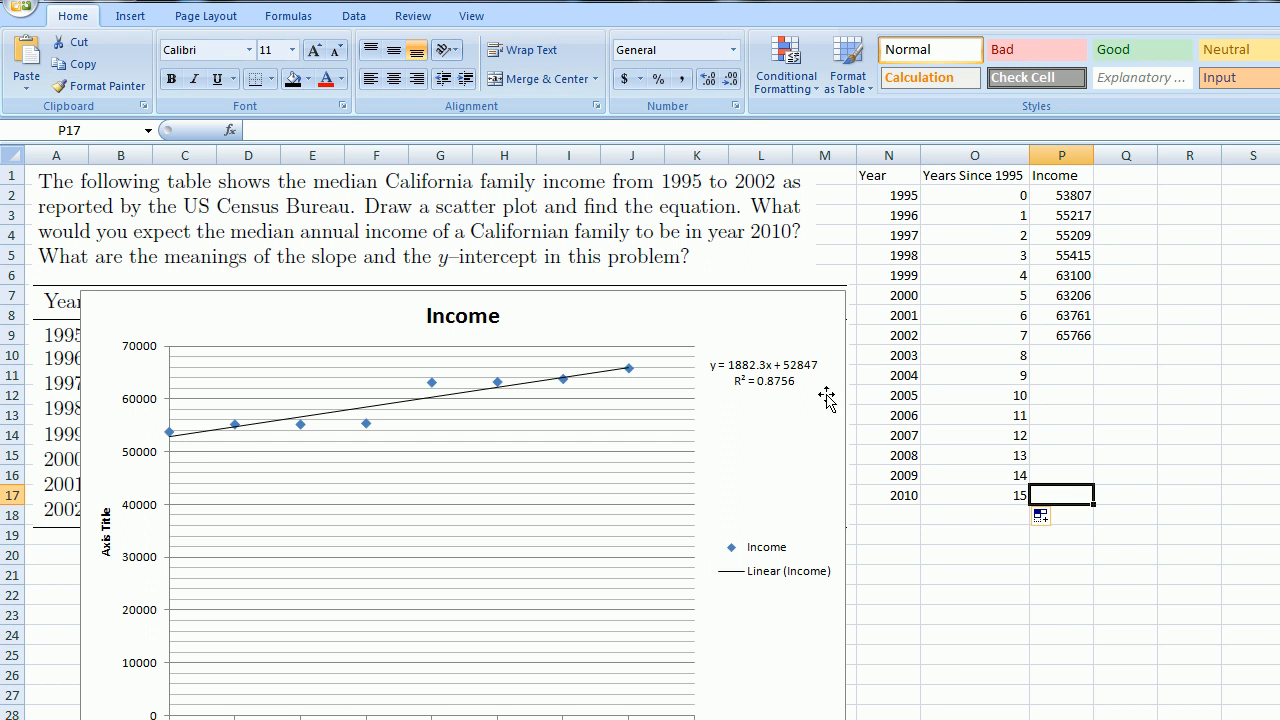
mouse_move(1212, 468)
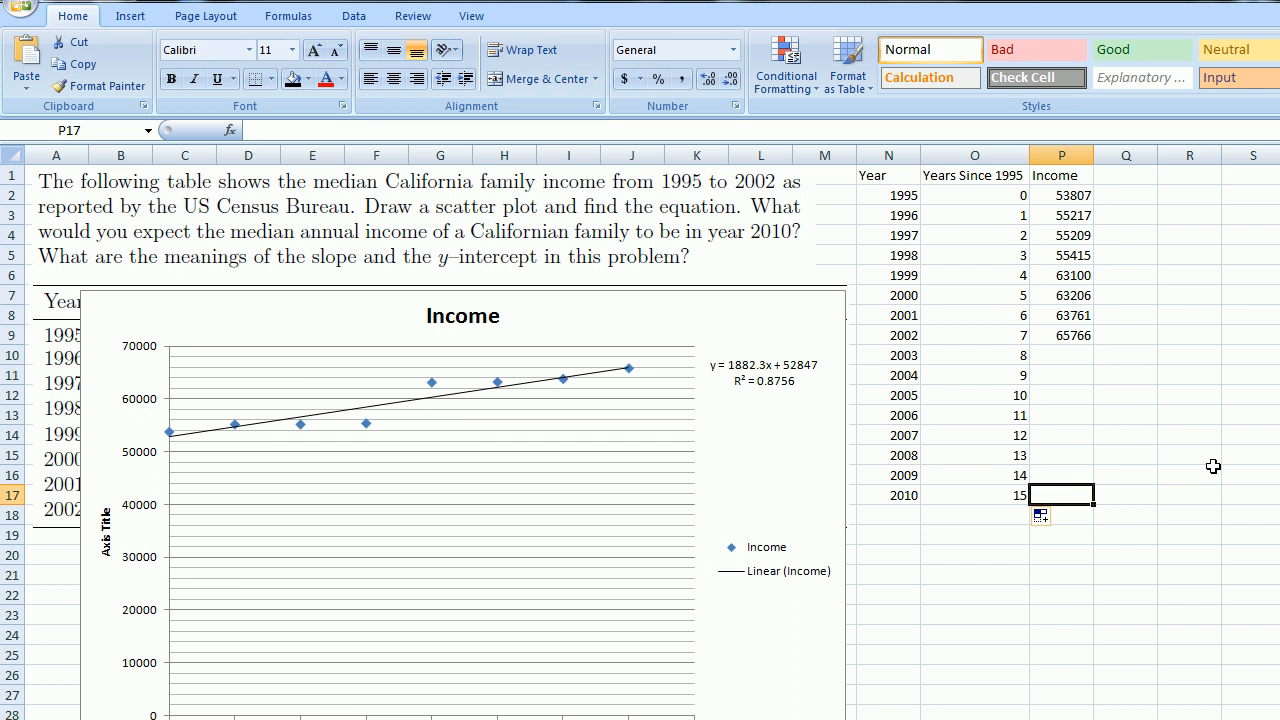
Step: Compute the 2010 income as =1882.3*O17+52847, giving 81081.5
type("=")
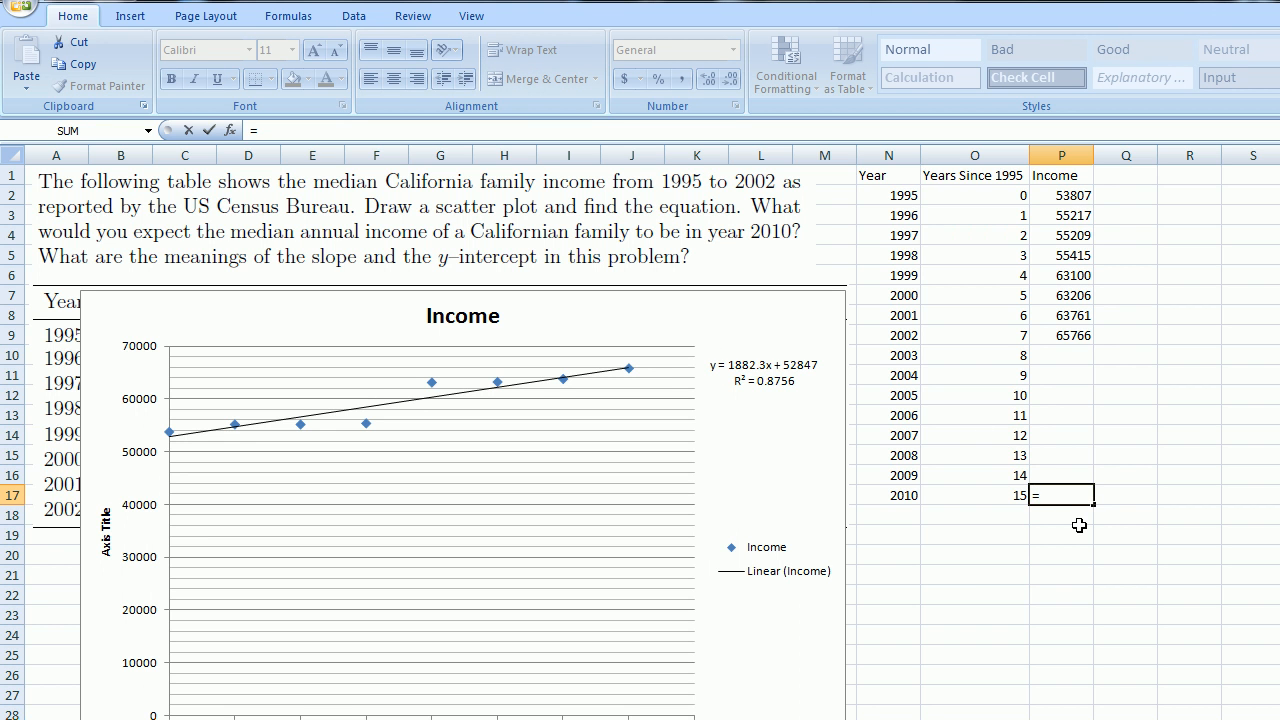
type("1")
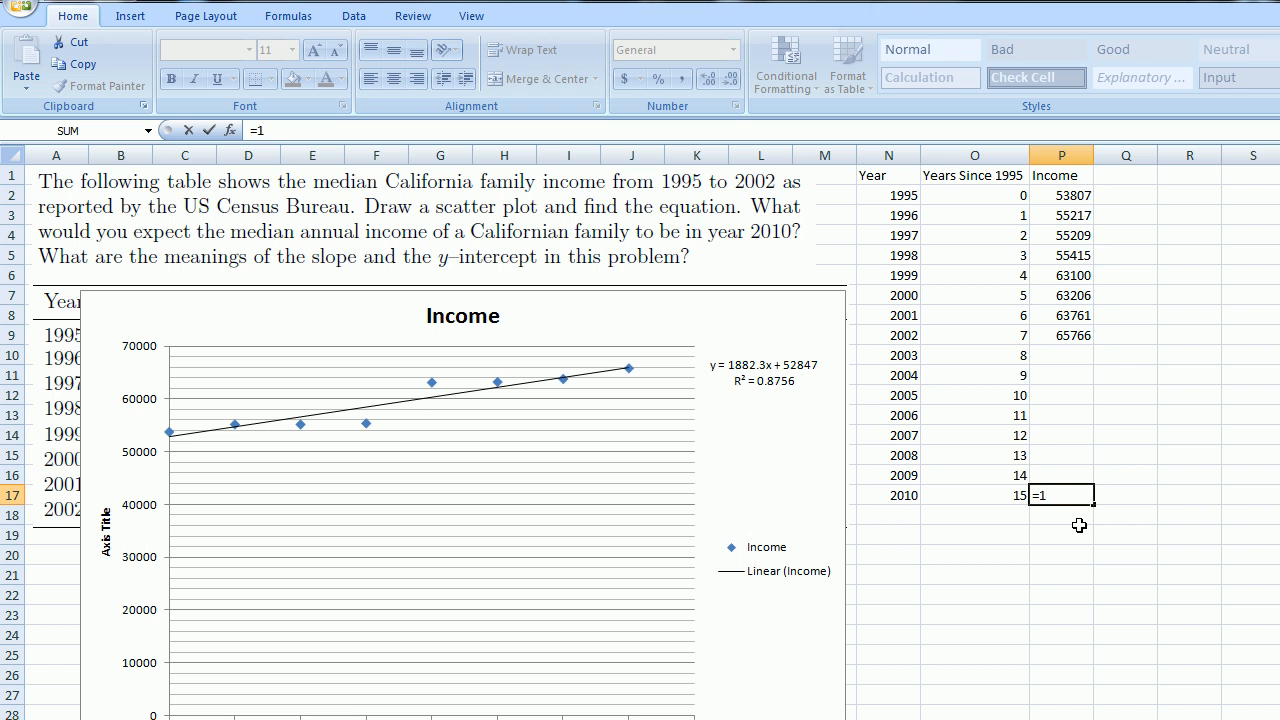
type("882")
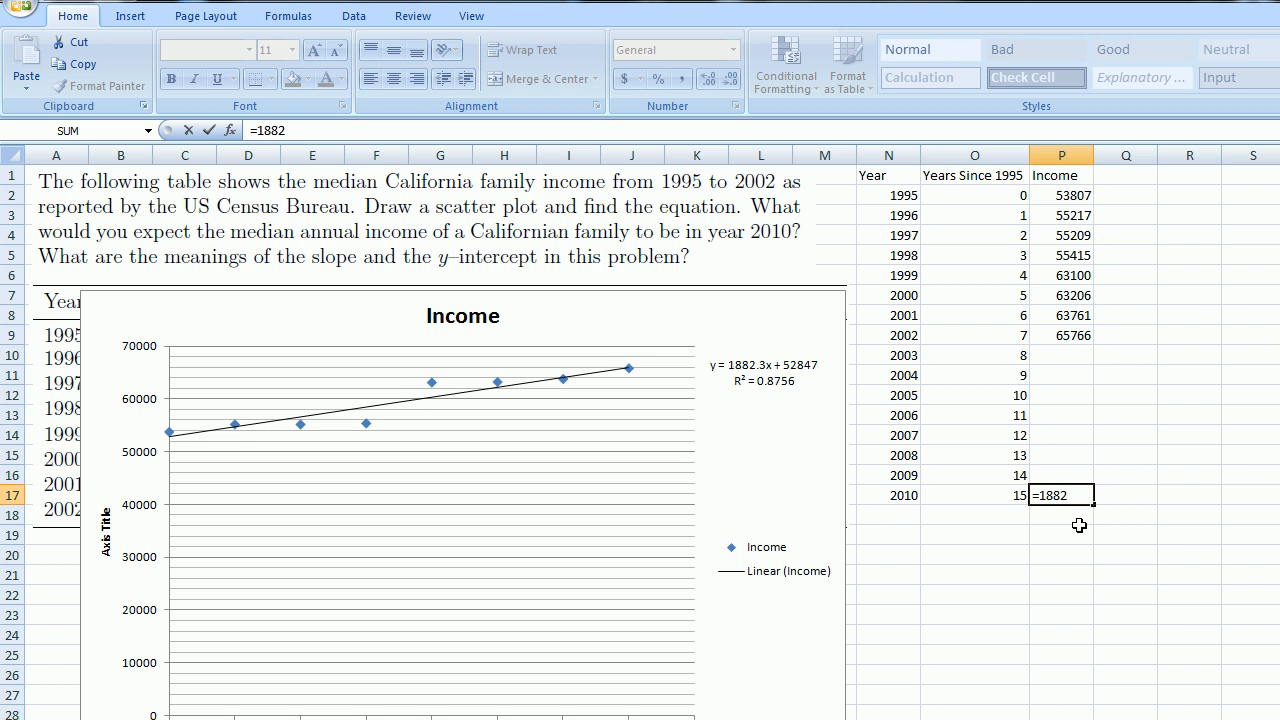
type(".3")
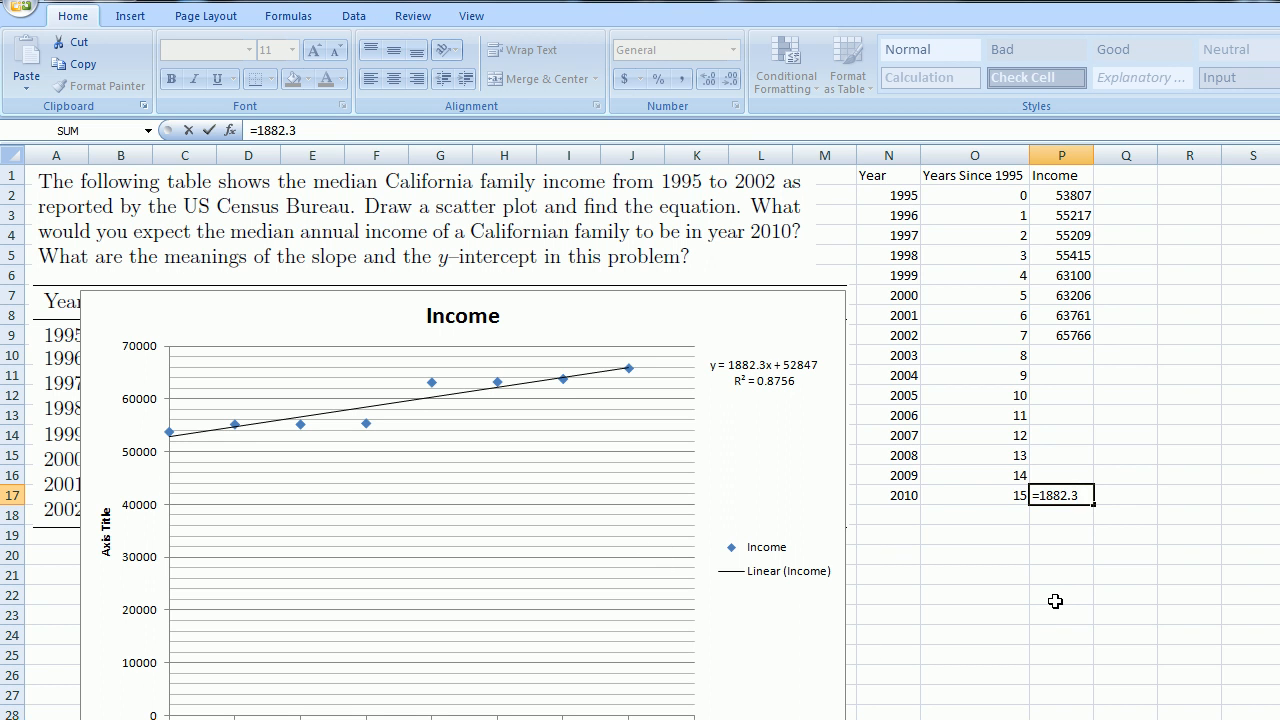
type("*")
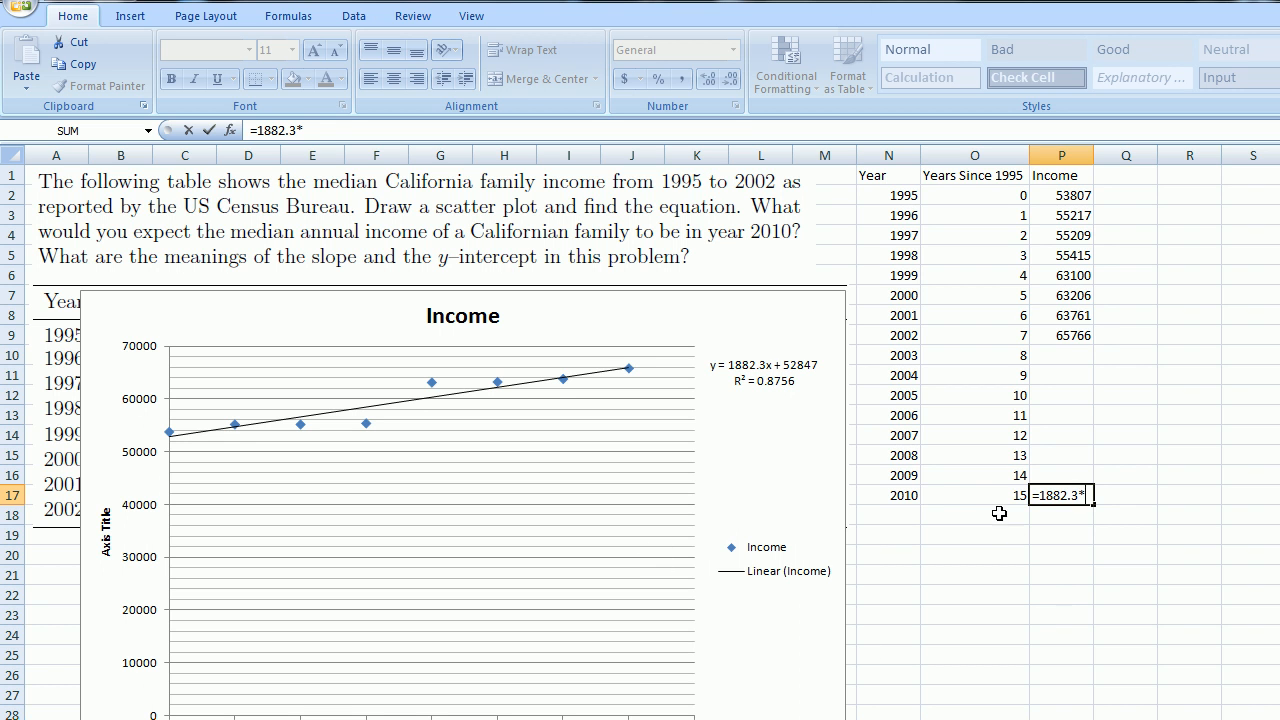
left_click(974, 496)
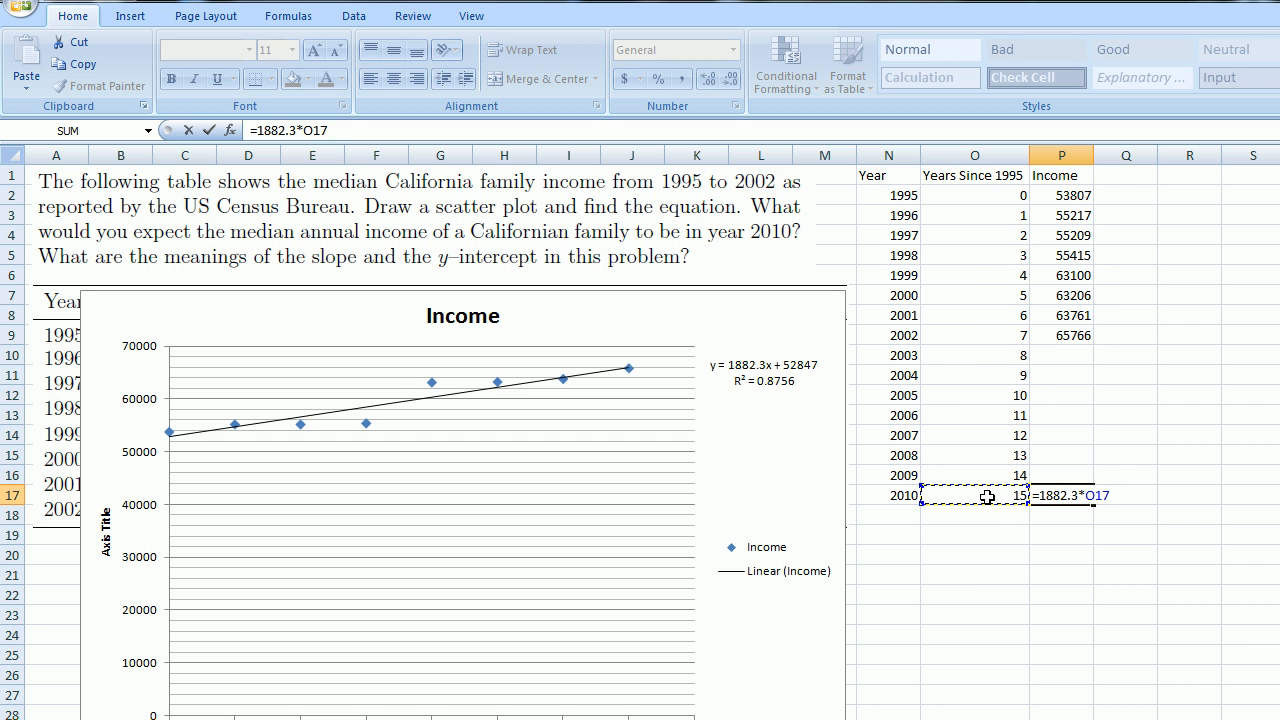
type("+")
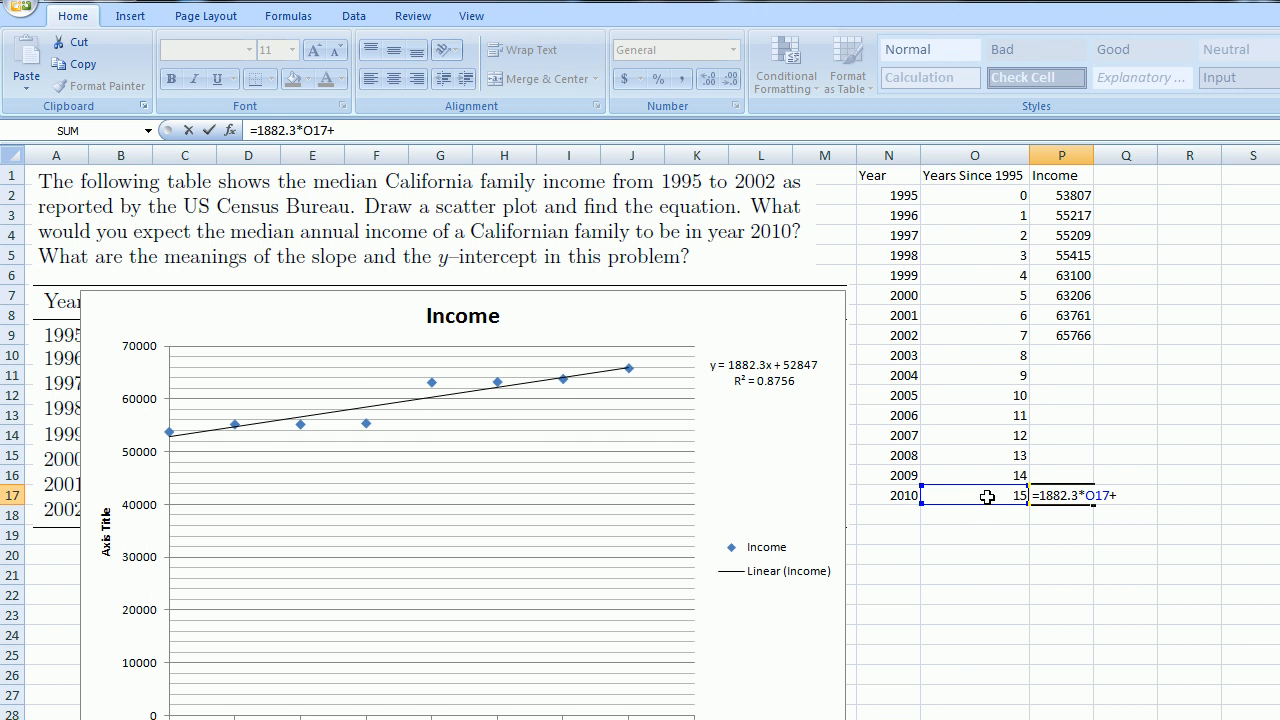
type("52847")
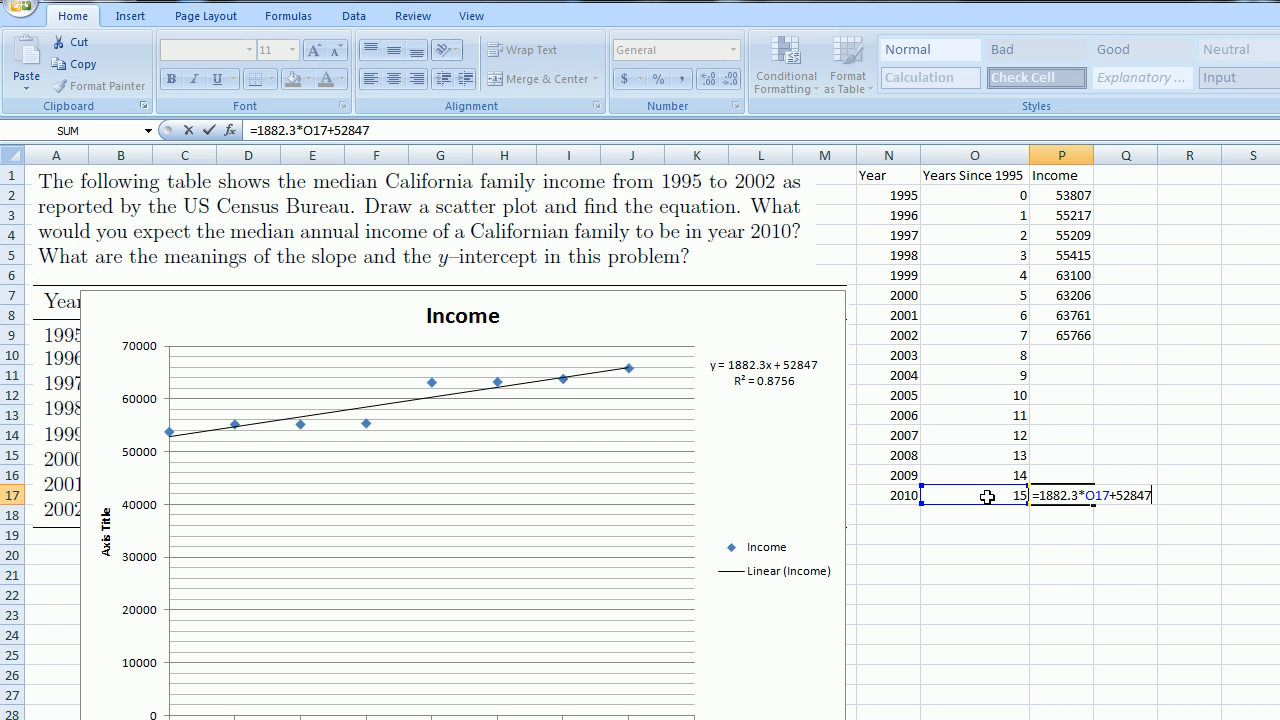
mouse_move(808, 368)
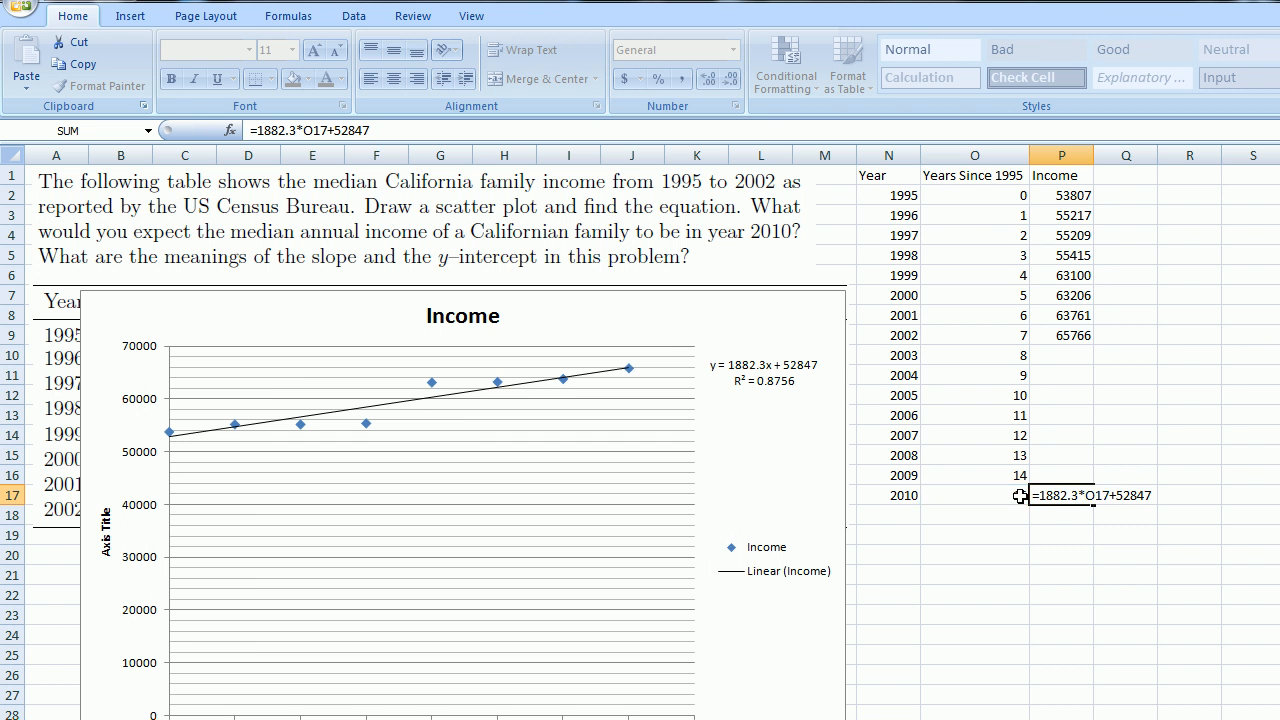
key("enter")
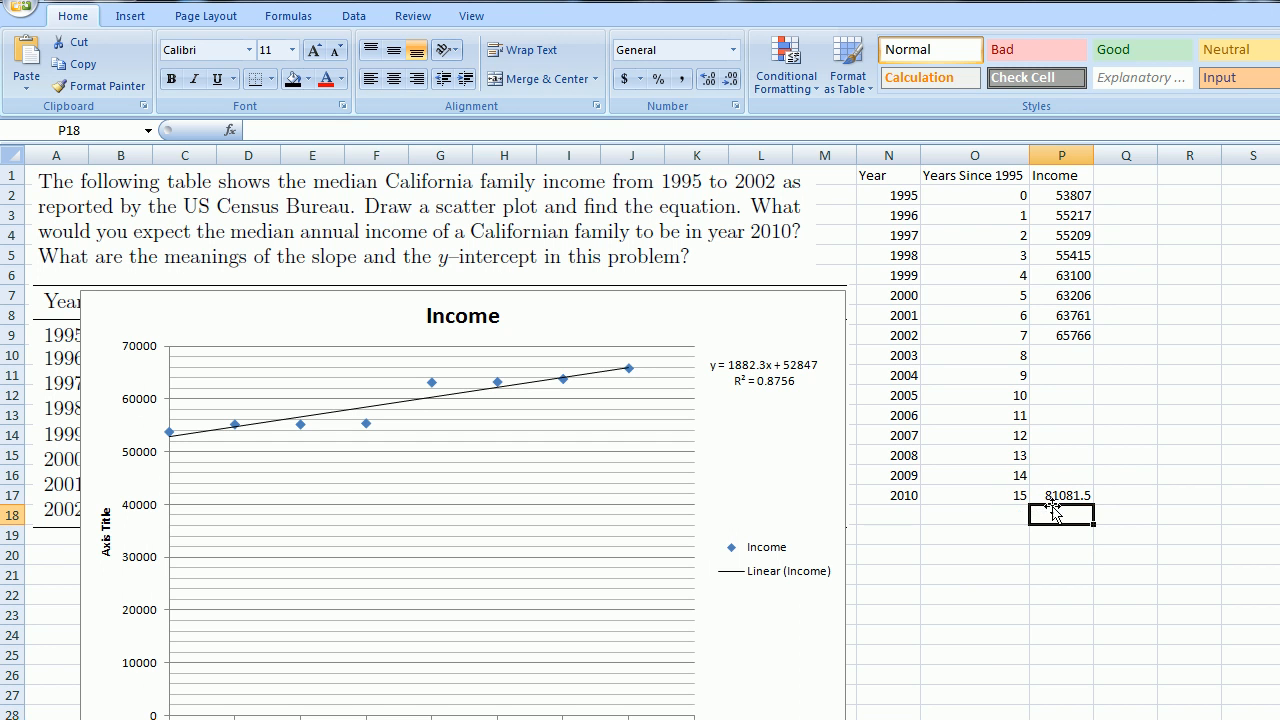
mouse_move(1084, 510)
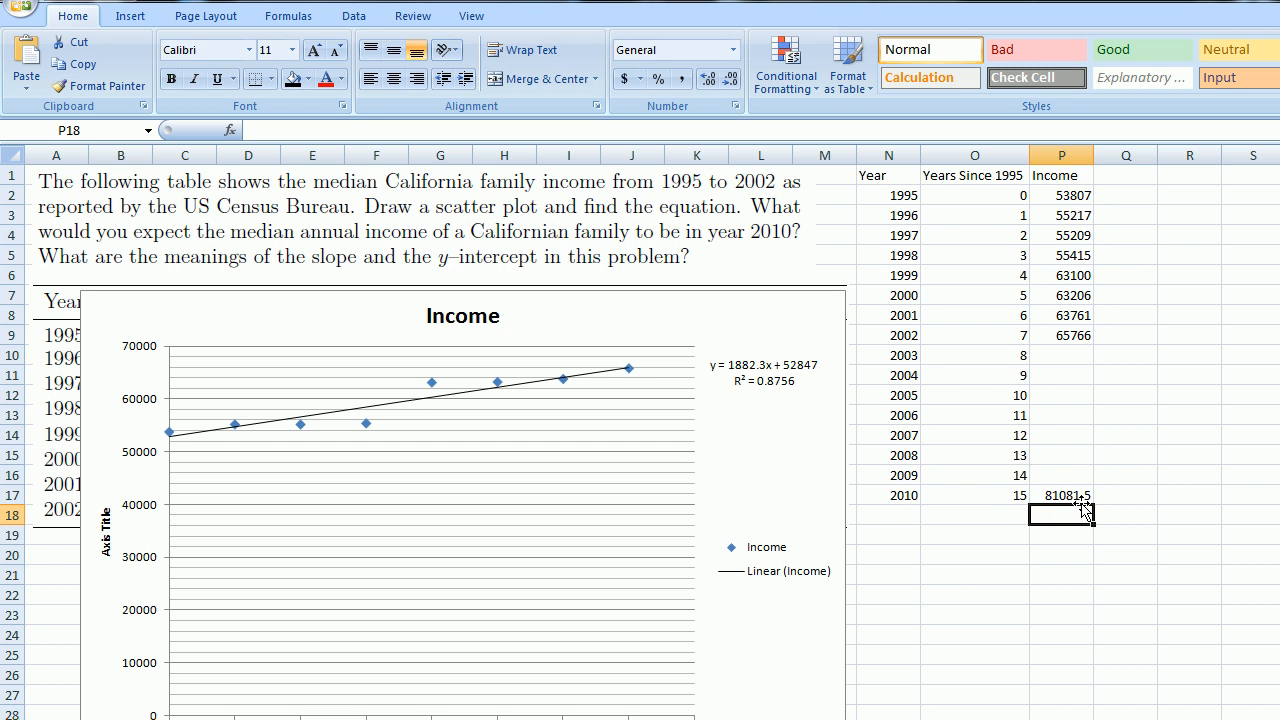
mouse_move(720, 436)
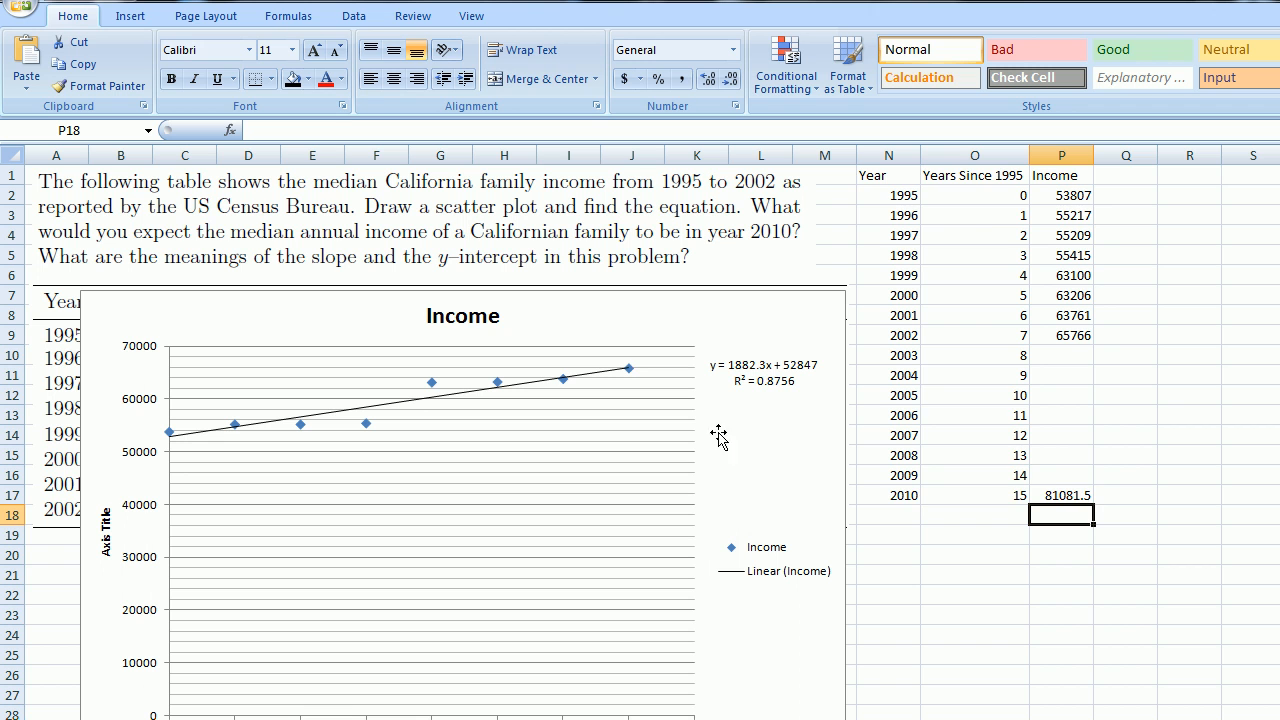
mouse_move(760, 360)
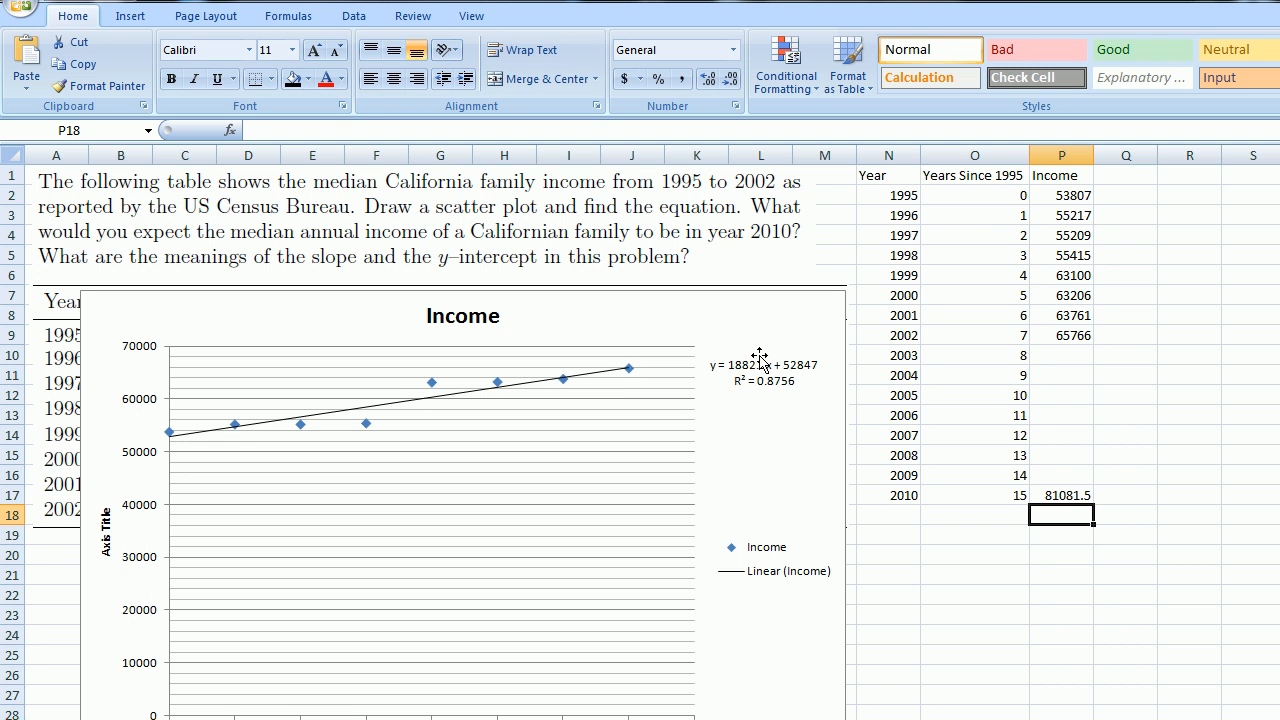
mouse_move(904, 308)
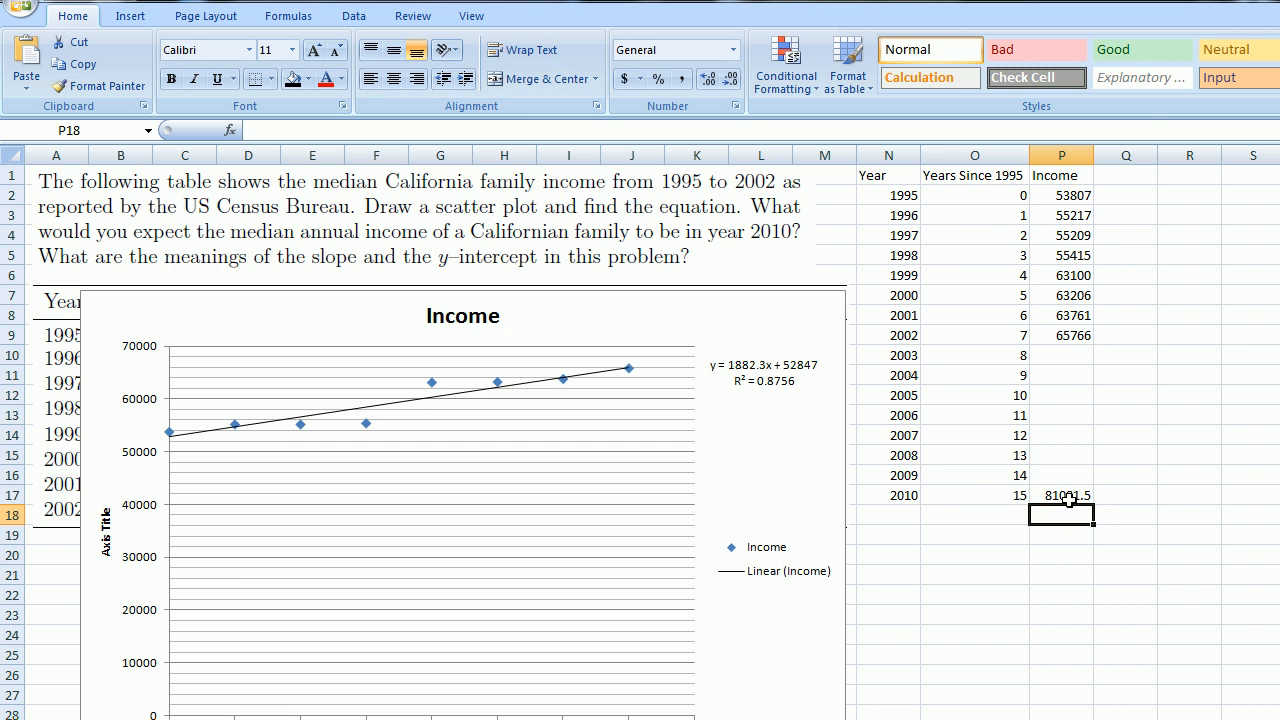
mouse_move(830, 404)
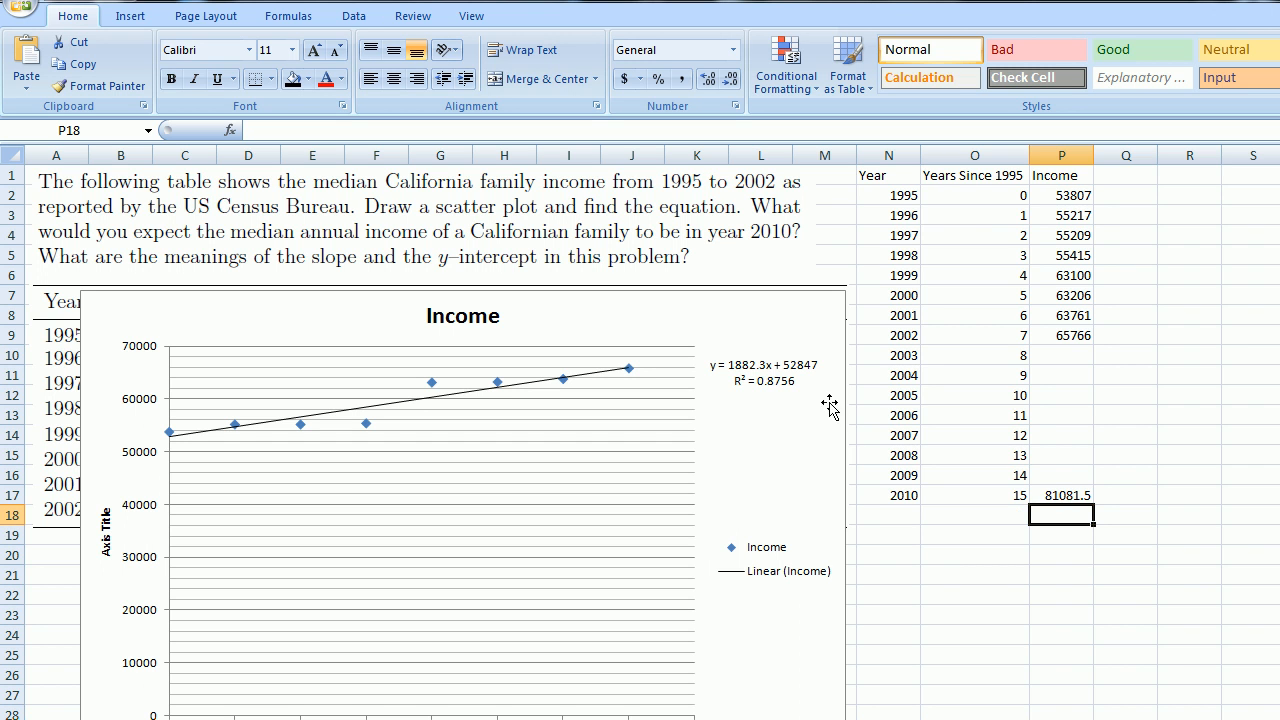
mouse_move(898, 552)
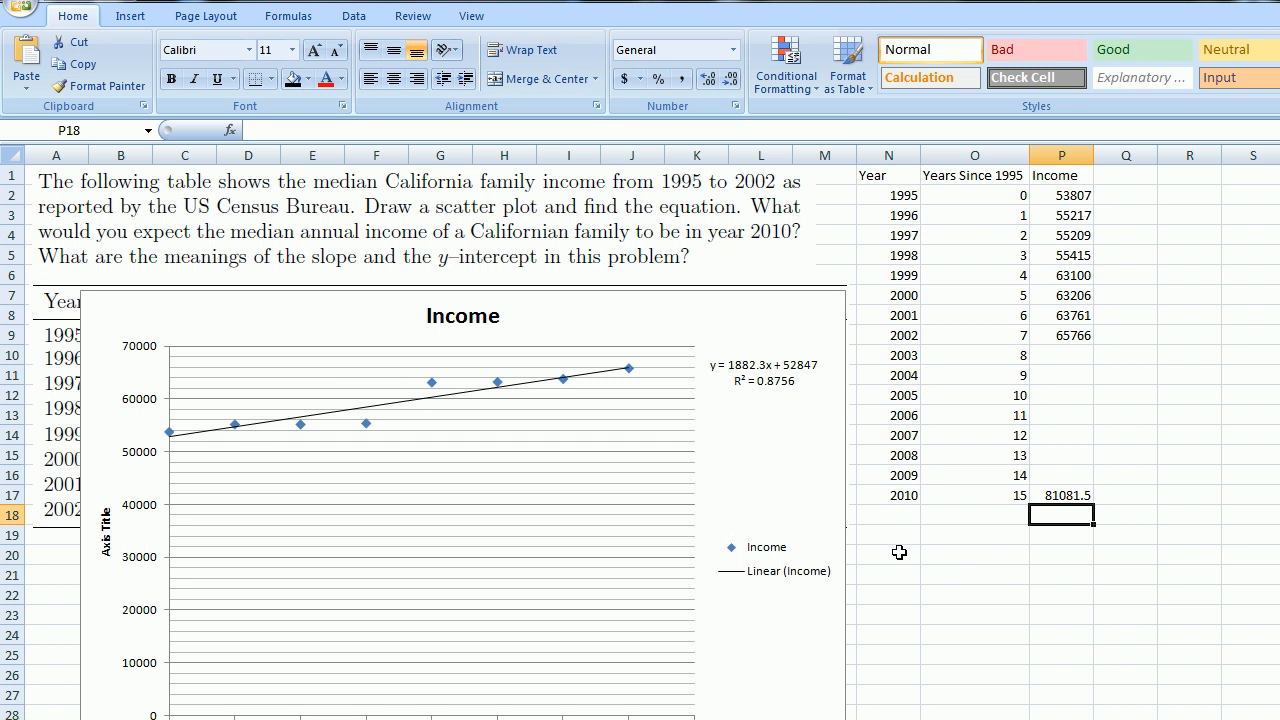
mouse_move(528, 468)
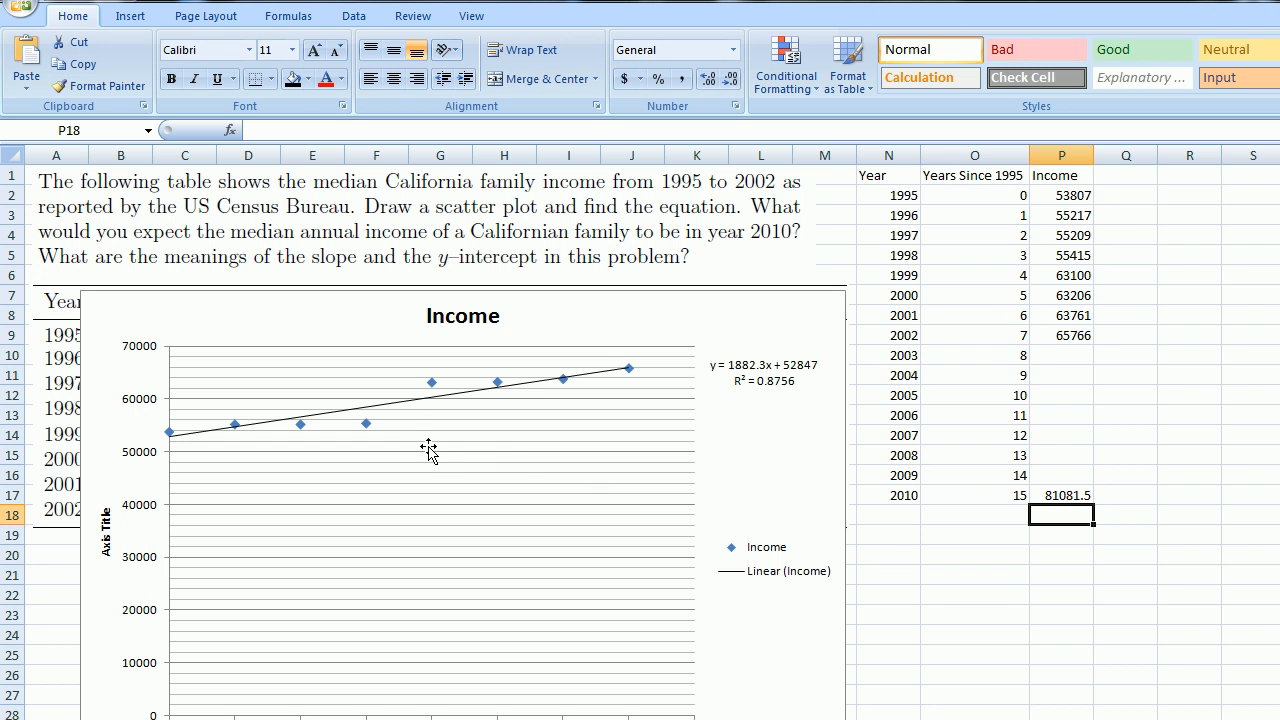
mouse_move(428, 456)
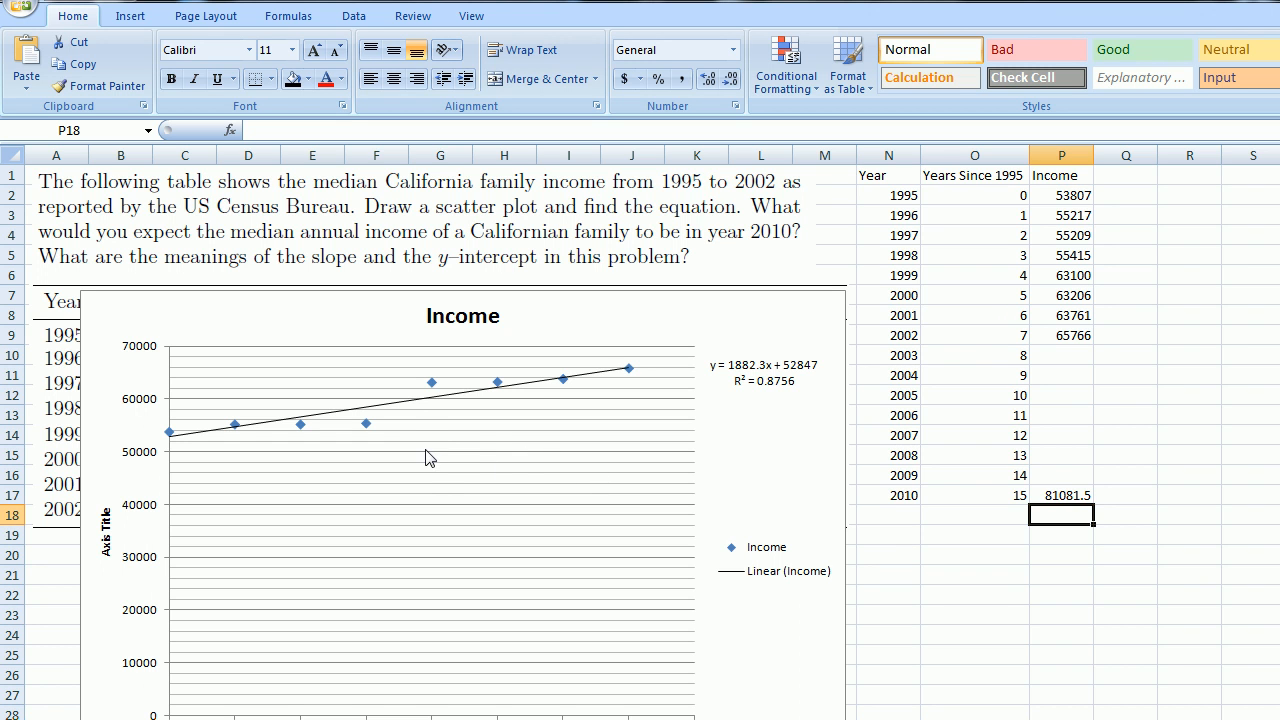
mouse_move(968, 598)
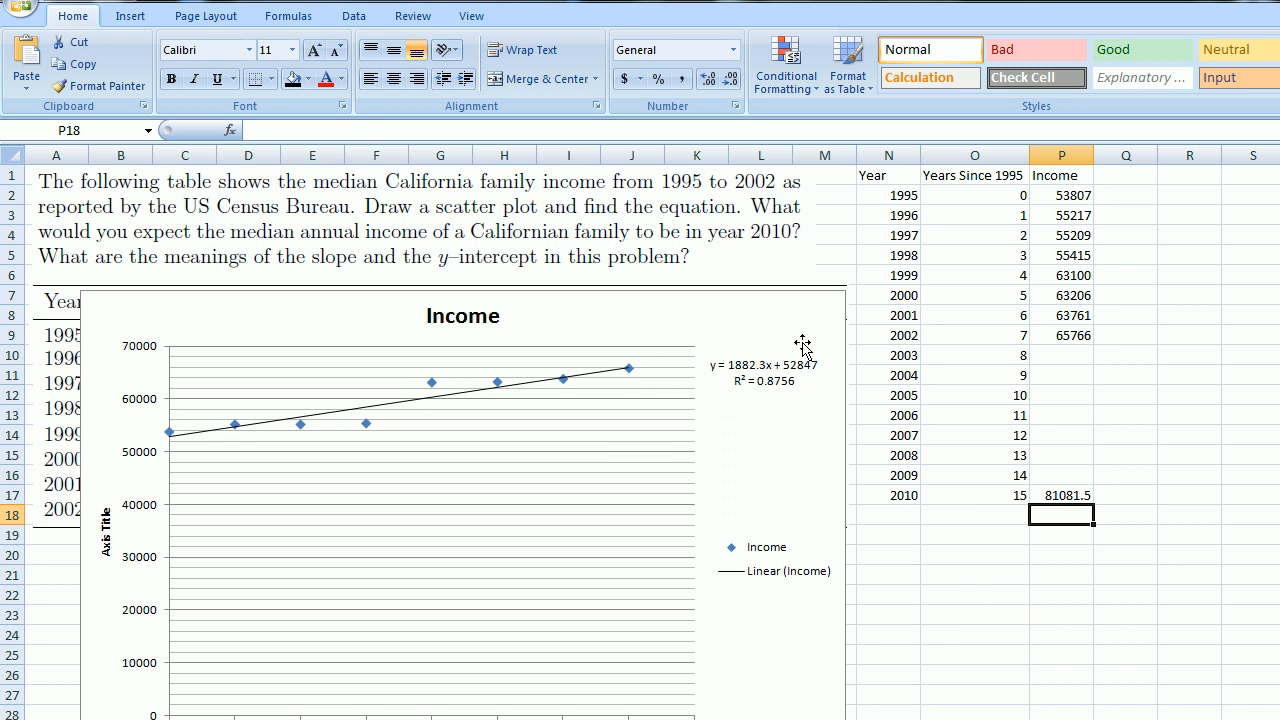
left_click(1062, 496)
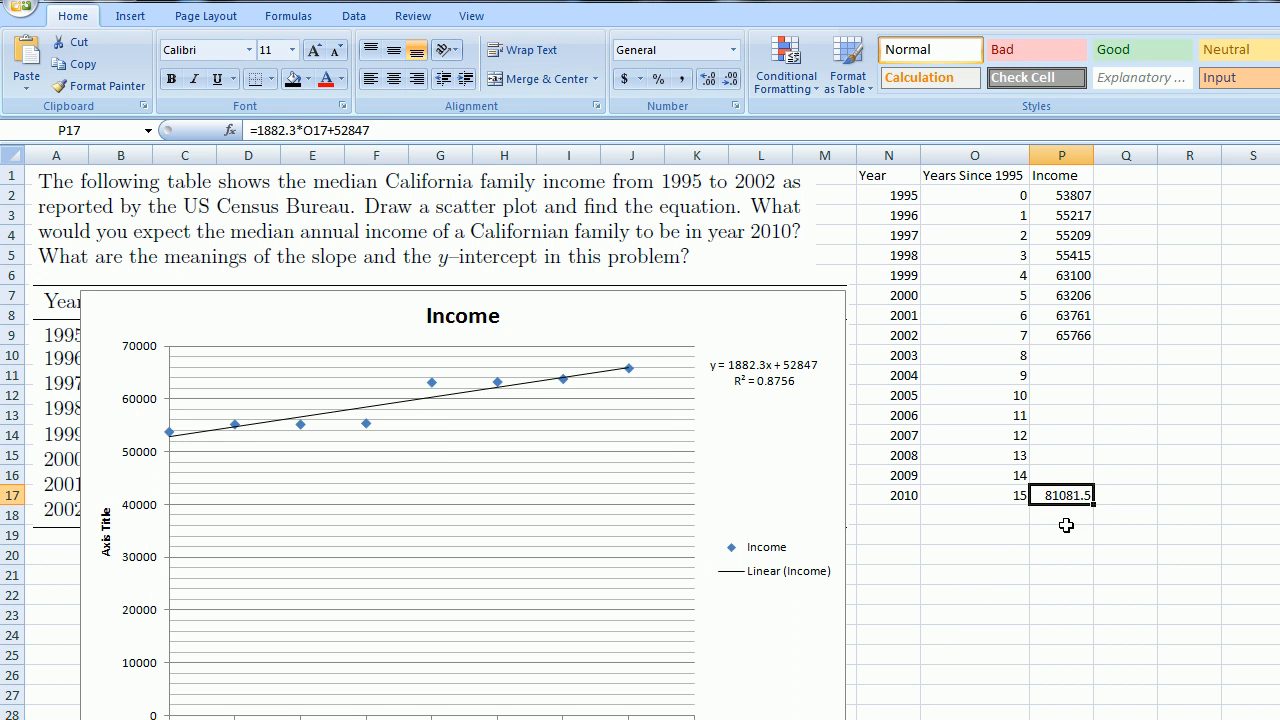
mouse_move(604, 388)
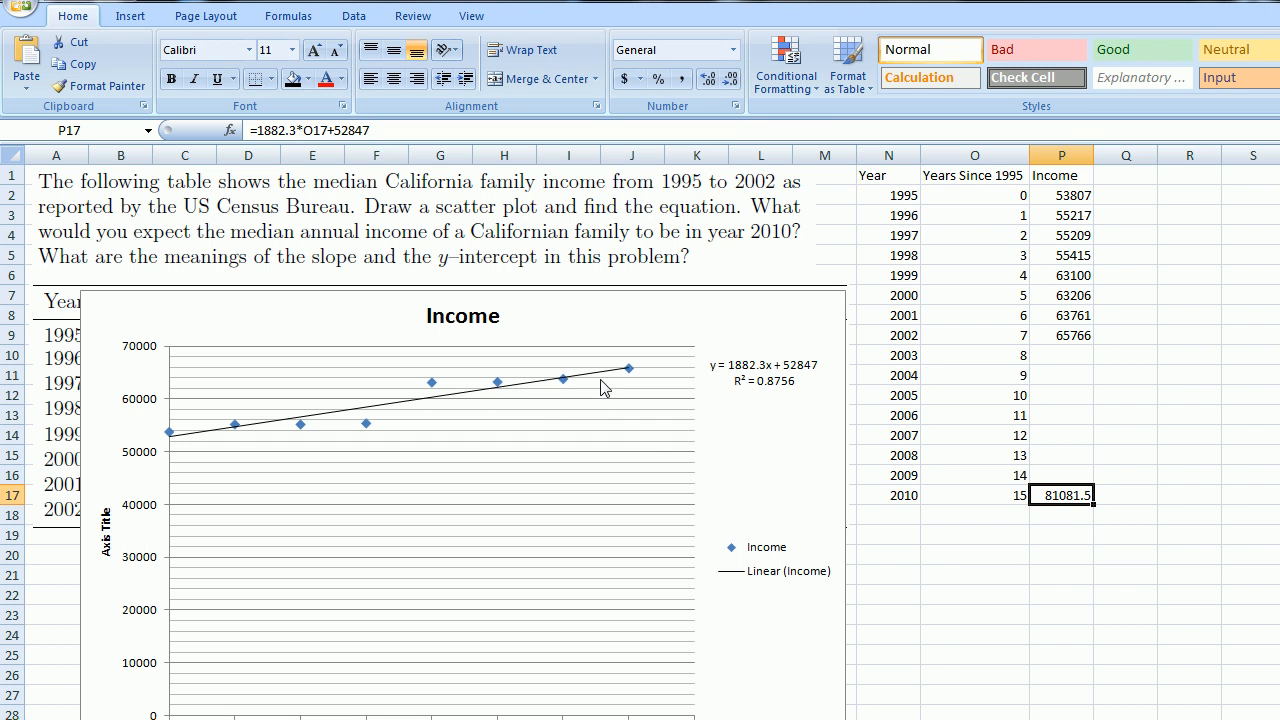